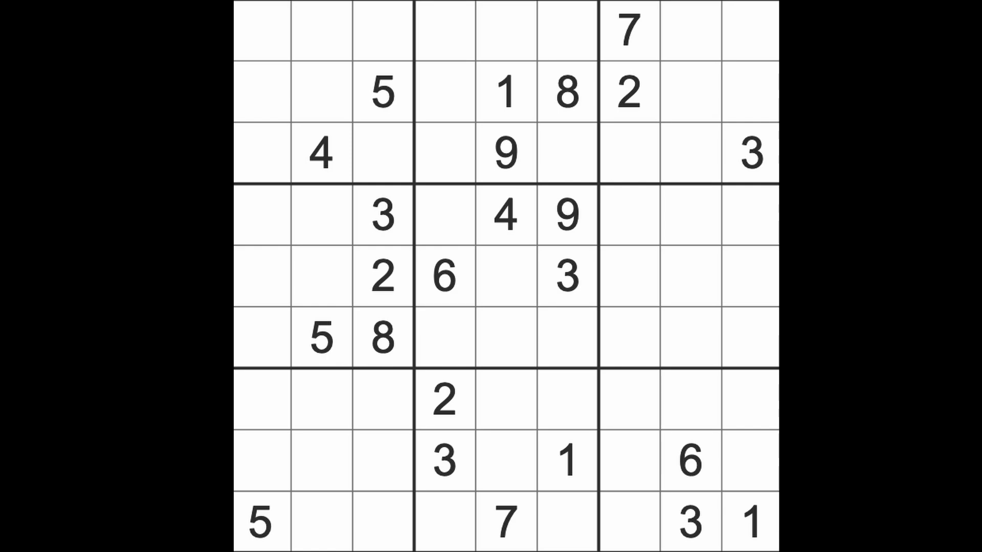
pyautogui.moveTo(457, 482)
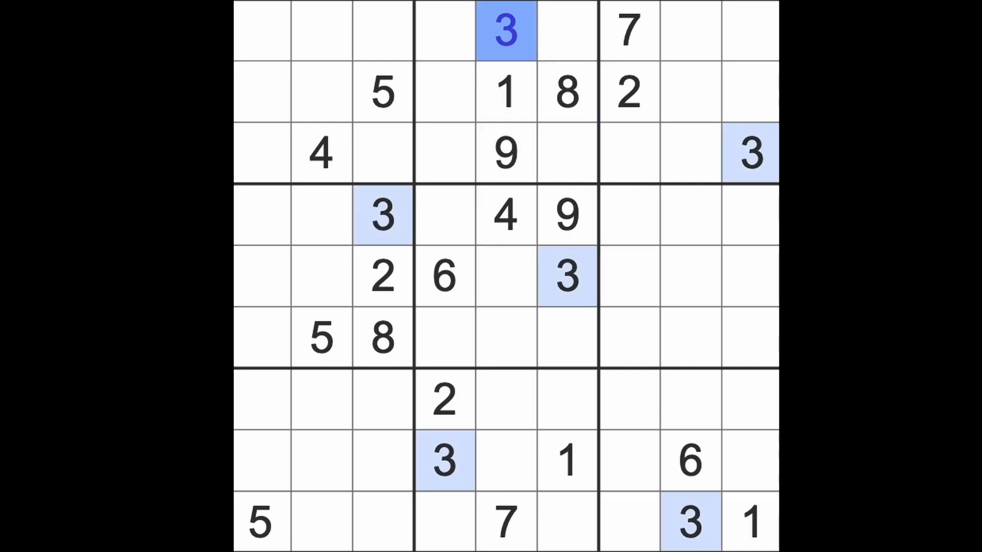
pyautogui.moveTo(770, 181)
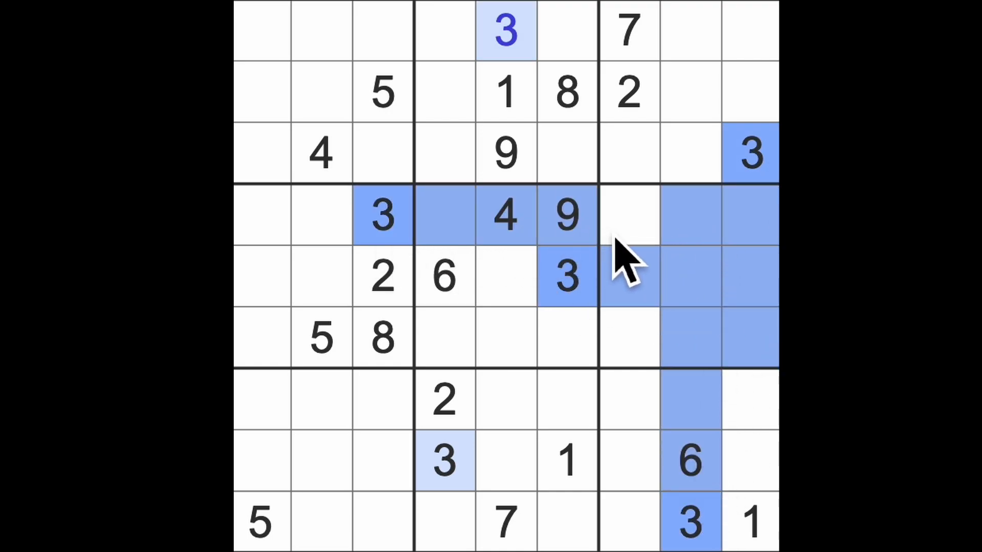
# - Enter 3 at row 6, column 7, the middle-right box's bottom-left cell
pyautogui.click(627, 338)
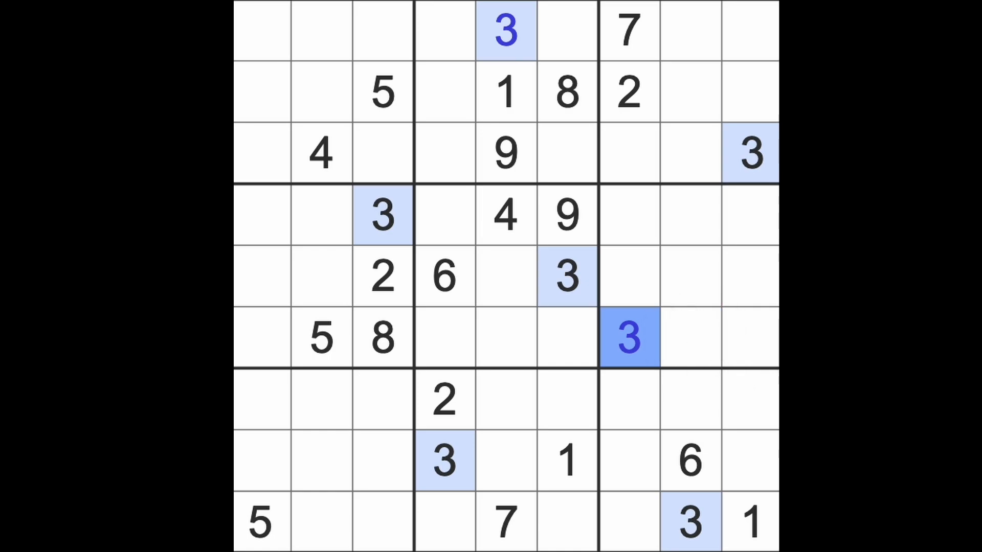
pyautogui.moveTo(339, 144)
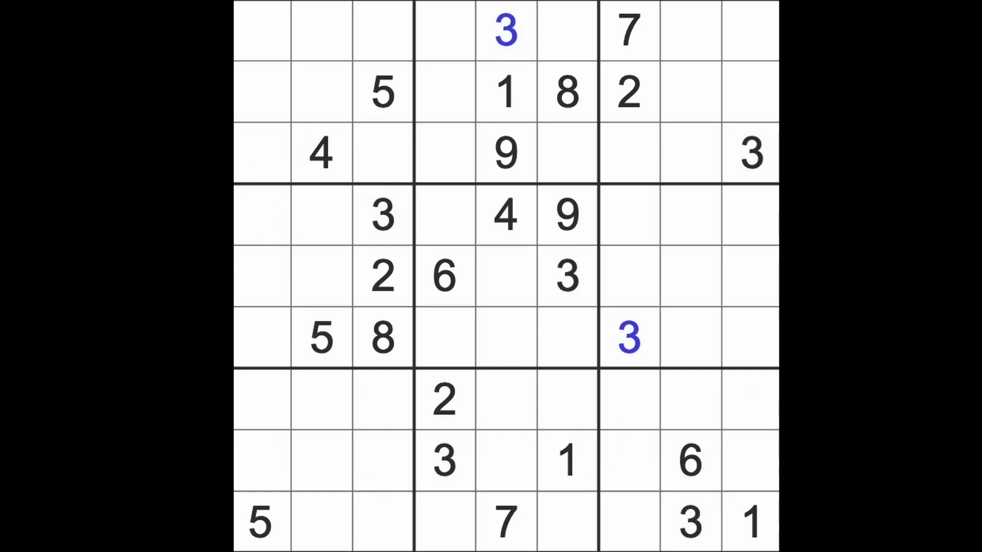
pyautogui.click(502, 338)
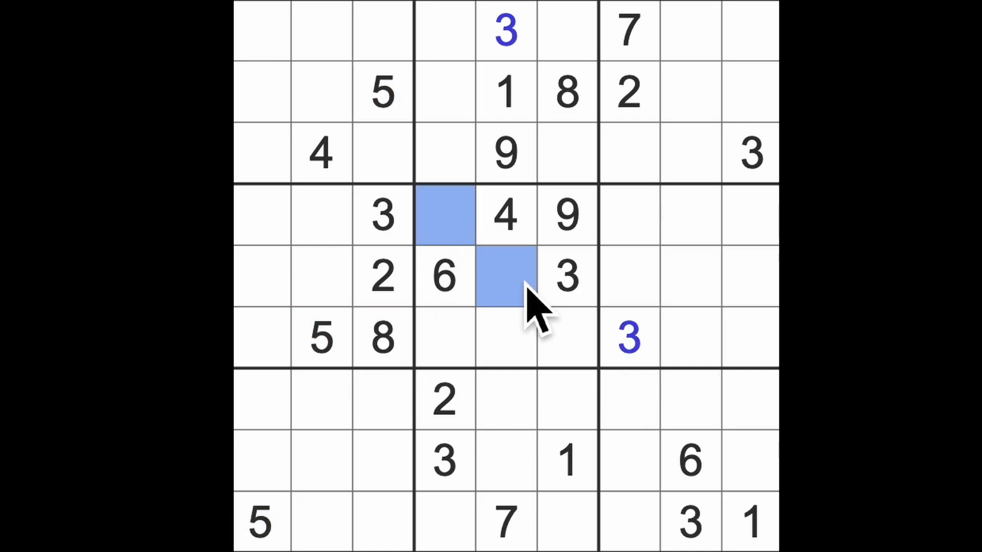
pyautogui.moveTo(529, 288)
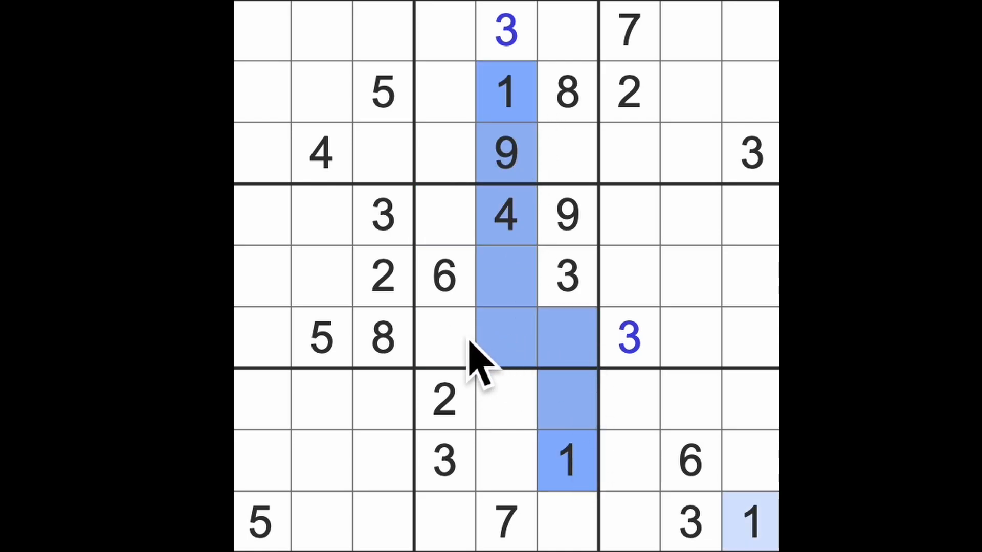
# - Select an empty cell in the centre box's bottom row for 1, 2 and 7
pyautogui.click(444, 338)
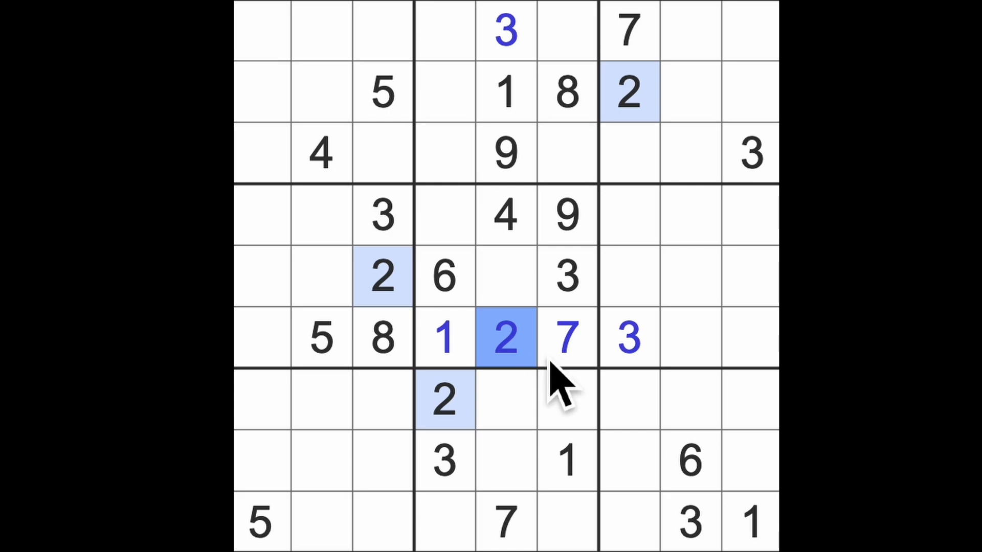
pyautogui.moveTo(557, 407)
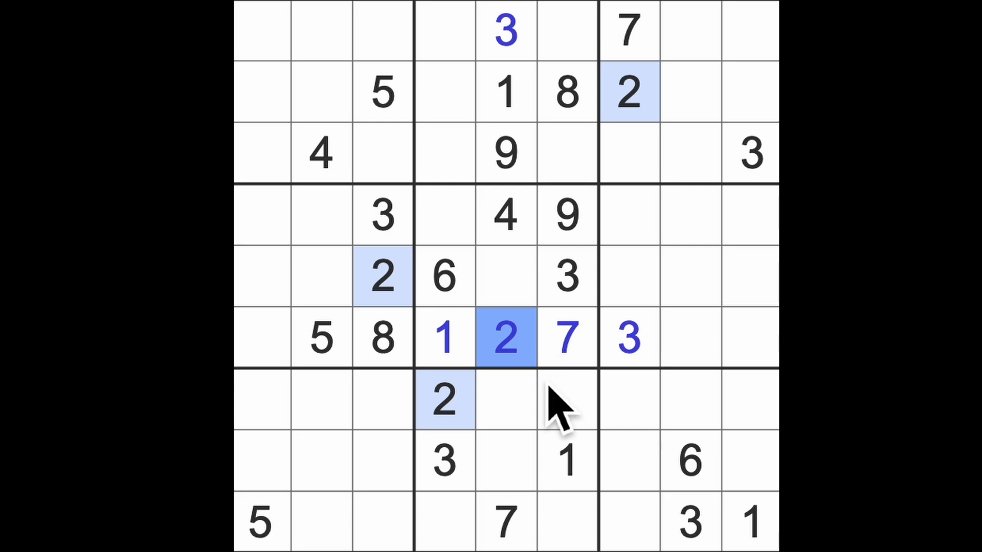
pyautogui.moveTo(566, 404)
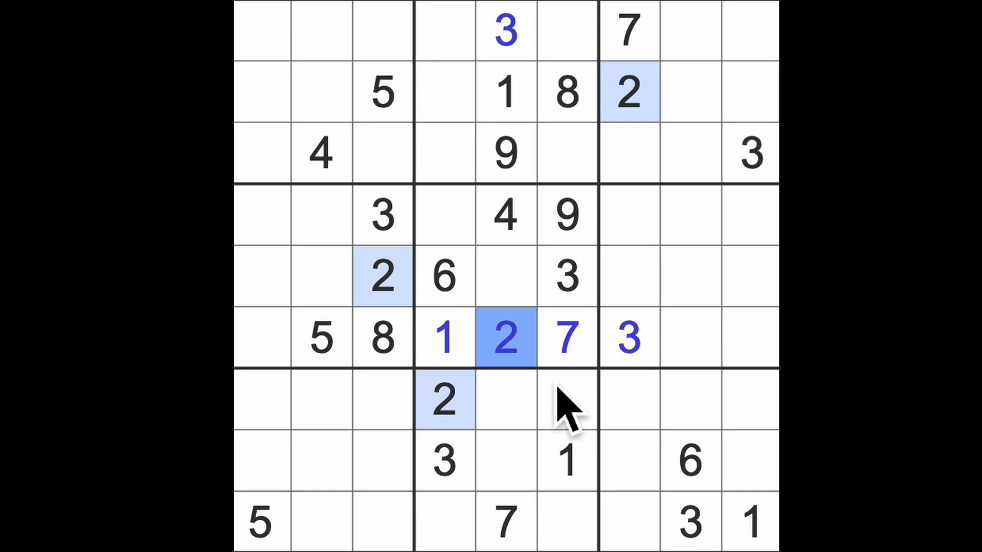
# - Check columns 4 and 6 in the top box, then enter 8 left of row 4's 4
pyautogui.click(444, 31)
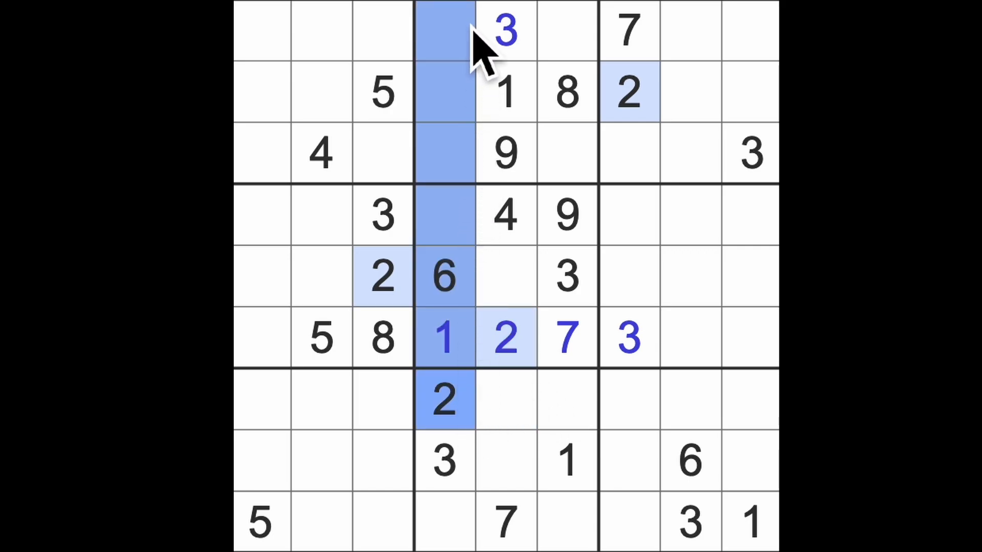
pyautogui.click(565, 153)
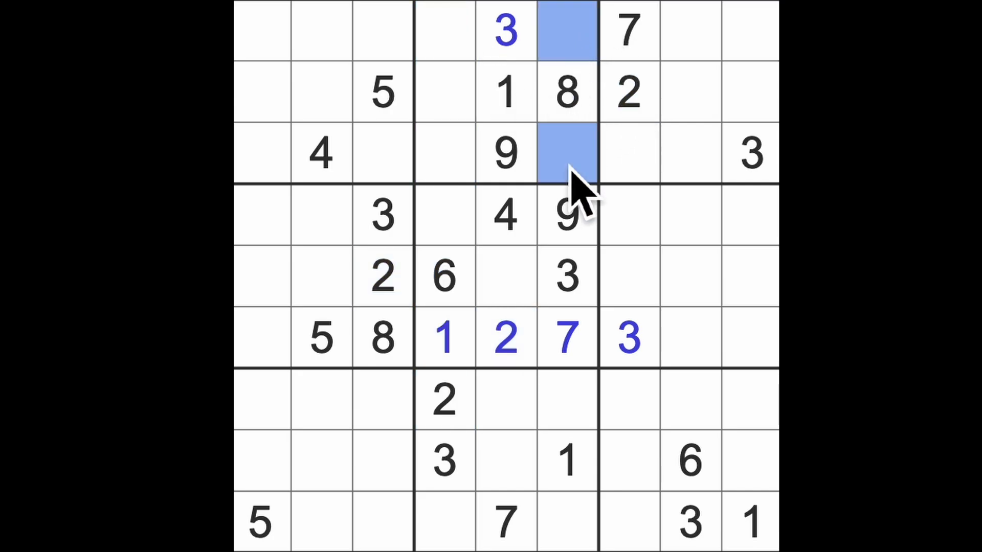
pyautogui.click(445, 153)
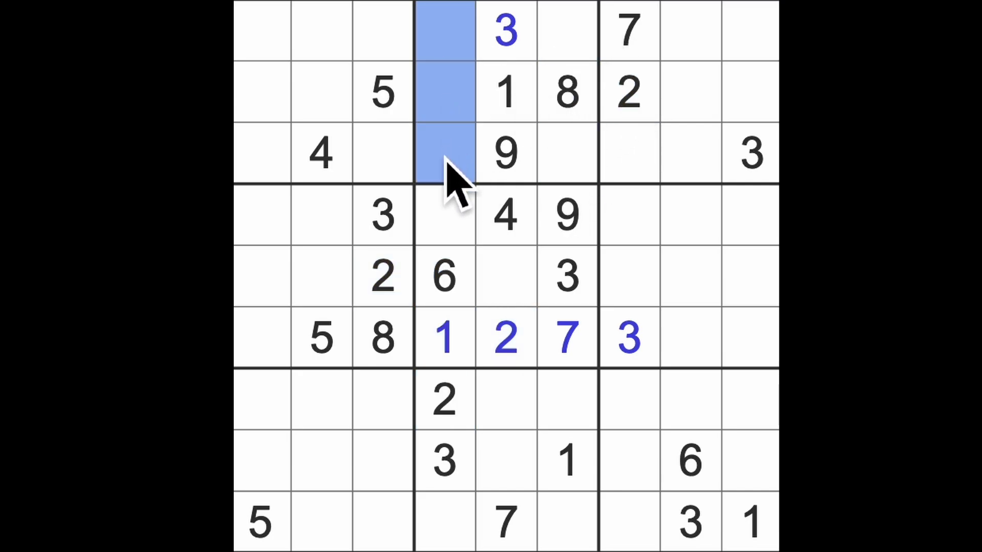
pyautogui.click(320, 154)
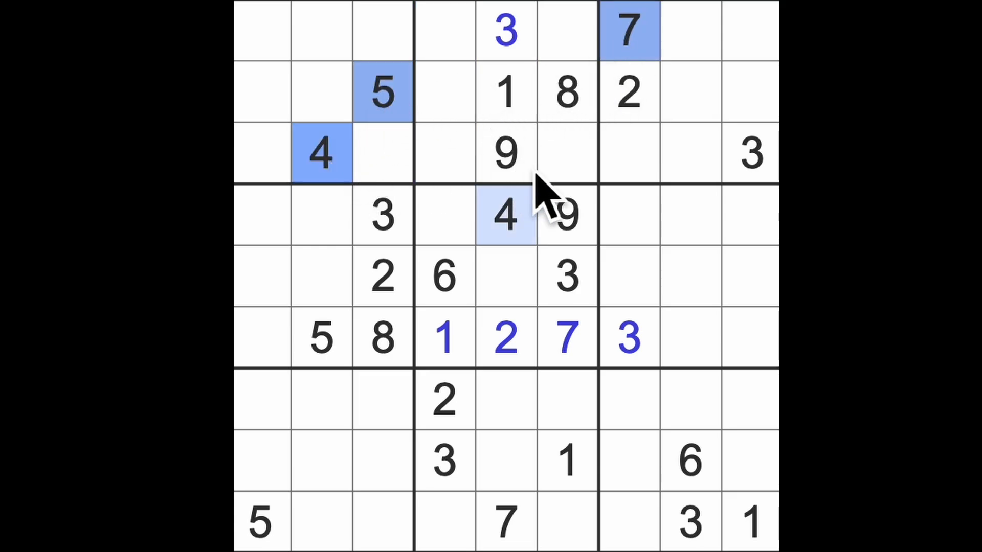
pyautogui.moveTo(457, 69)
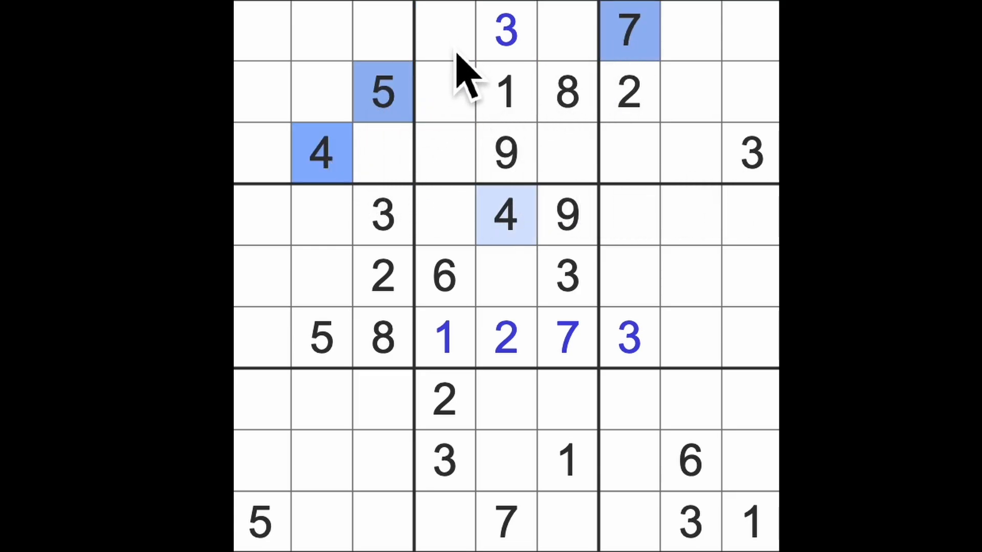
pyautogui.click(445, 92)
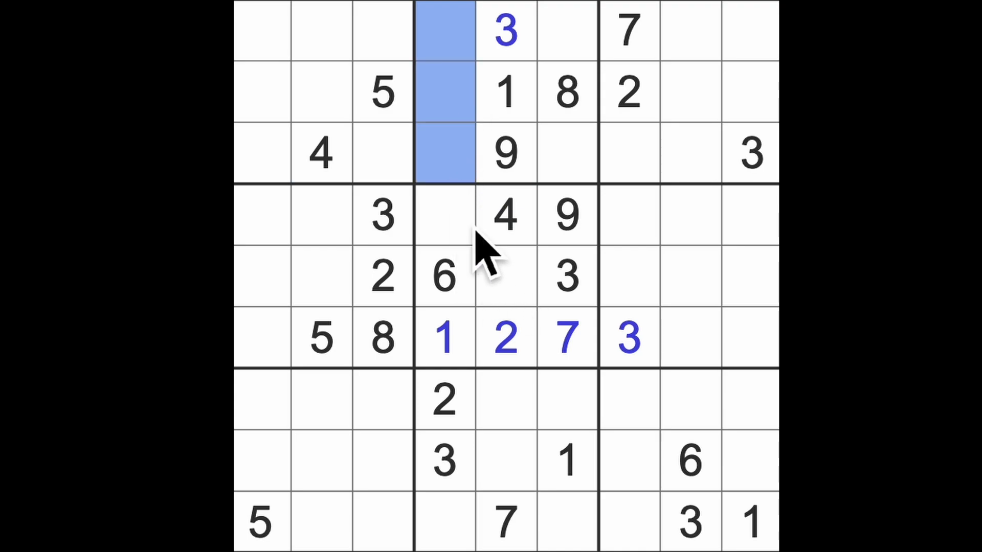
pyautogui.moveTo(483, 225)
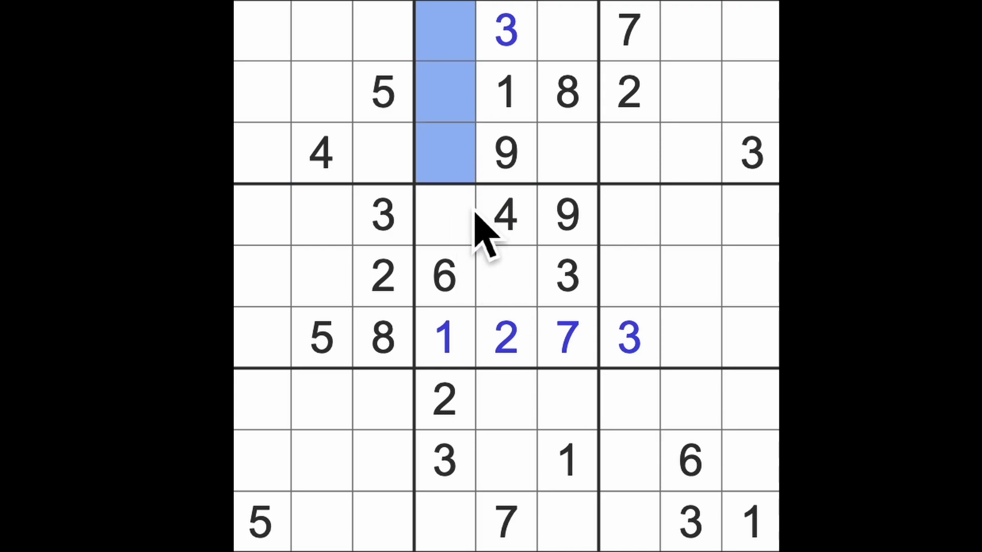
pyautogui.click(505, 276)
pyautogui.write('5')
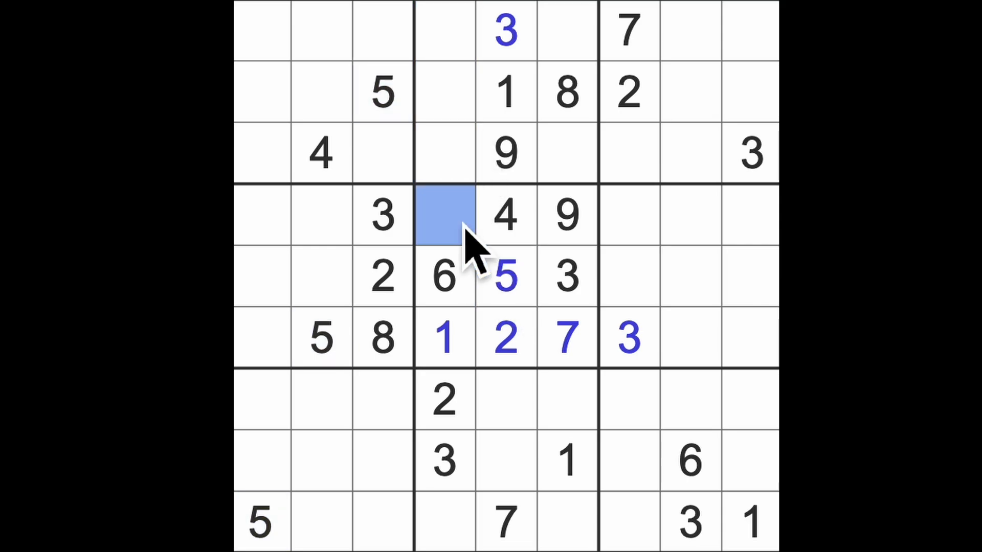
pyautogui.write('8')
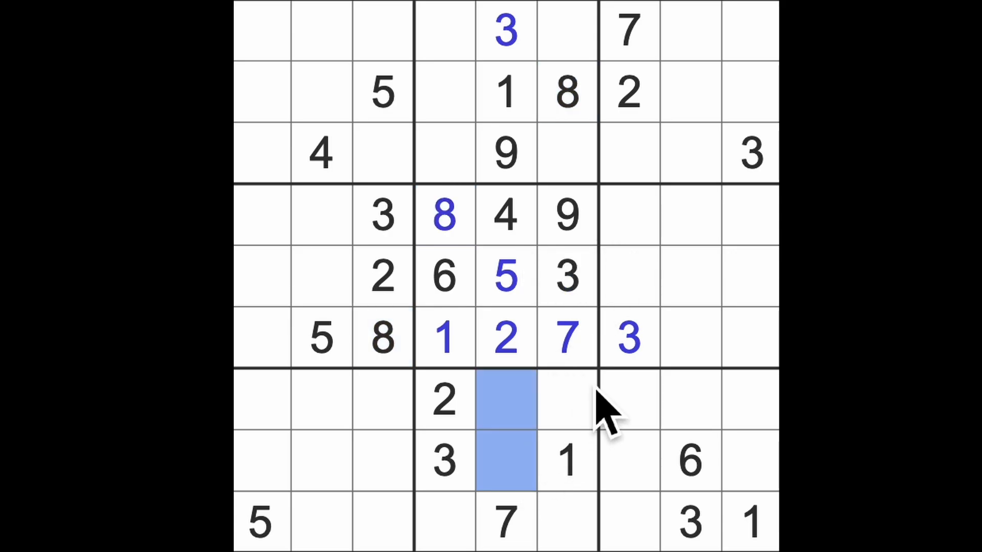
# - Enter 6 and 8 in column 5 rows 7–8, and 9 left of the bottom-row 7
pyautogui.click(504, 460)
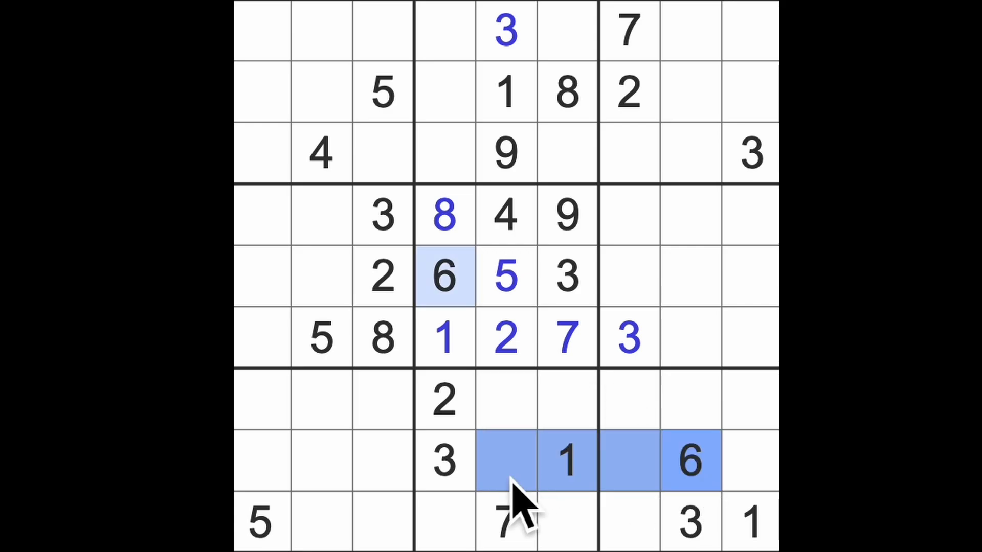
pyautogui.click(504, 460)
pyautogui.write('8')
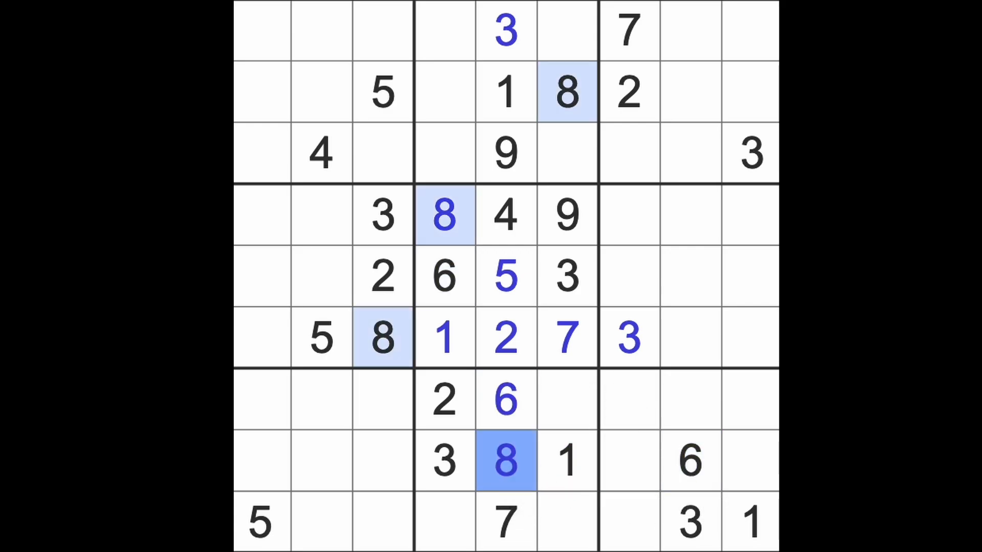
pyautogui.click(443, 521)
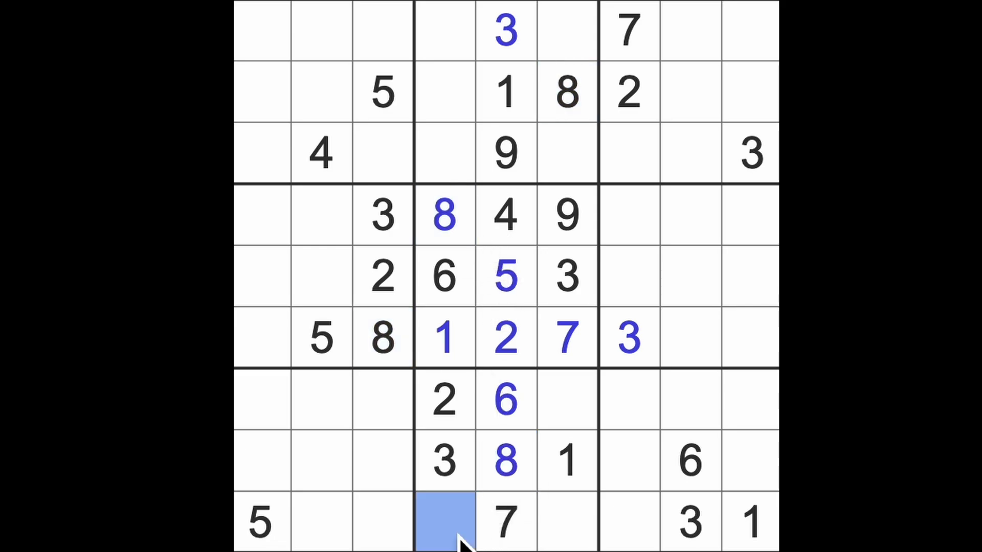
pyautogui.moveTo(513, 187)
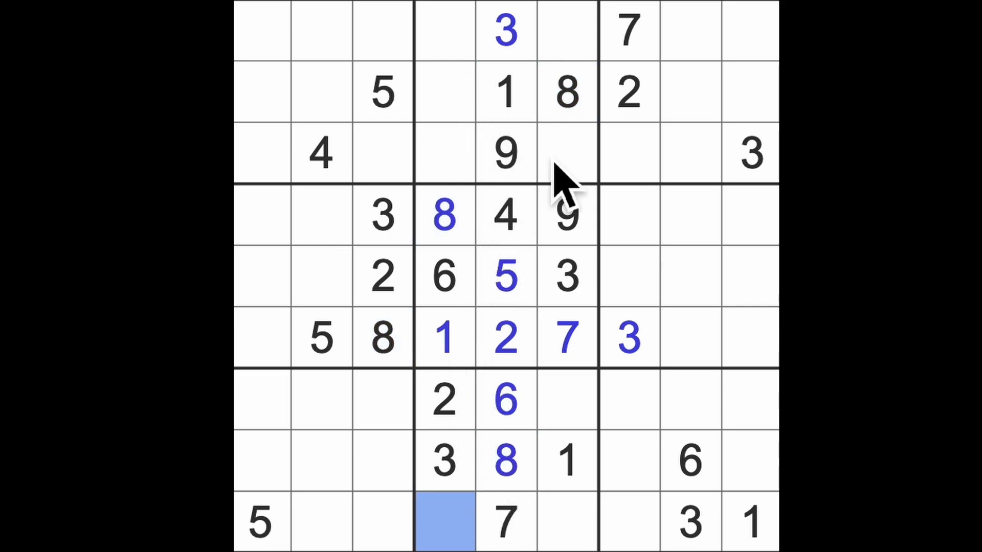
pyautogui.moveTo(552, 270)
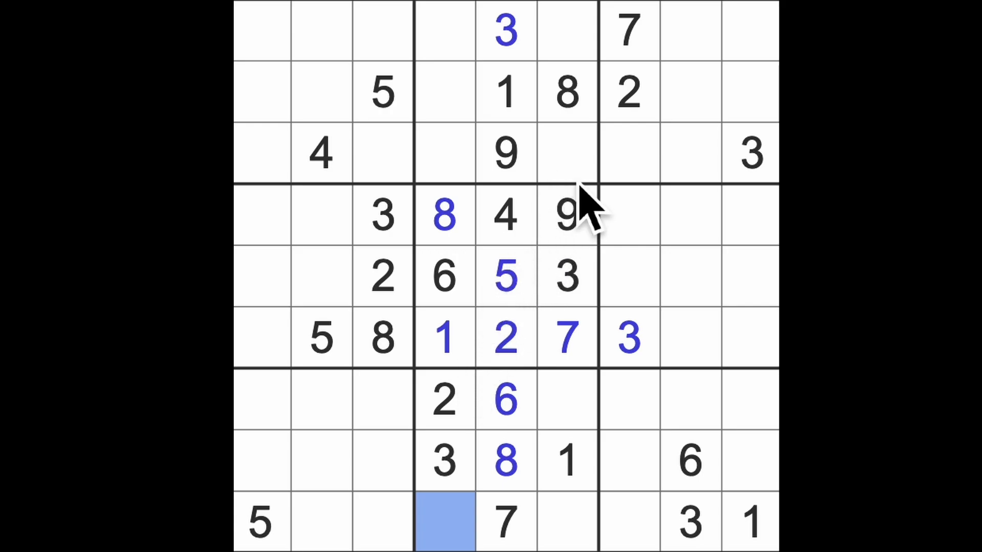
pyautogui.click(443, 154)
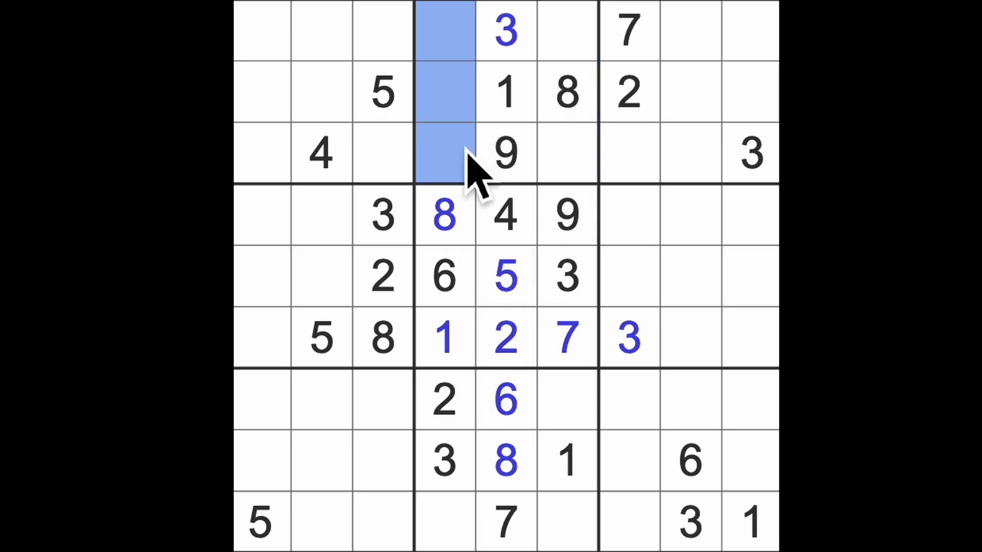
pyautogui.moveTo(463, 526)
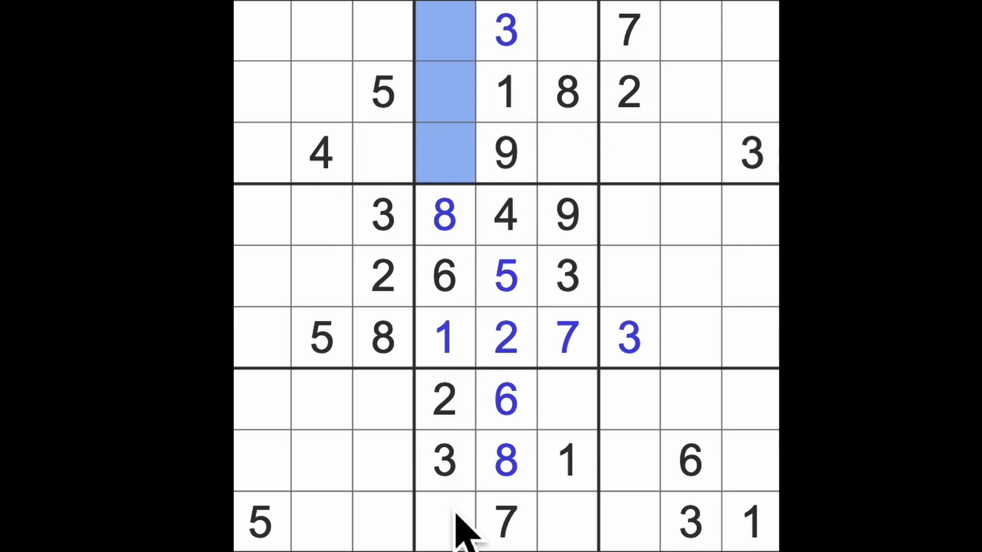
pyautogui.click(445, 523)
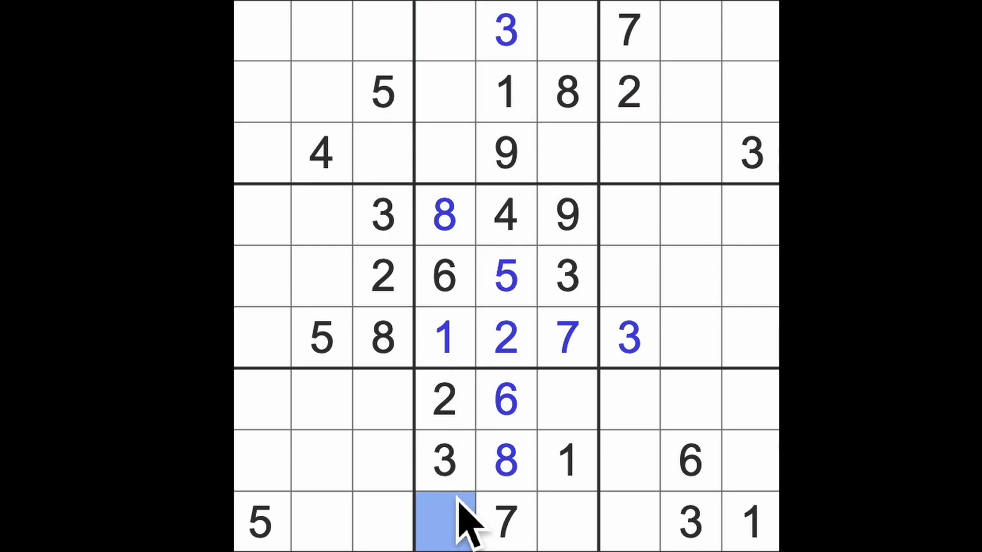
pyautogui.write('9')
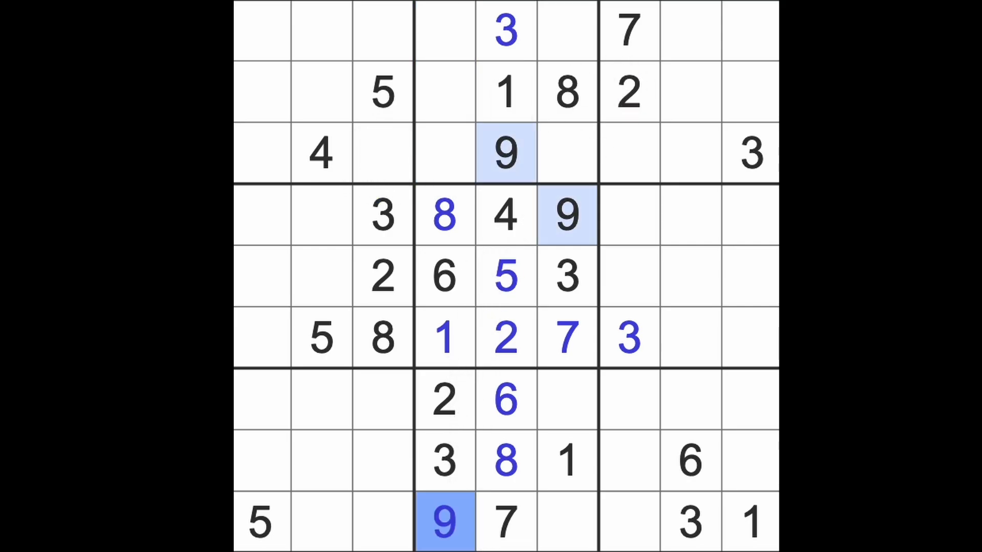
pyautogui.click(567, 523)
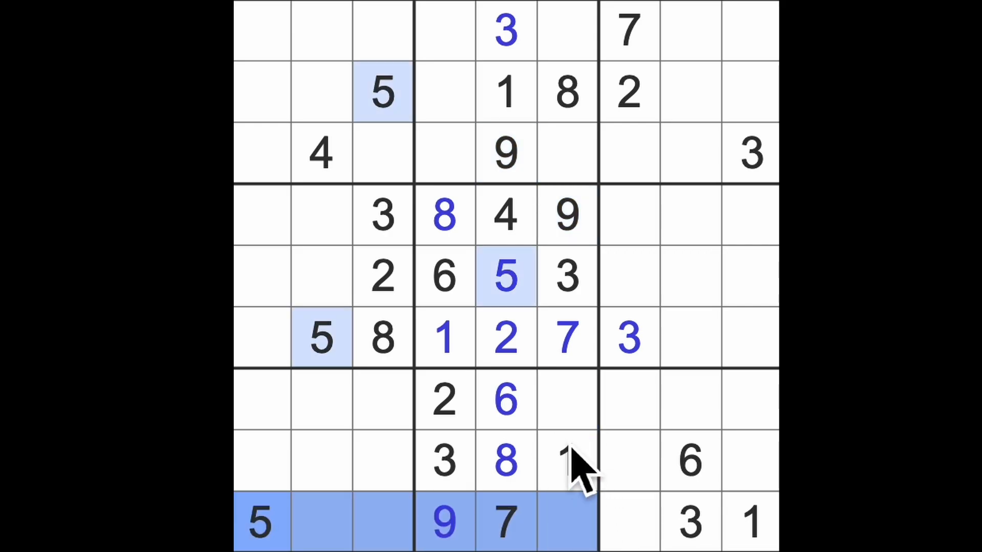
# - Enter 2, 6 and 8 in the bottom row's remaining empty cells
pyautogui.click(567, 522)
pyautogui.write('4')
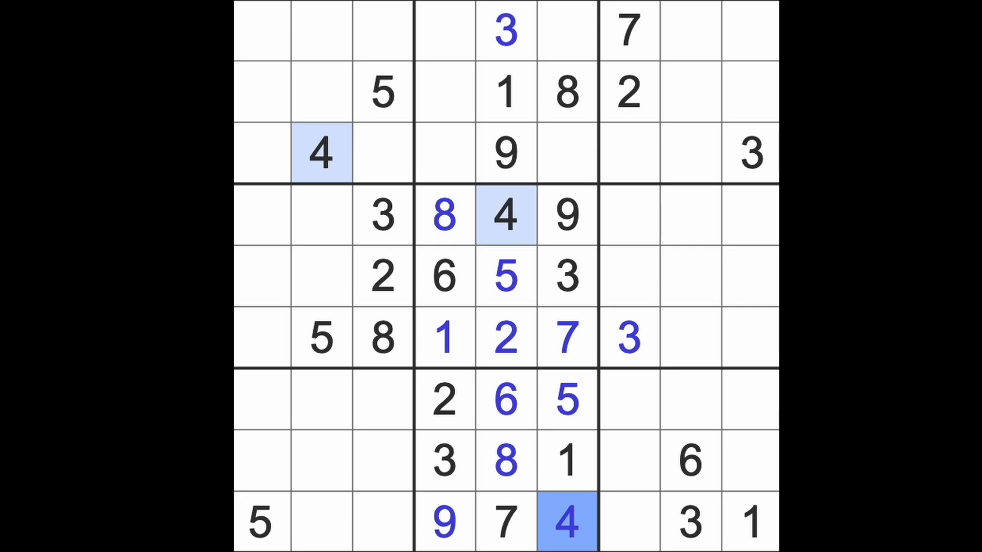
pyautogui.click(628, 92)
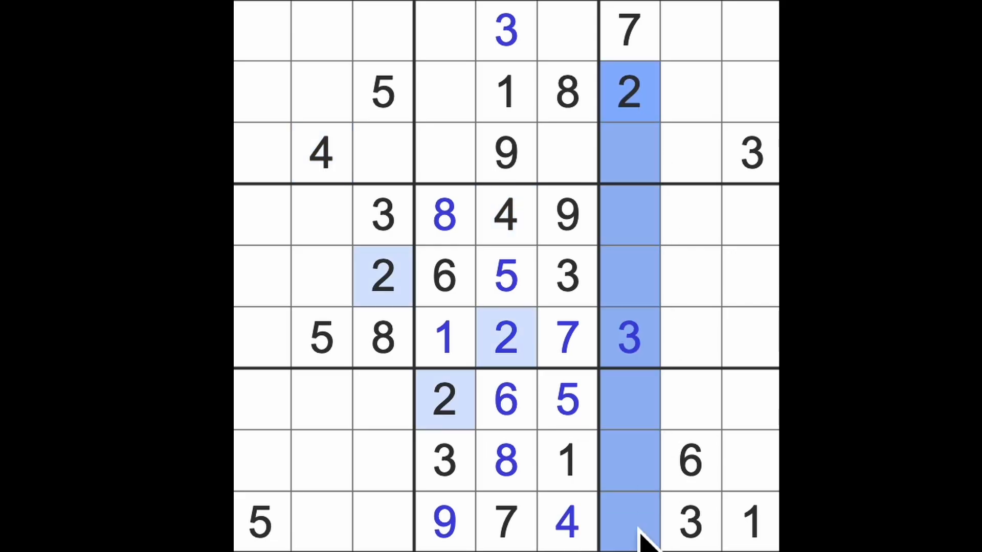
pyautogui.click(323, 523)
pyautogui.write('2')
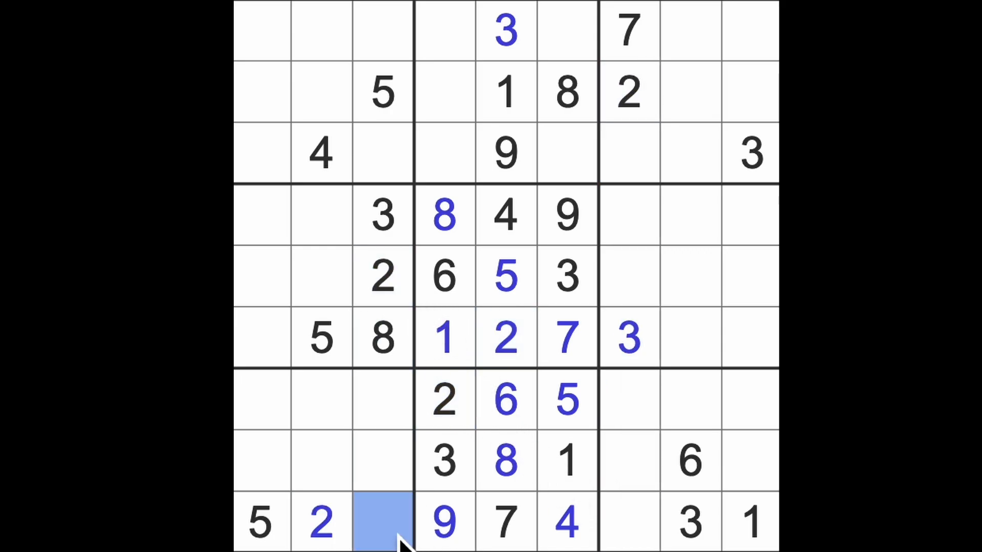
pyautogui.click(629, 523)
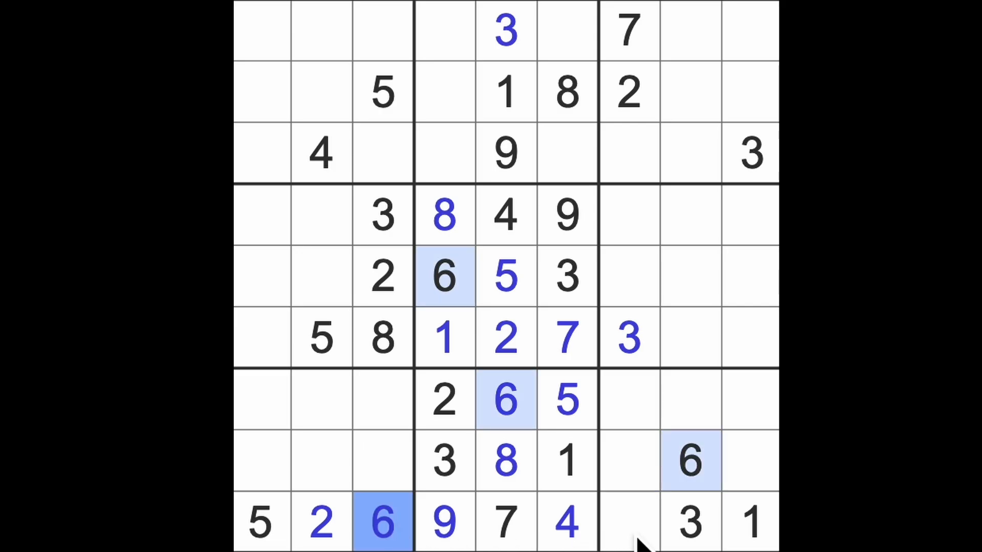
pyautogui.click(628, 523)
pyautogui.write('8')
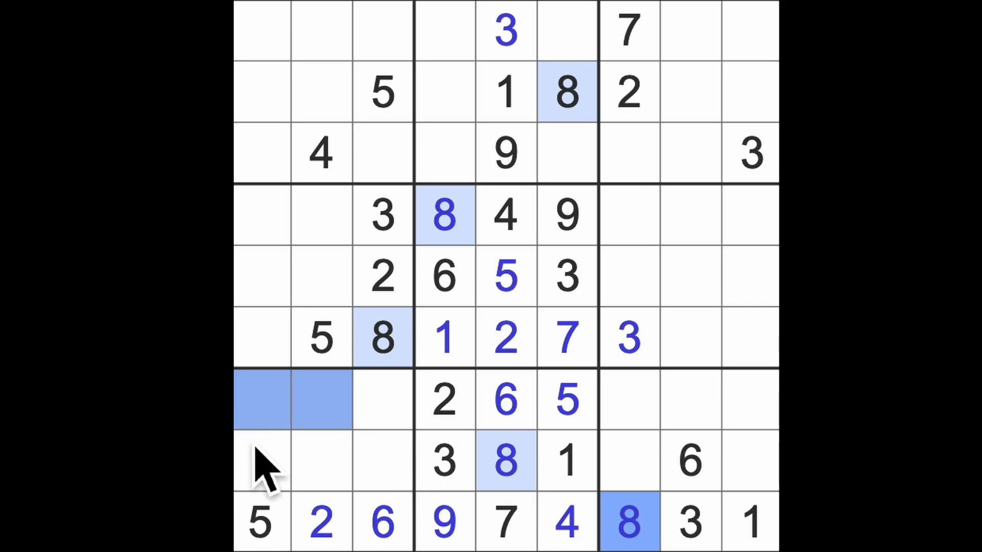
pyautogui.moveTo(279, 476)
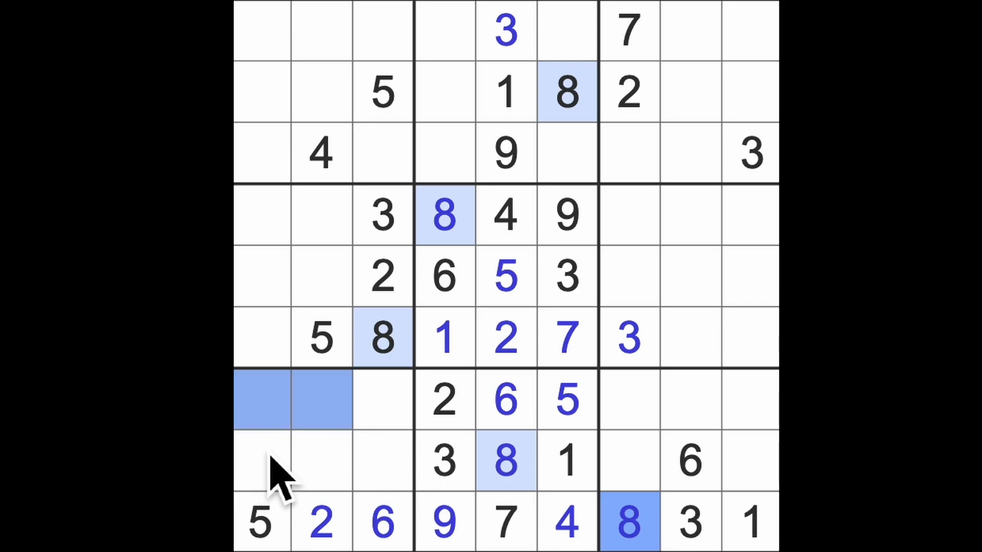
pyautogui.moveTo(645, 332)
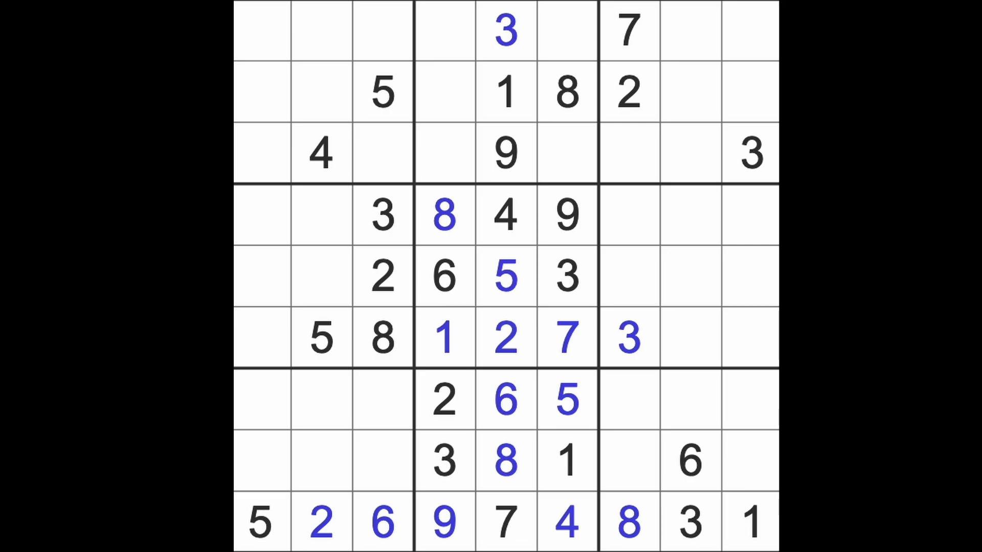
pyautogui.moveTo(771, 420)
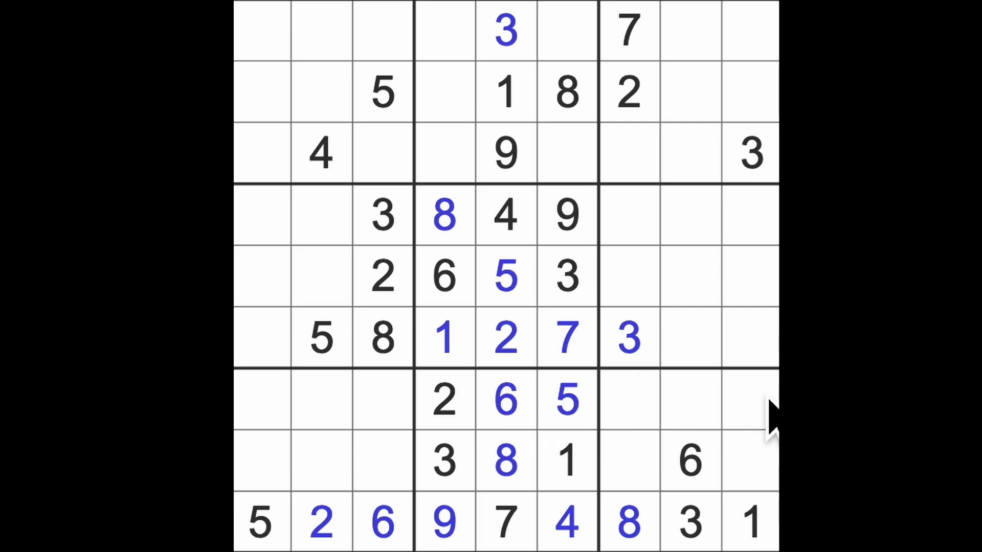
# - Check where the 2s sit, then fill row 8's last cell and move to its left cells
pyautogui.click(444, 400)
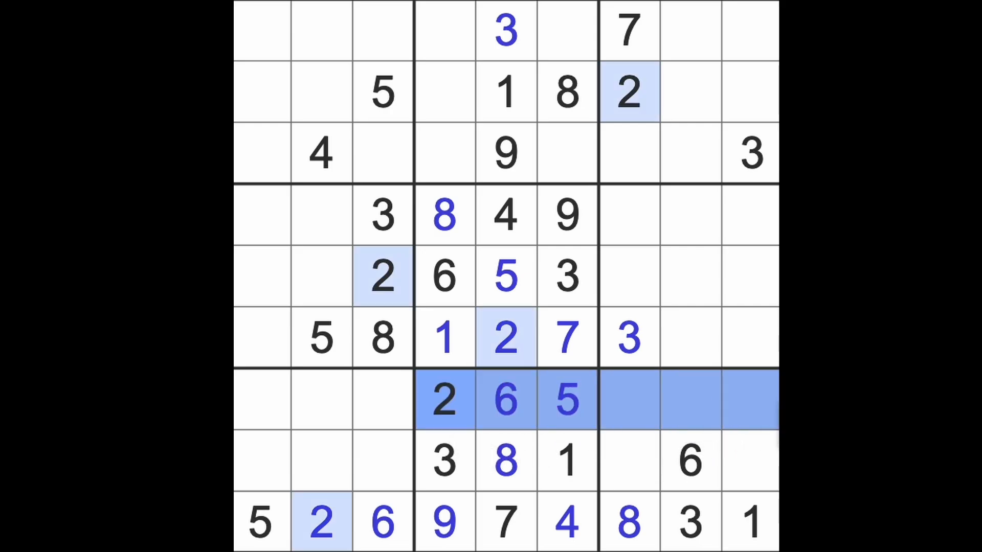
pyautogui.moveTo(652, 483)
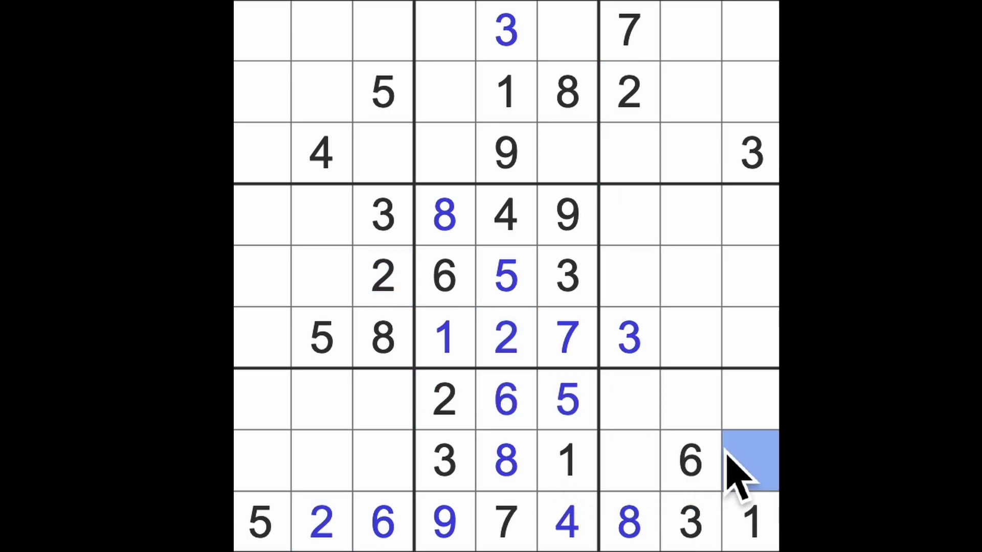
pyautogui.click(628, 460)
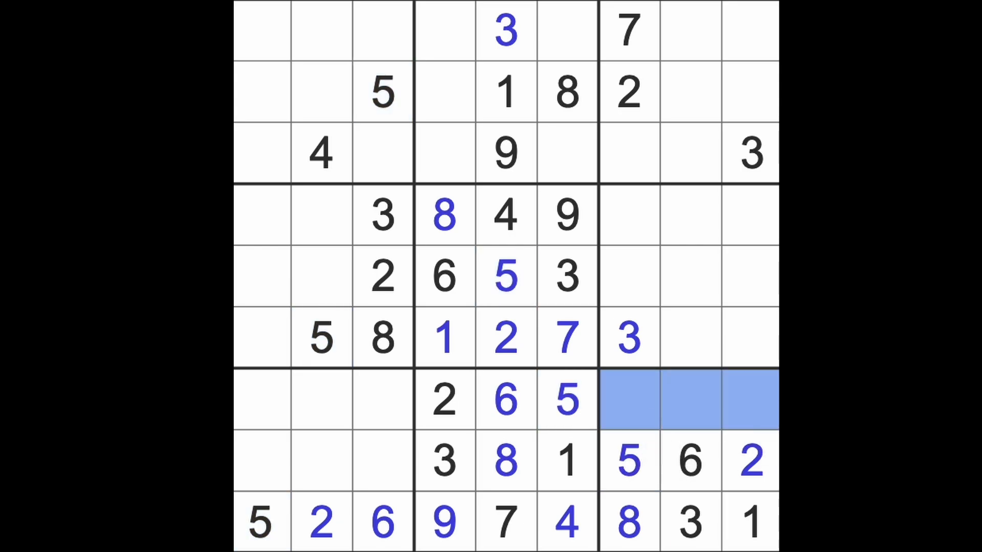
pyautogui.moveTo(444, 467)
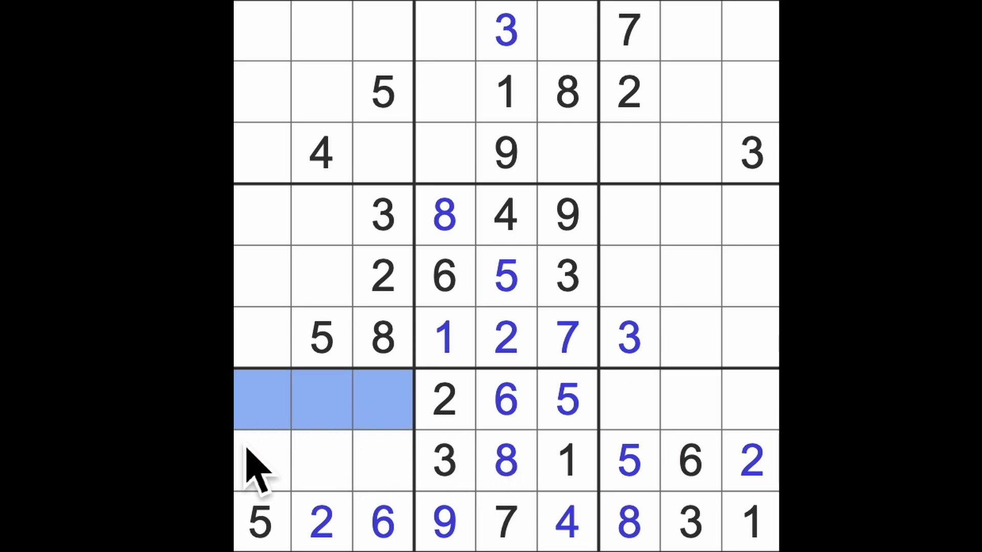
pyautogui.moveTo(413, 251)
pyautogui.write('1')
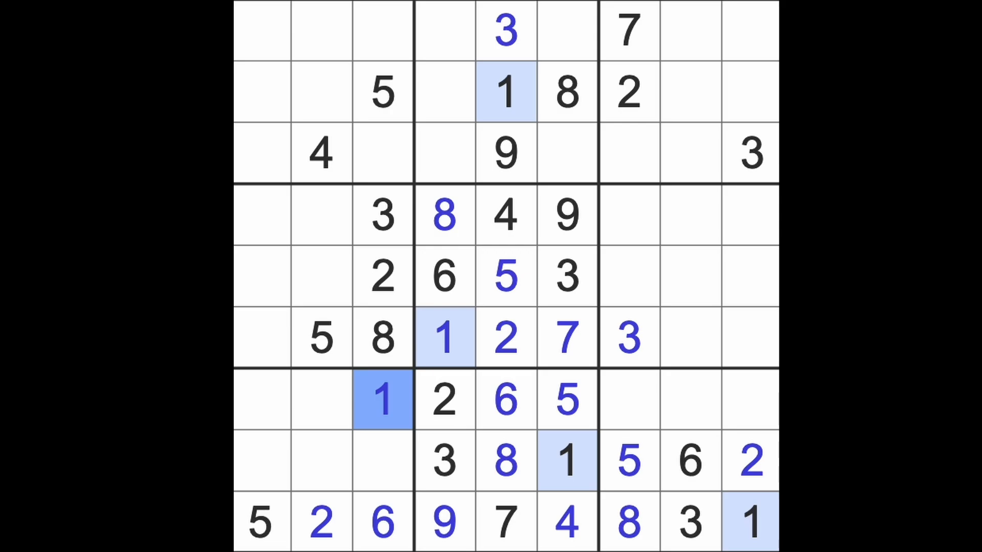
pyautogui.click(319, 460)
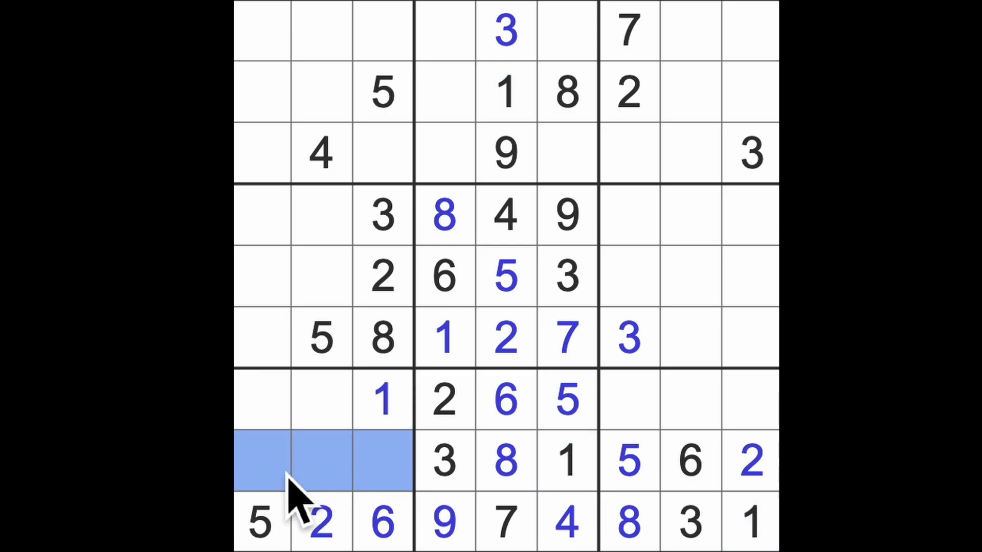
pyautogui.moveTo(298, 376)
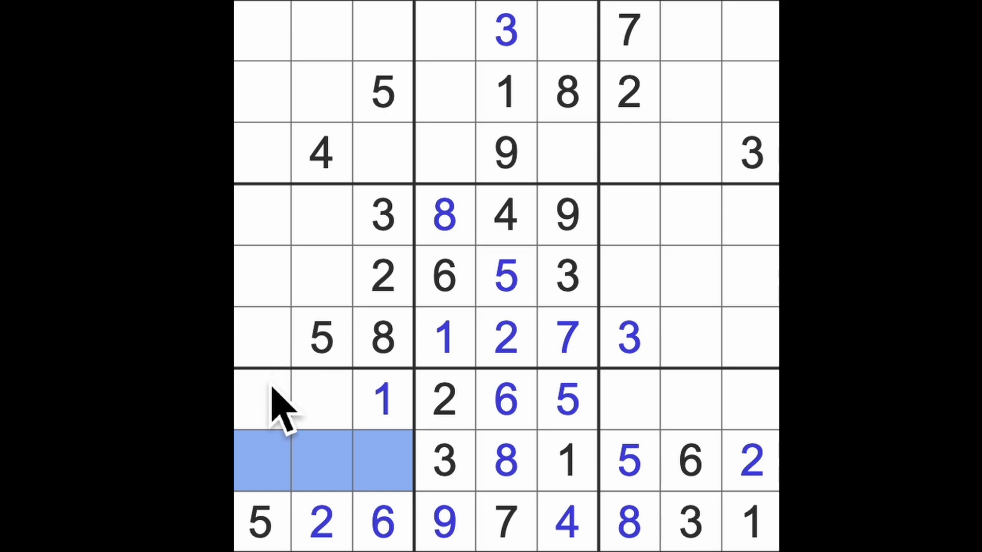
pyautogui.moveTo(369, 467)
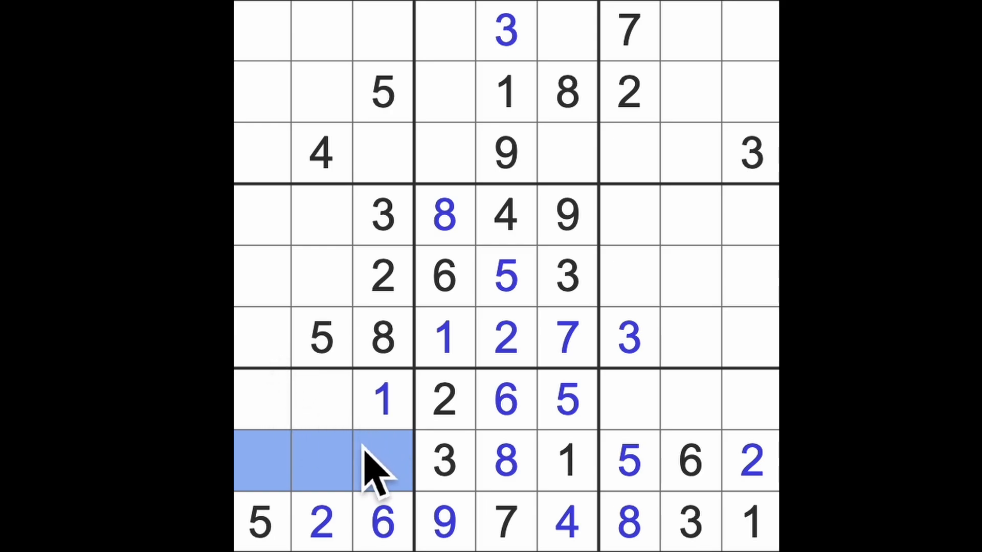
pyautogui.moveTo(354, 241)
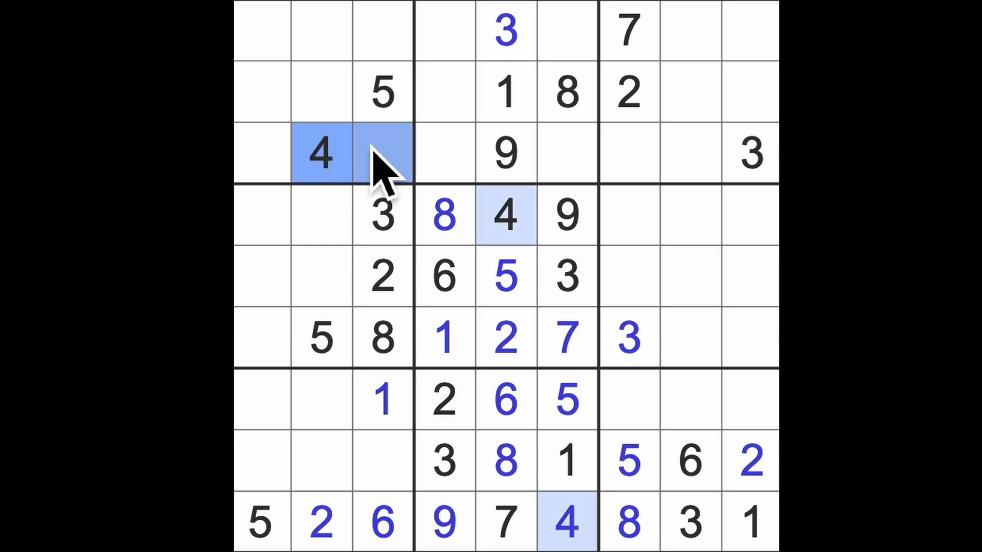
# - Select row 8, column 3 for the 4
pyautogui.click(383, 460)
pyautogui.write('4')
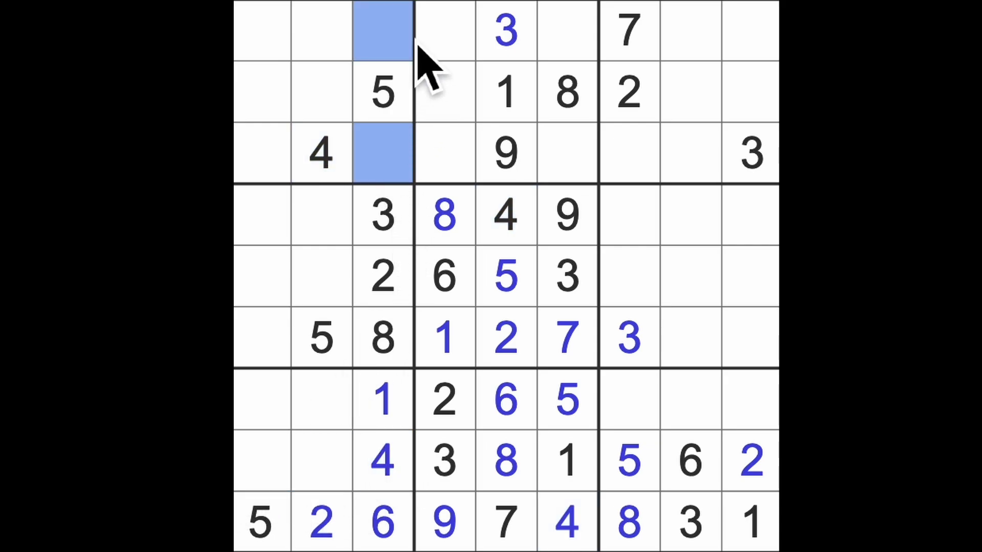
pyautogui.moveTo(498, 188)
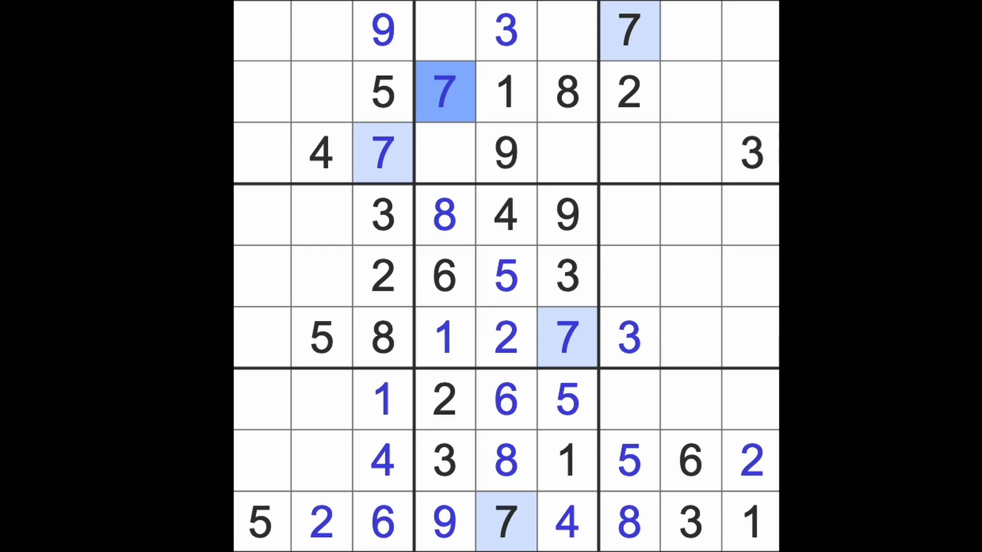
pyautogui.moveTo(476, 270)
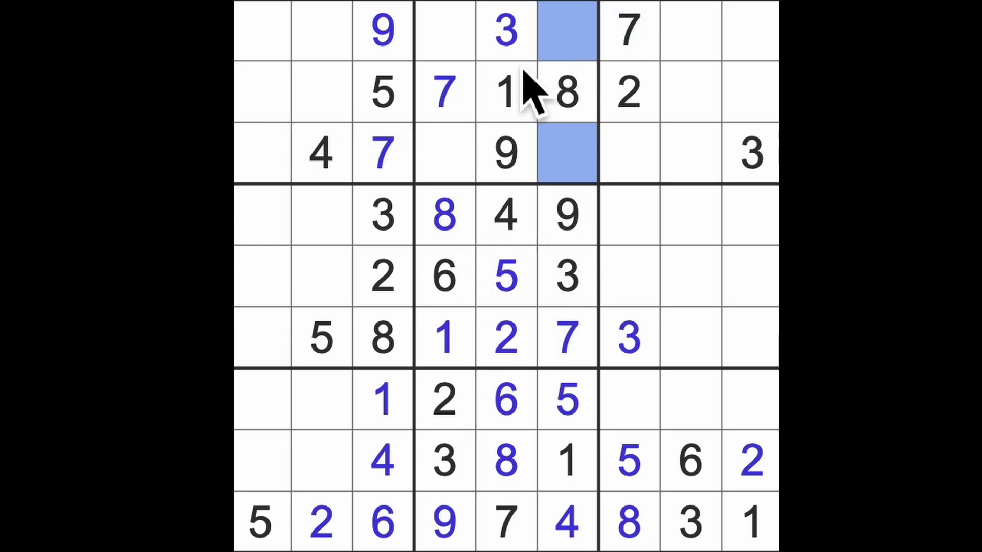
# - Select column 4's top-box cells to place the 4 and check existing 4s
pyautogui.click(444, 153)
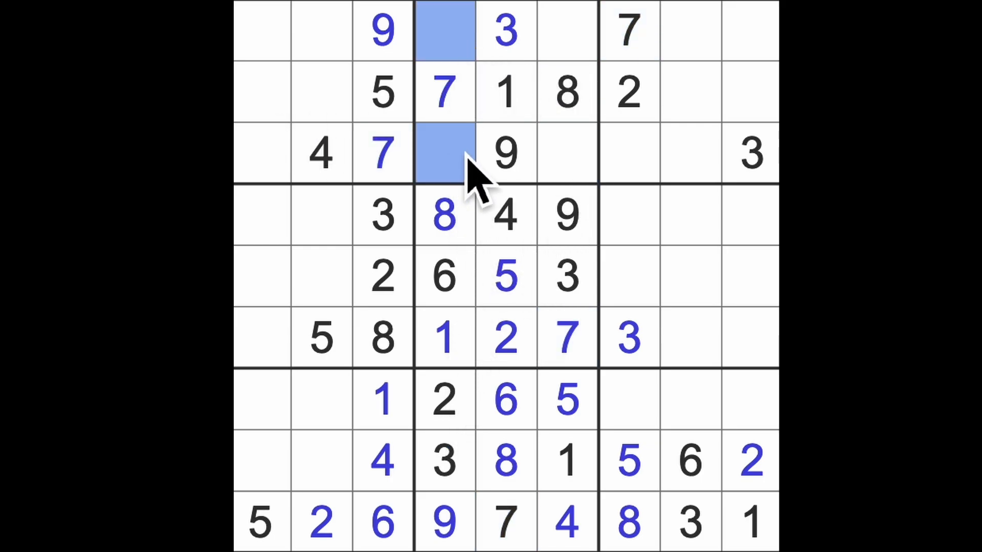
pyautogui.moveTo(414, 200)
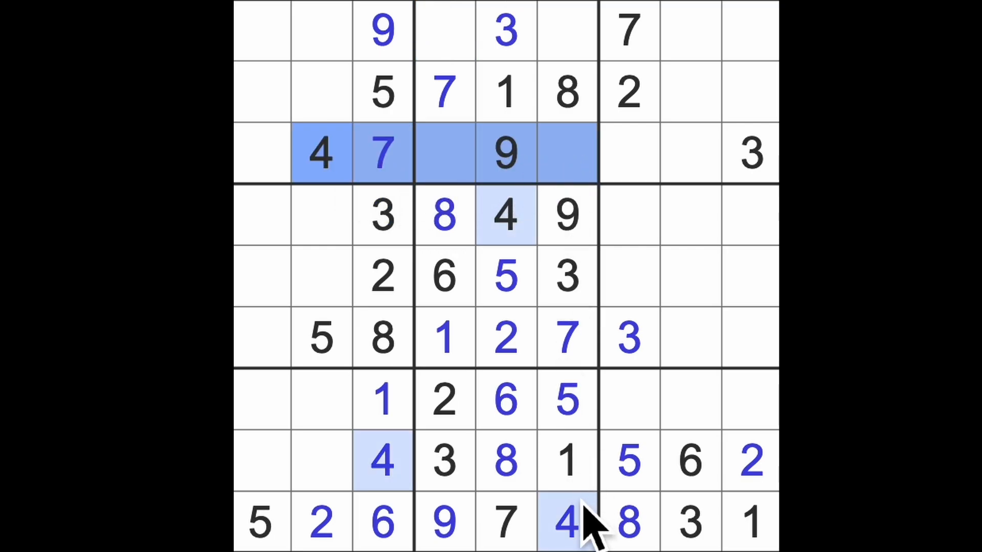
pyautogui.click(445, 31)
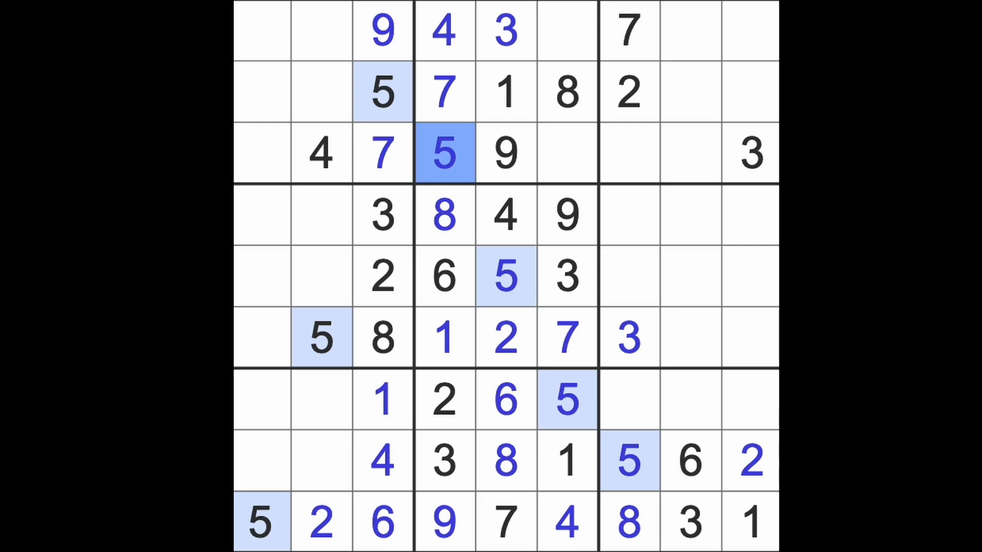
pyautogui.moveTo(529, 160)
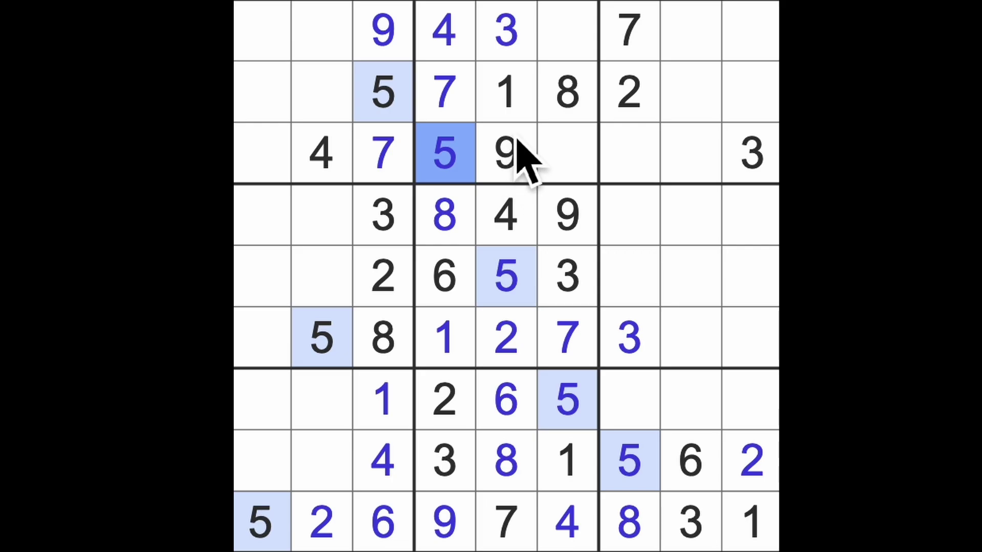
# - Select row 4, column 8 for the 2, then check given digits' placements
pyautogui.click(628, 93)
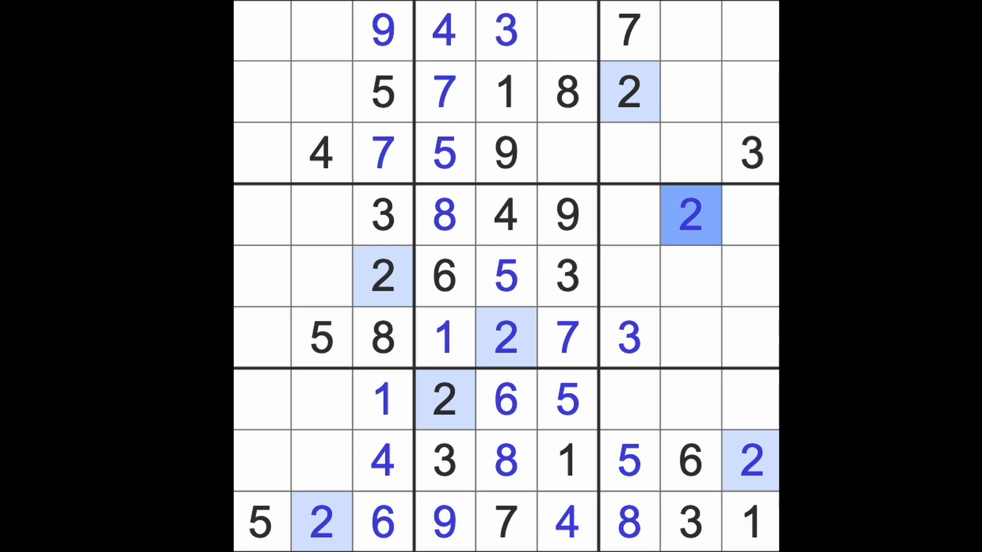
pyautogui.rightClick(745, 514)
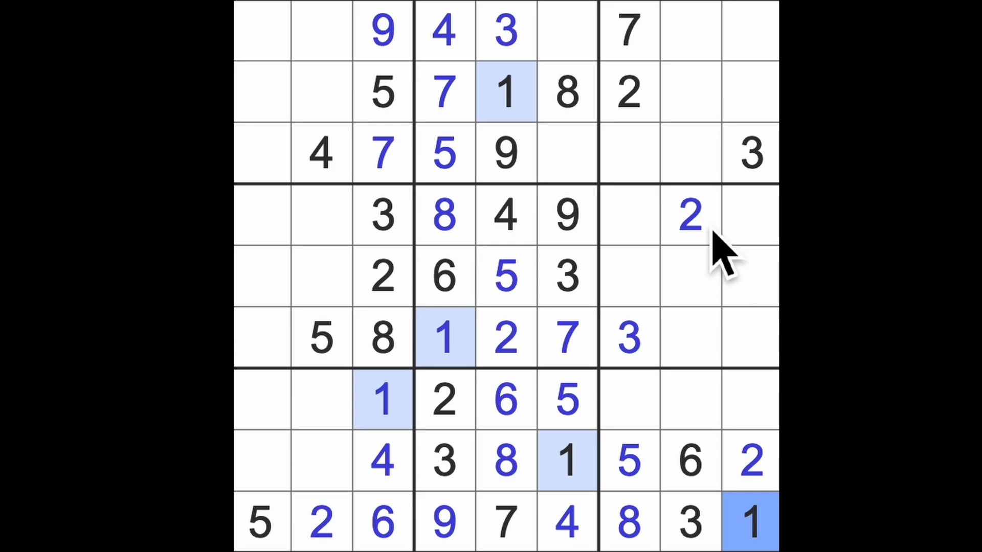
pyautogui.click(689, 216)
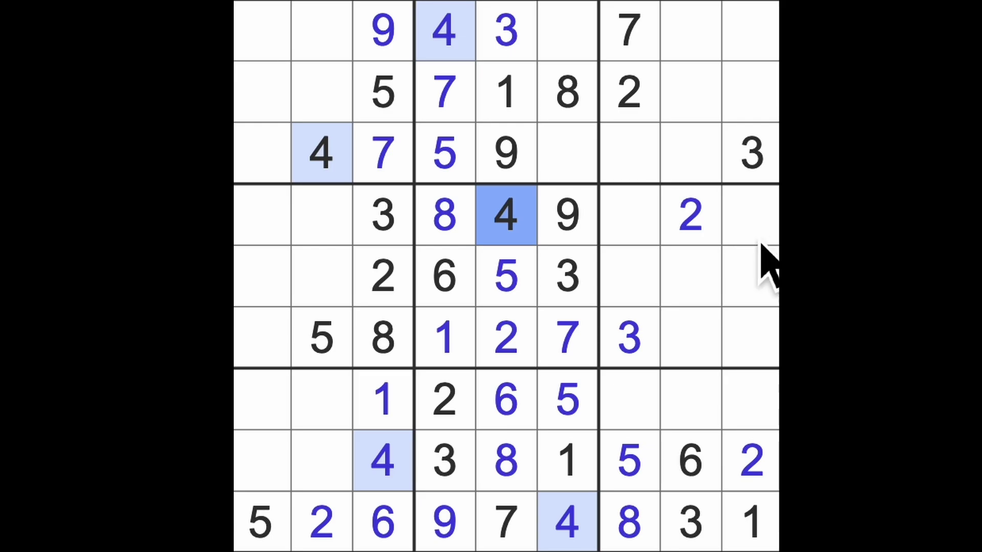
pyautogui.click(505, 276)
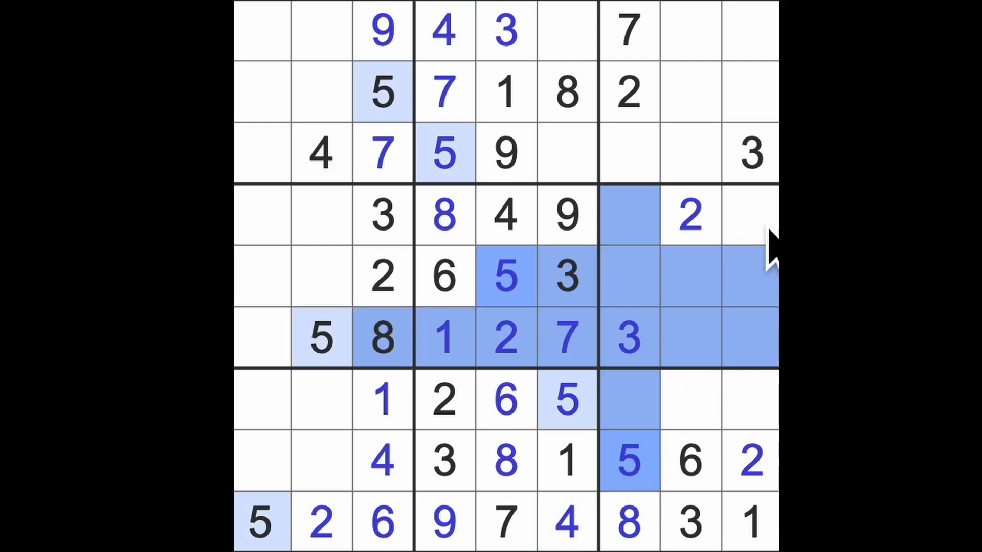
pyautogui.click(750, 215)
pyautogui.write('5')
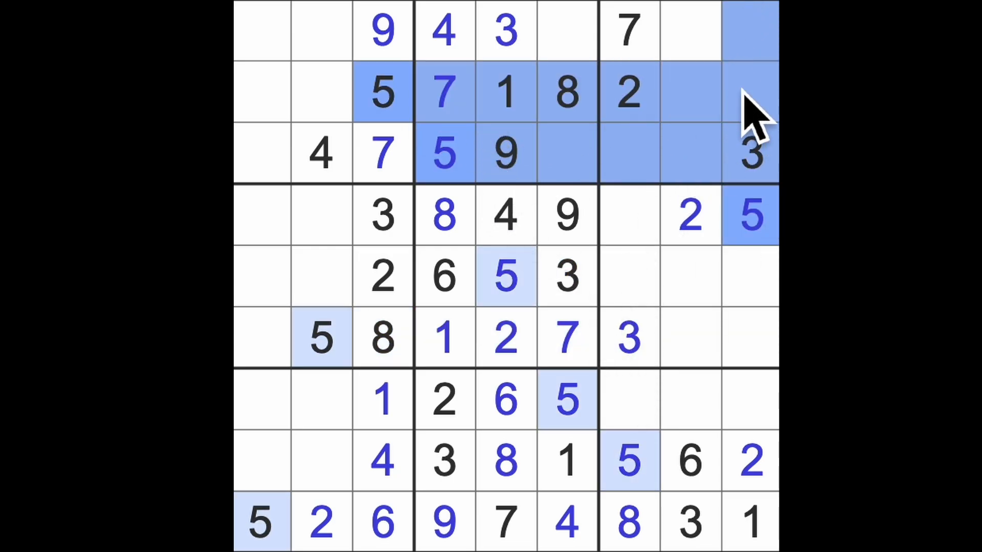
pyautogui.click(689, 31)
pyautogui.write('5')
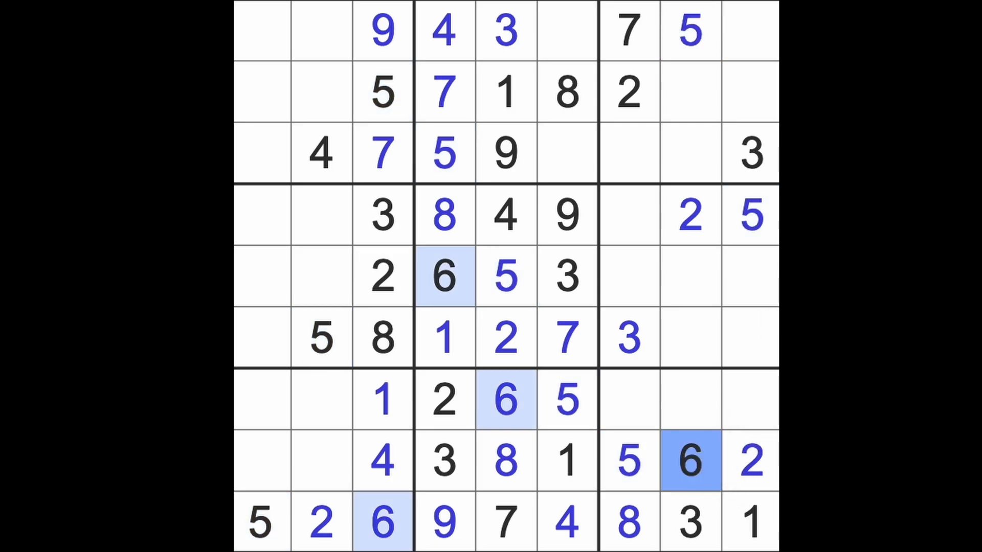
pyautogui.click(748, 338)
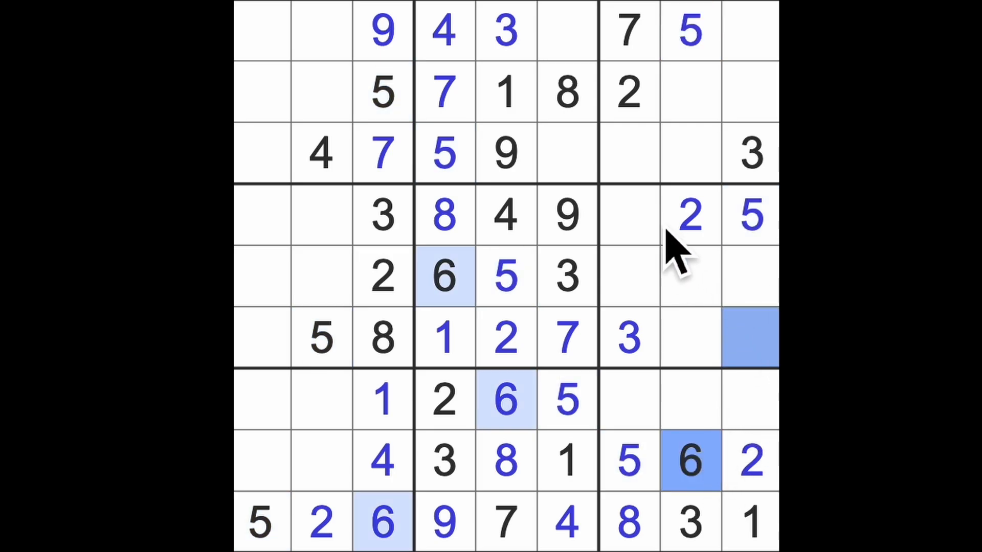
pyautogui.click(628, 215)
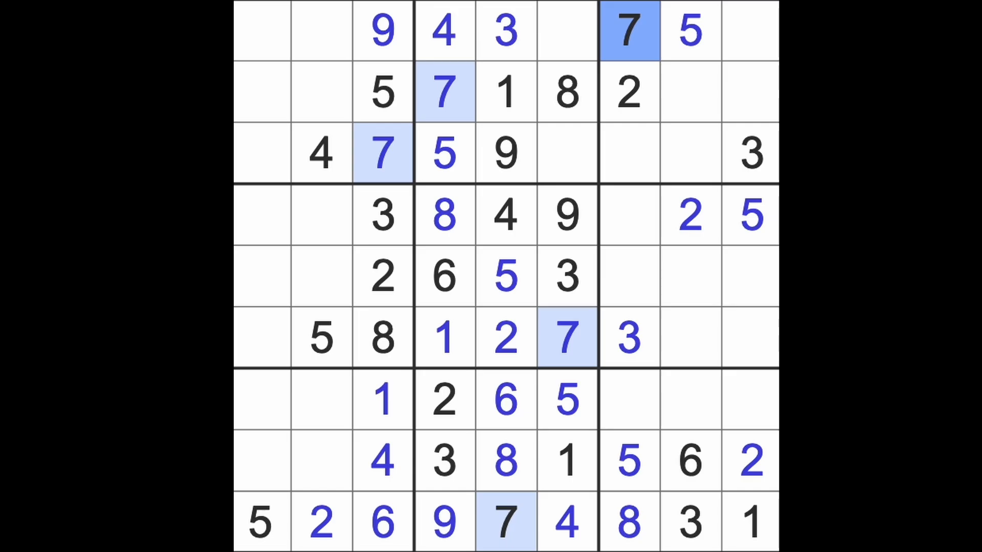
pyautogui.click(566, 92)
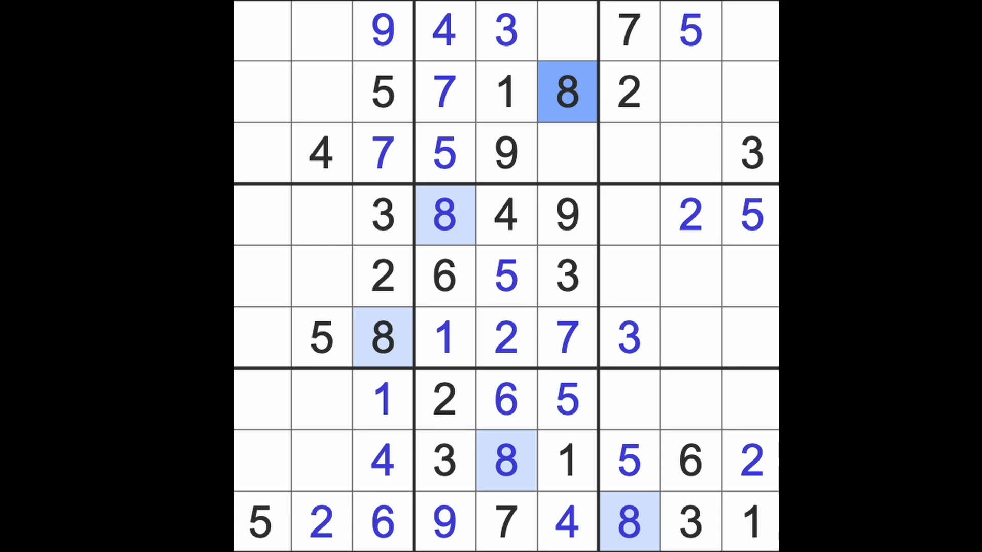
pyautogui.click(565, 215)
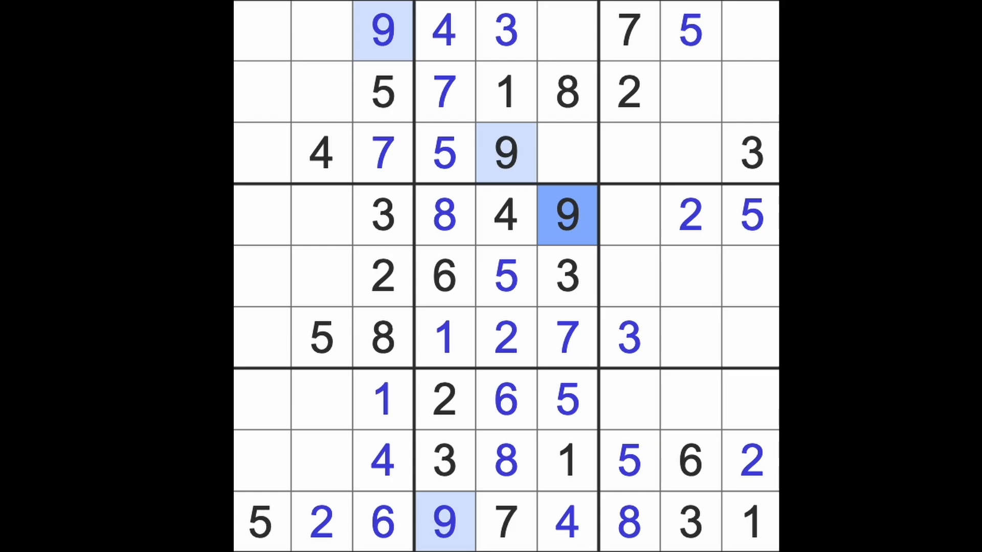
pyautogui.moveTo(602, 169)
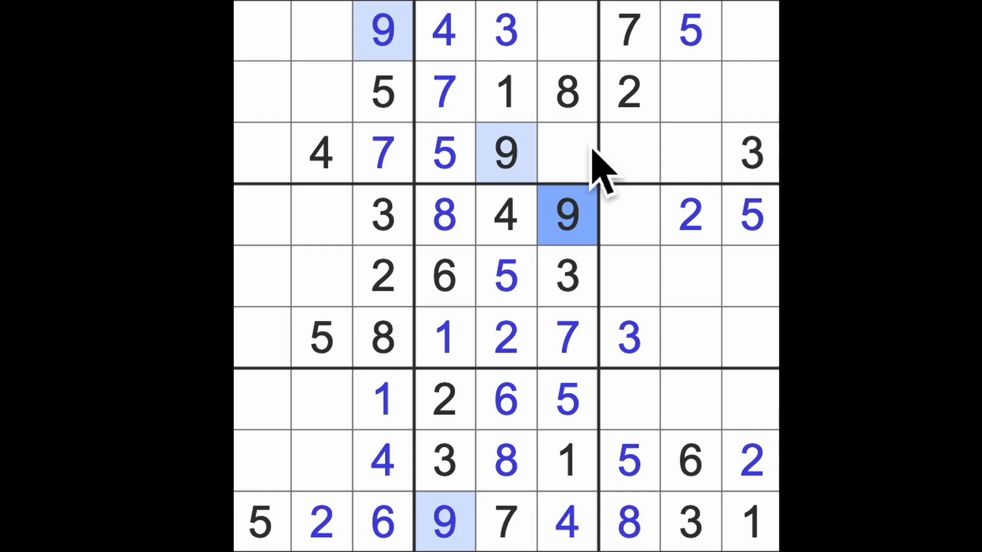
pyautogui.moveTo(426, 70)
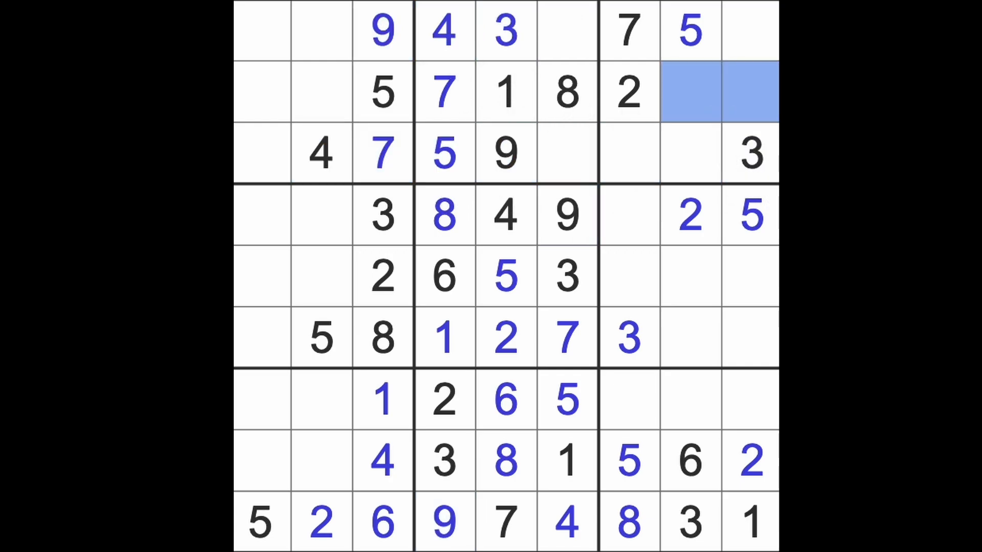
pyautogui.click(262, 93)
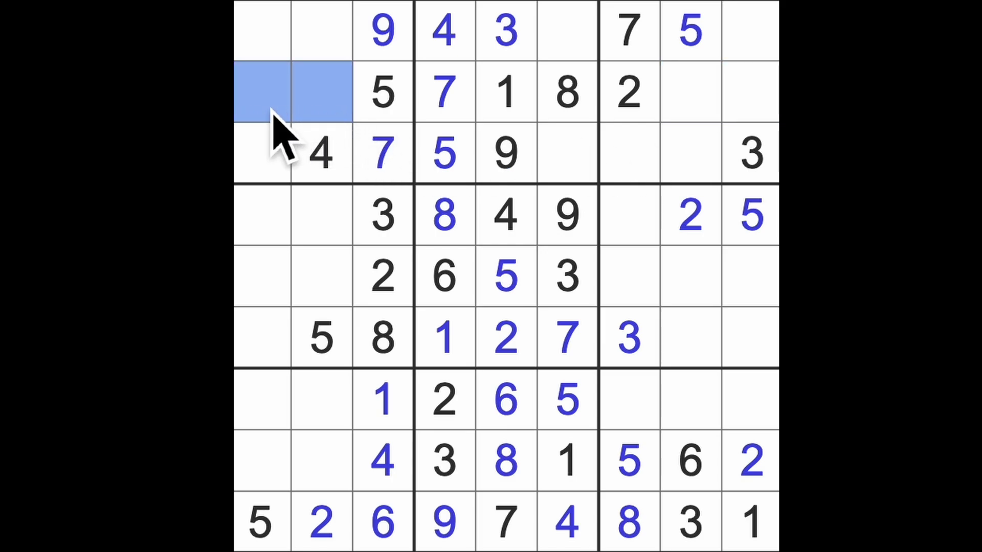
pyautogui.moveTo(276, 157)
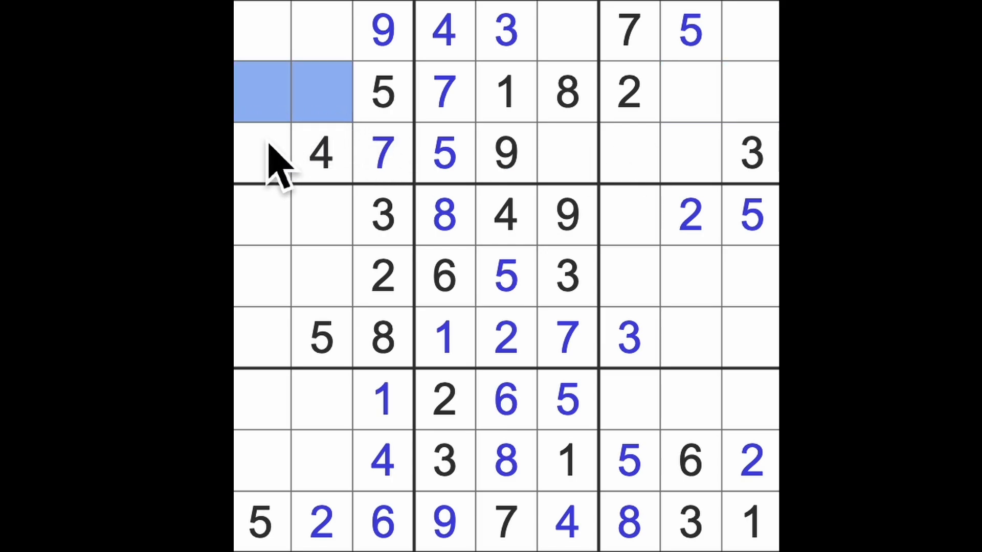
pyautogui.moveTo(389, 132)
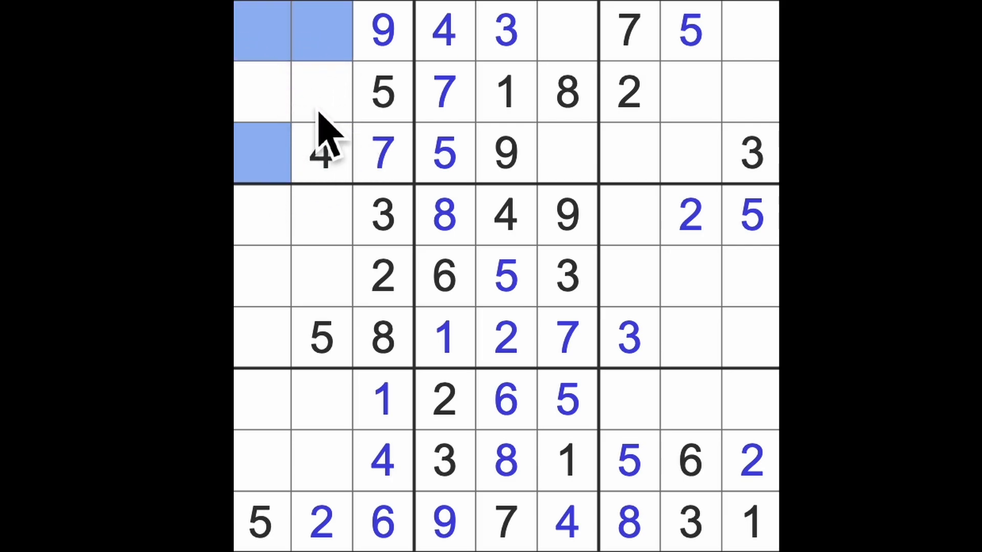
pyautogui.moveTo(301, 187)
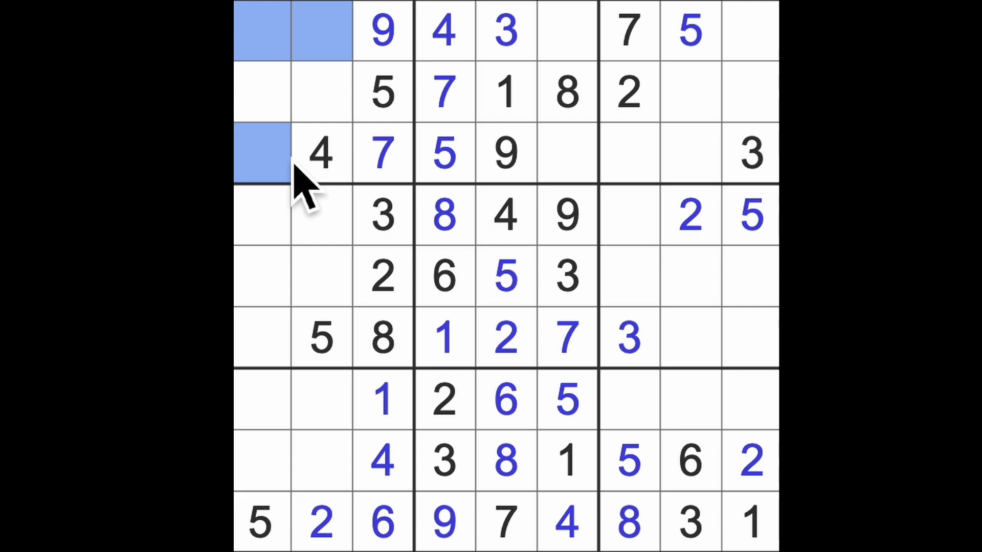
pyautogui.moveTo(533, 169)
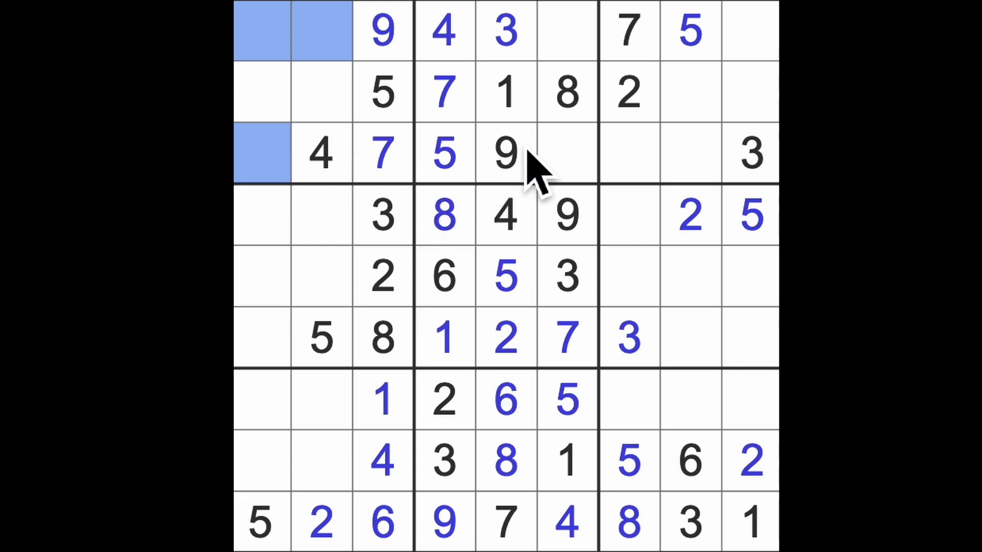
pyautogui.moveTo(545, 195)
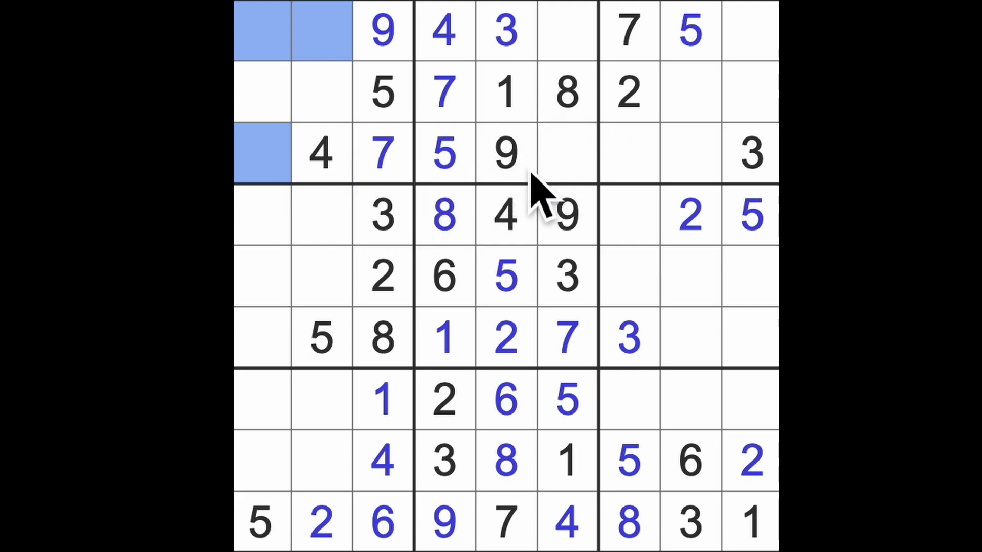
pyautogui.moveTo(633, 150)
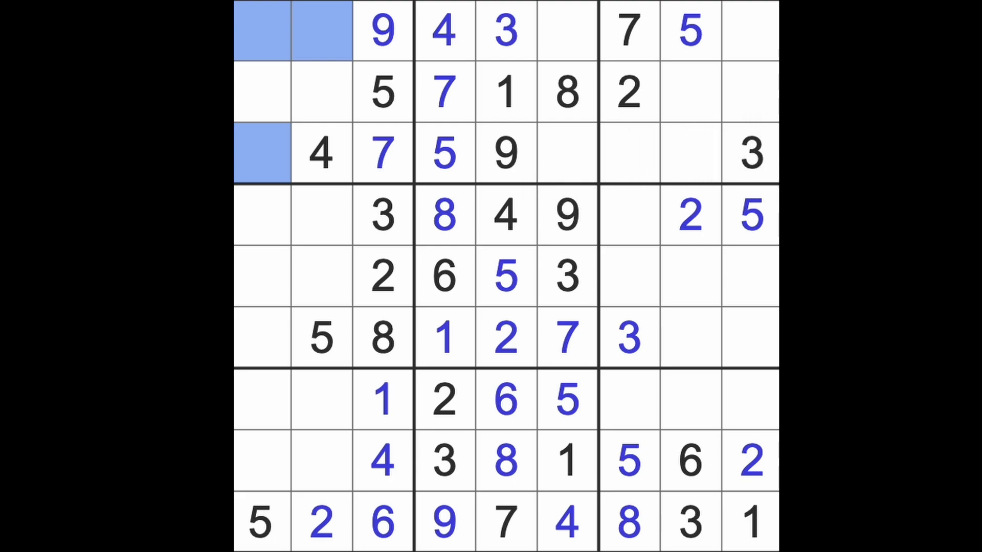
pyautogui.click(690, 93)
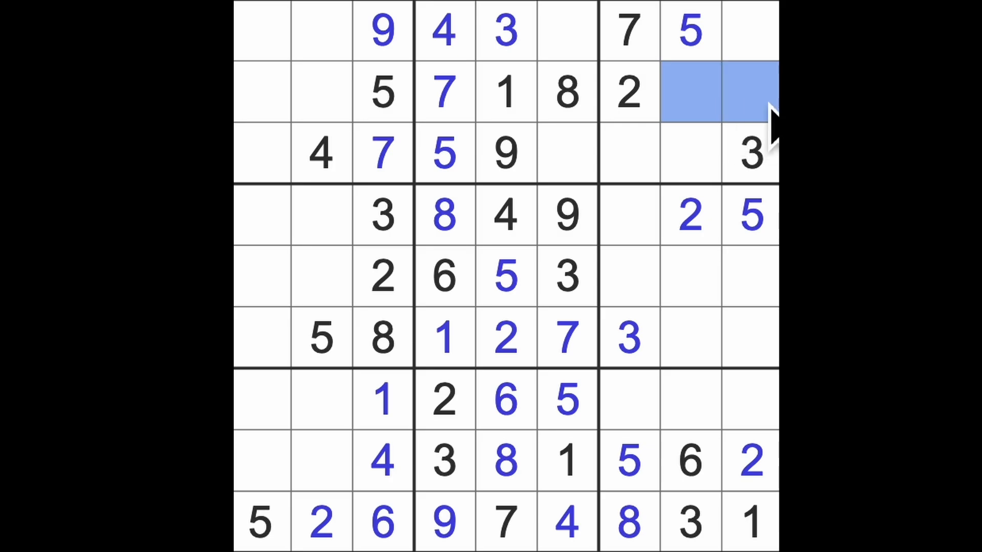
pyautogui.moveTo(658, 181)
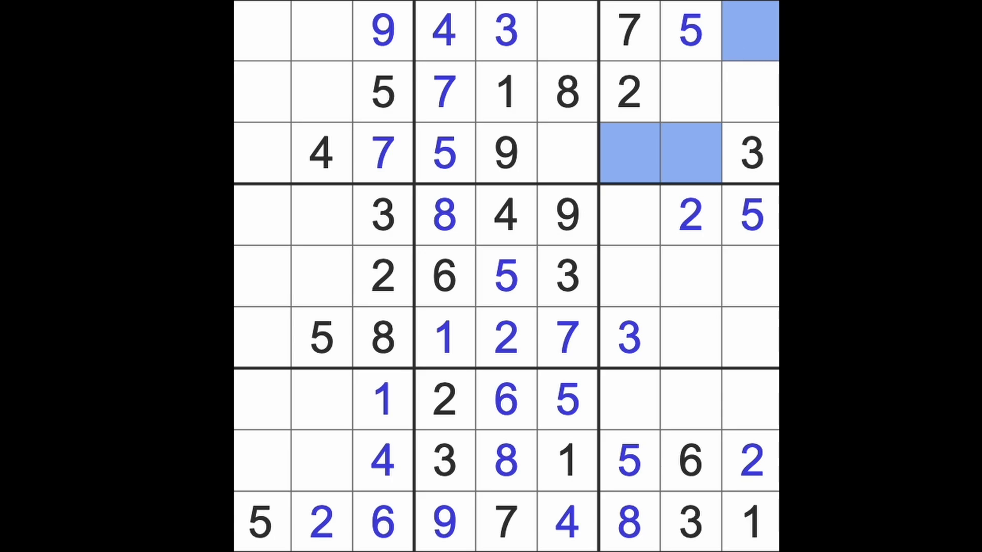
pyautogui.moveTo(745, 444)
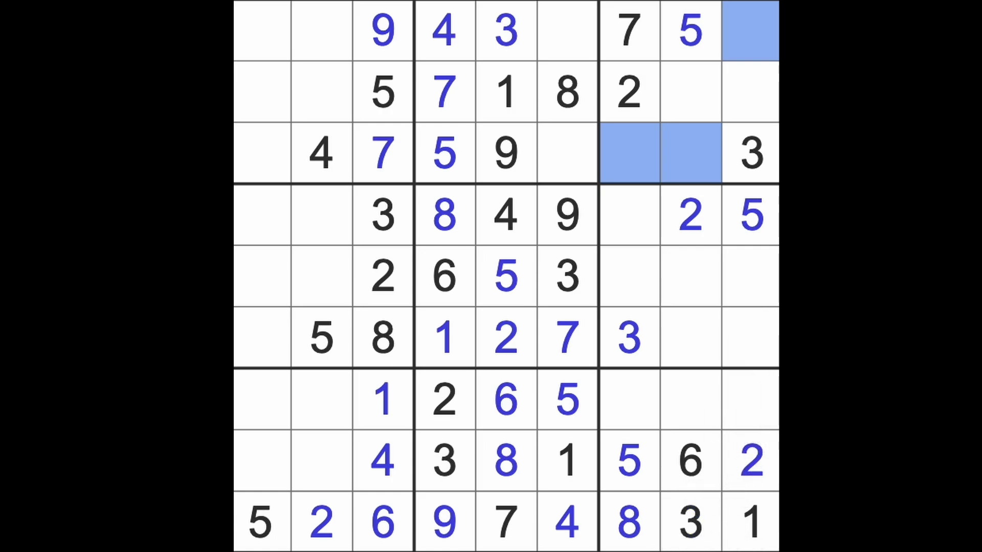
pyautogui.moveTo(310, 75)
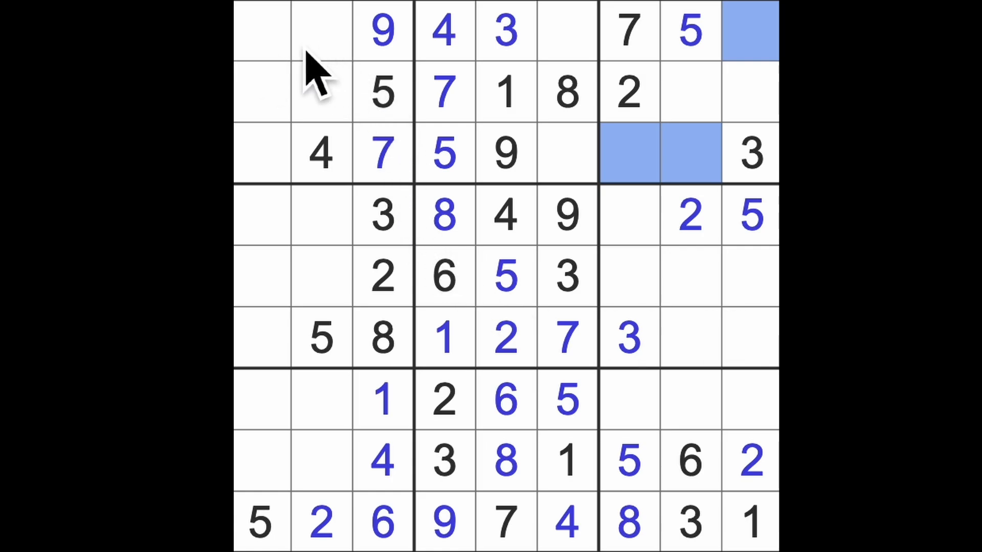
pyautogui.moveTo(320, 69)
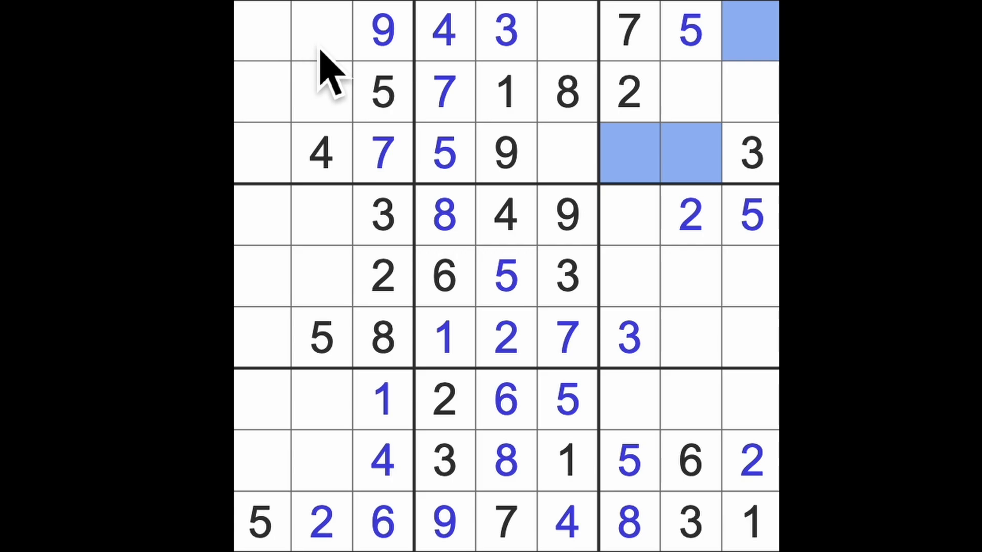
pyautogui.moveTo(351, 131)
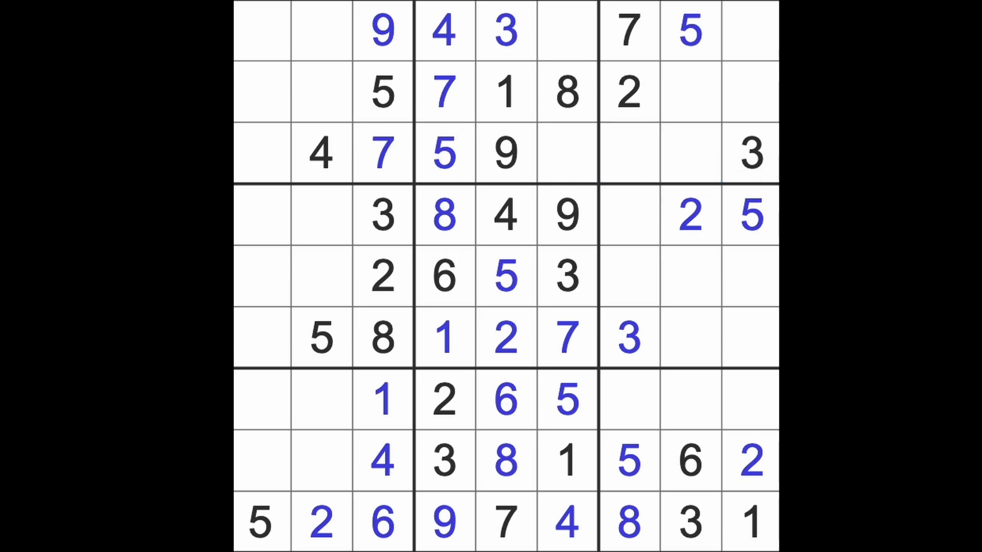
pyautogui.moveTo(674, 235)
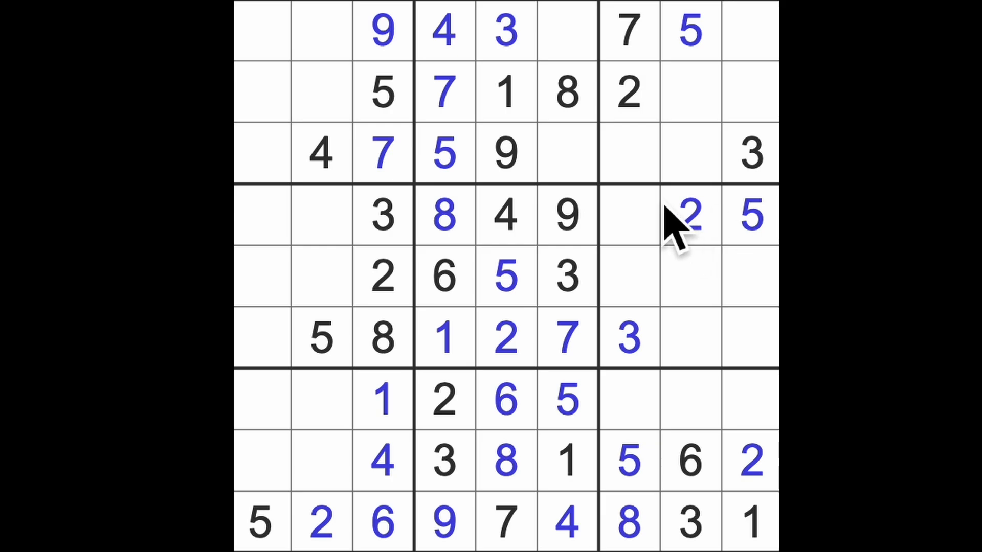
# - Scan column 7's cells and enter 1 at row 4, column 7
pyautogui.click(628, 338)
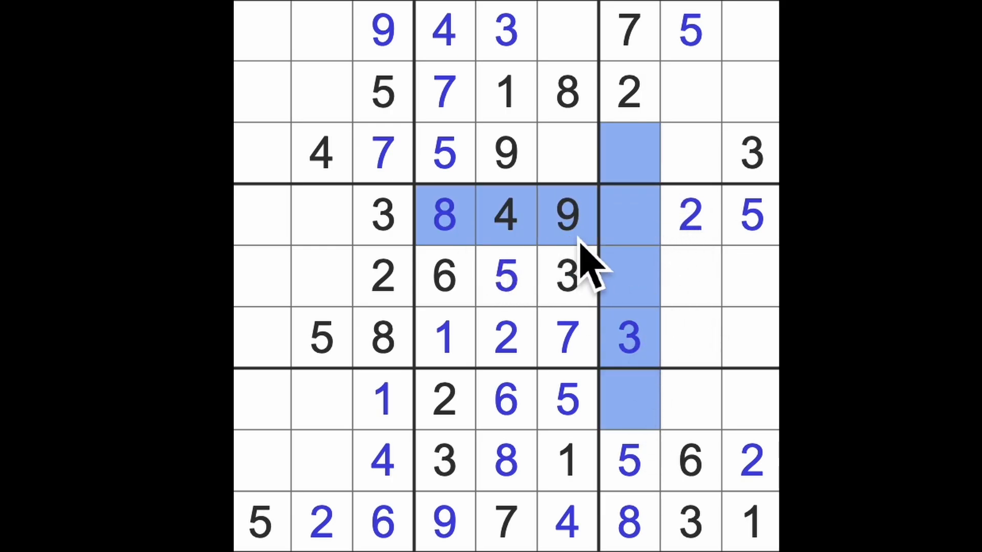
pyautogui.click(629, 216)
pyautogui.write('1')
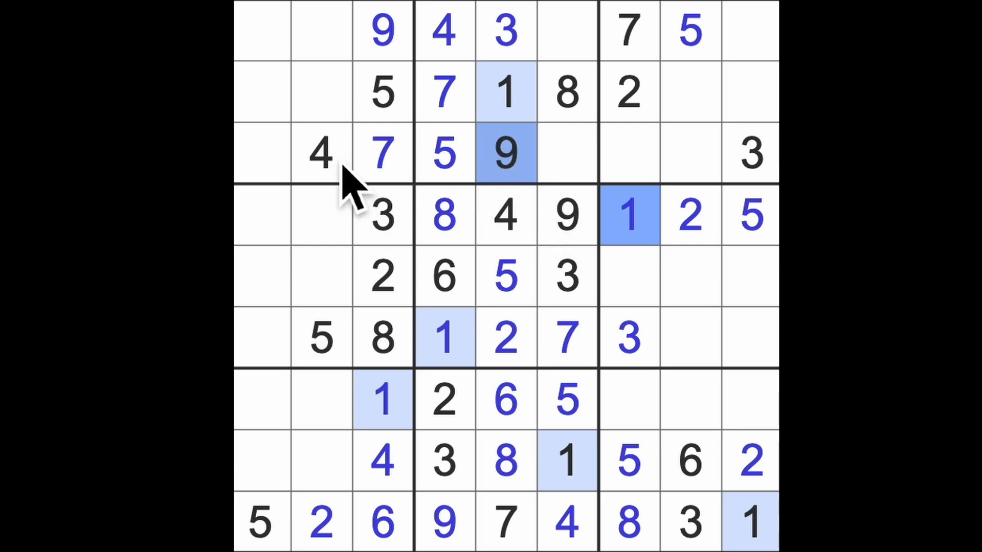
pyautogui.click(630, 154)
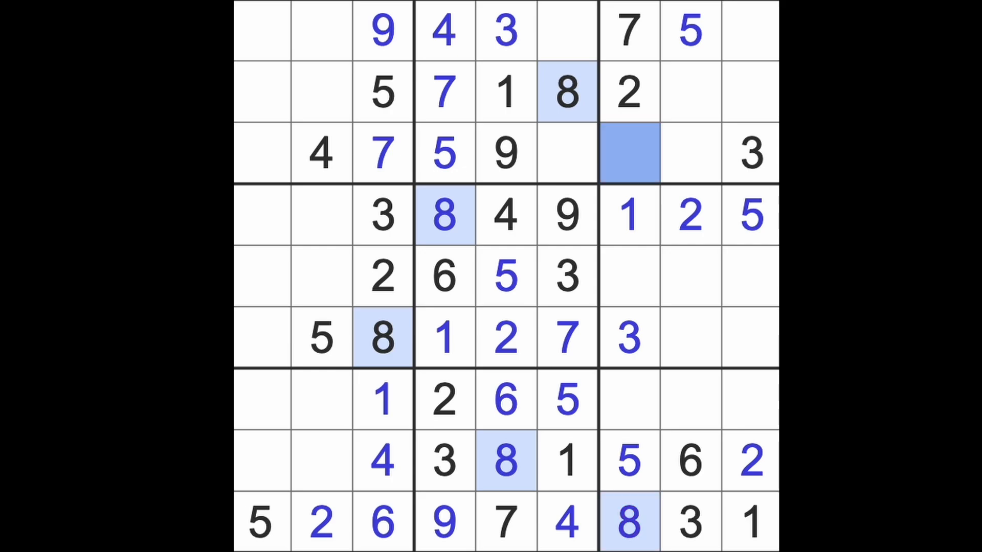
# - Undo the 1 at row 4, column 7 and deselect the cell
pyautogui.click(630, 216)
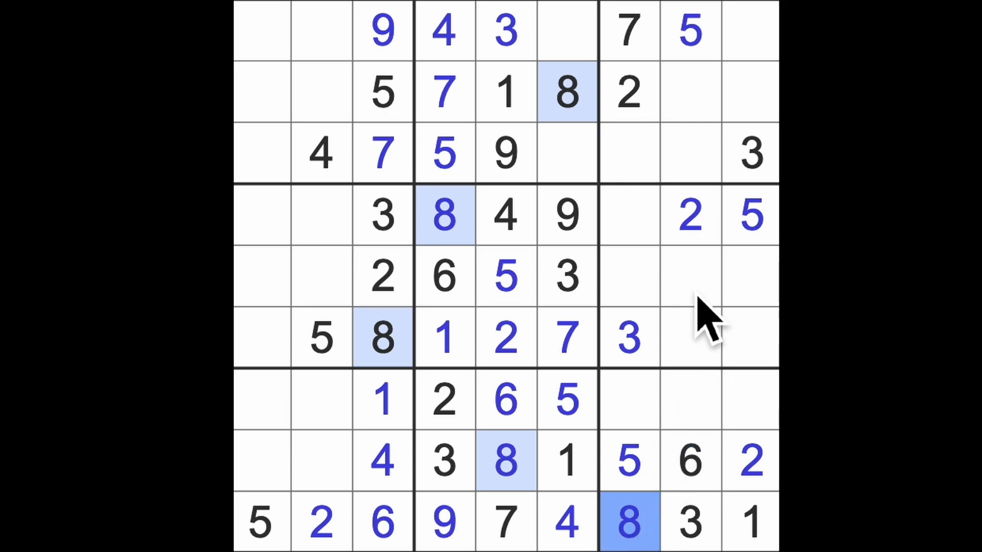
pyautogui.click(629, 338)
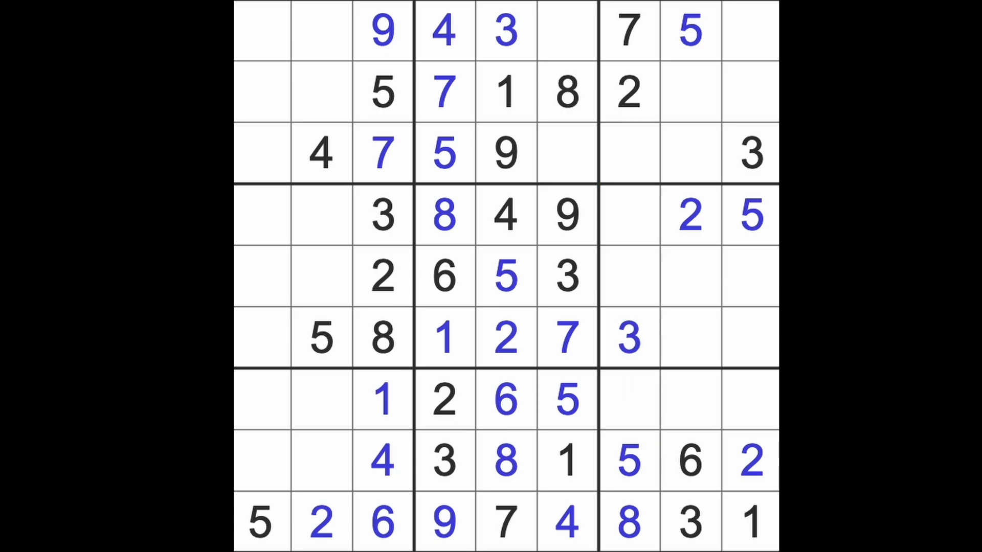
pyautogui.moveTo(683, 263)
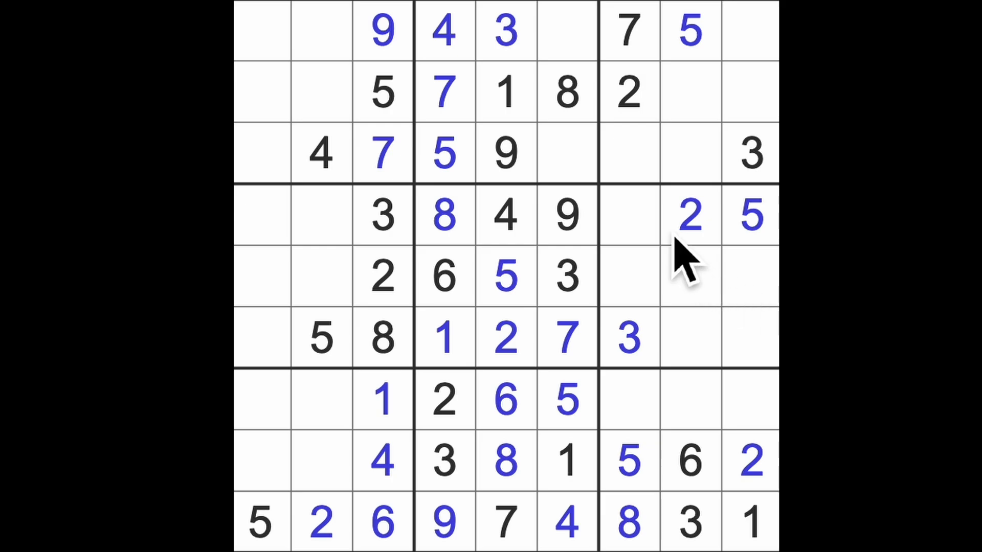
pyautogui.moveTo(679, 273)
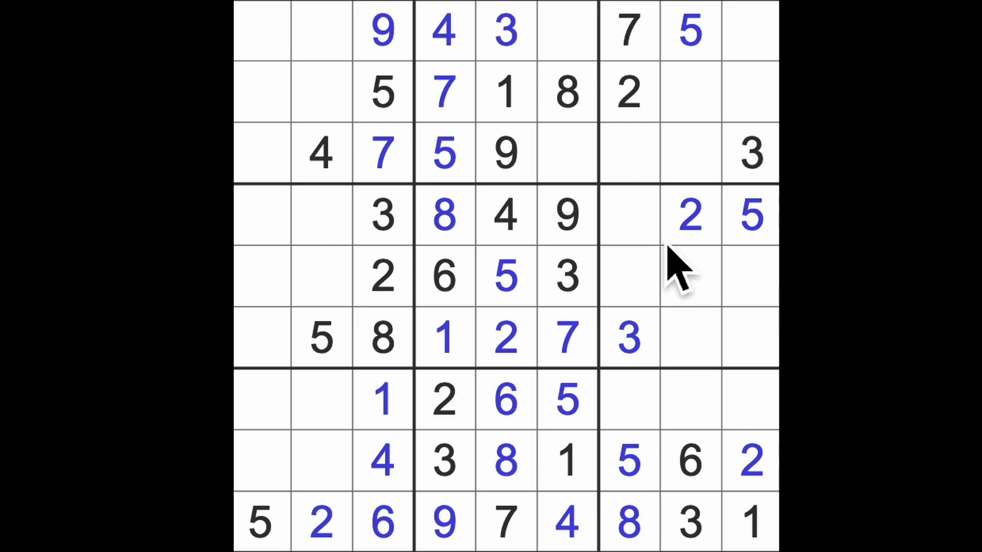
pyautogui.click(628, 154)
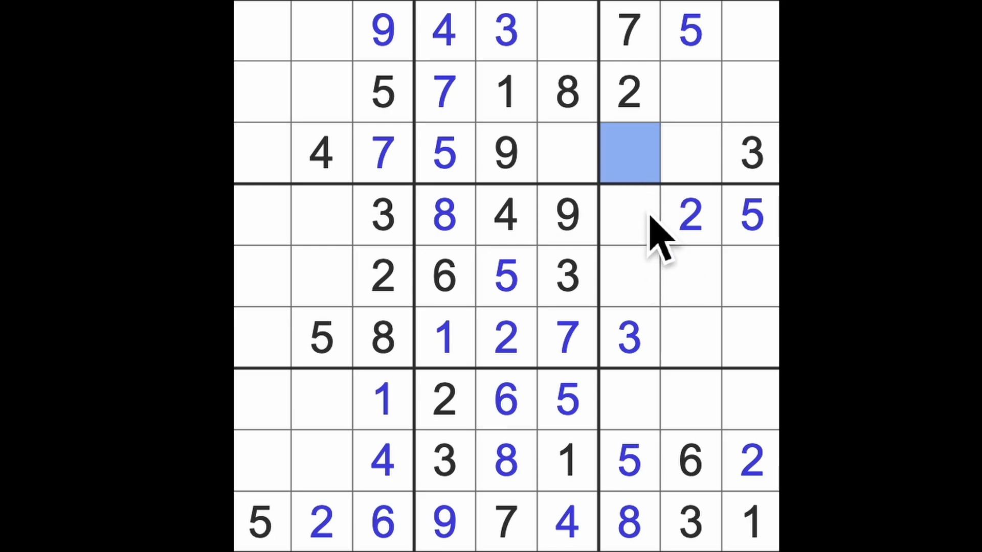
pyautogui.click(630, 278)
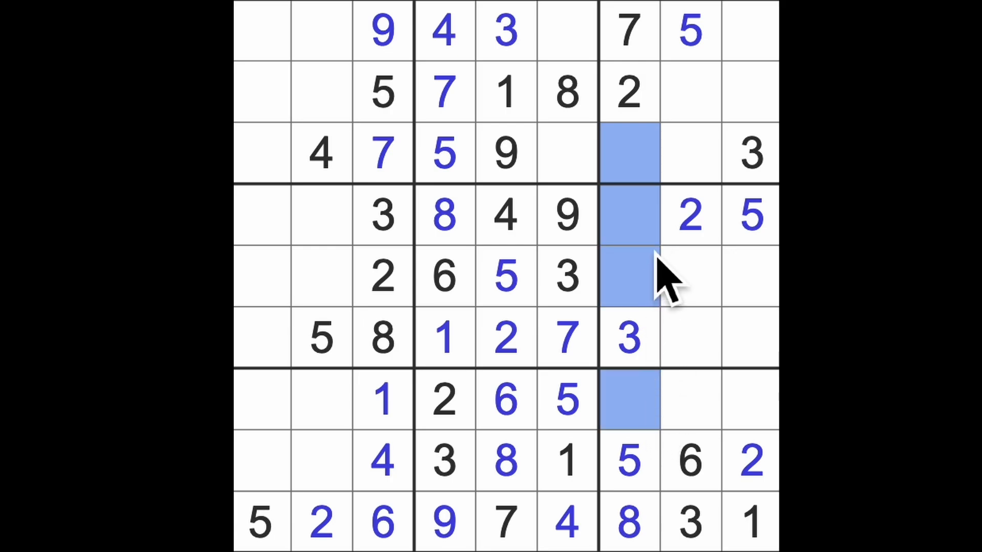
pyautogui.moveTo(742, 294)
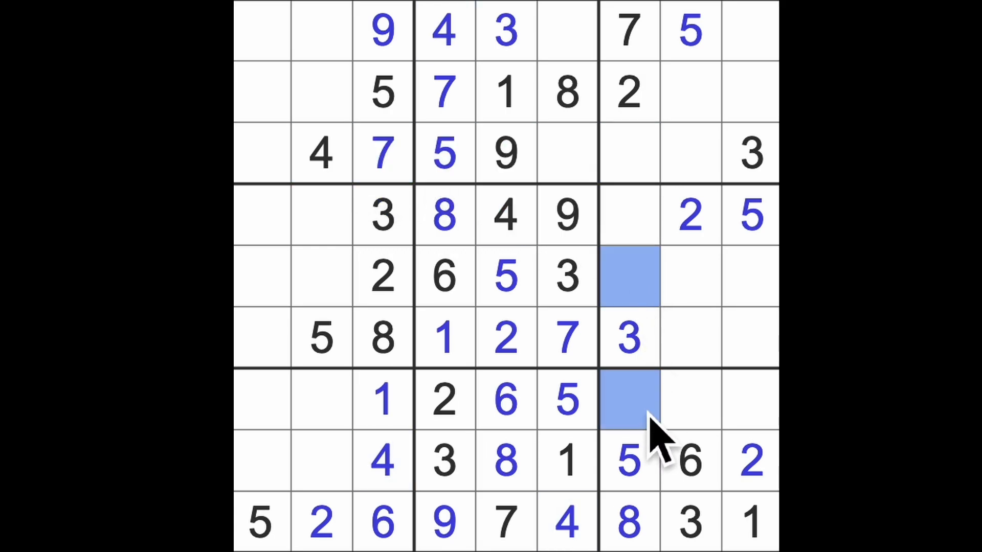
pyautogui.moveTo(657, 319)
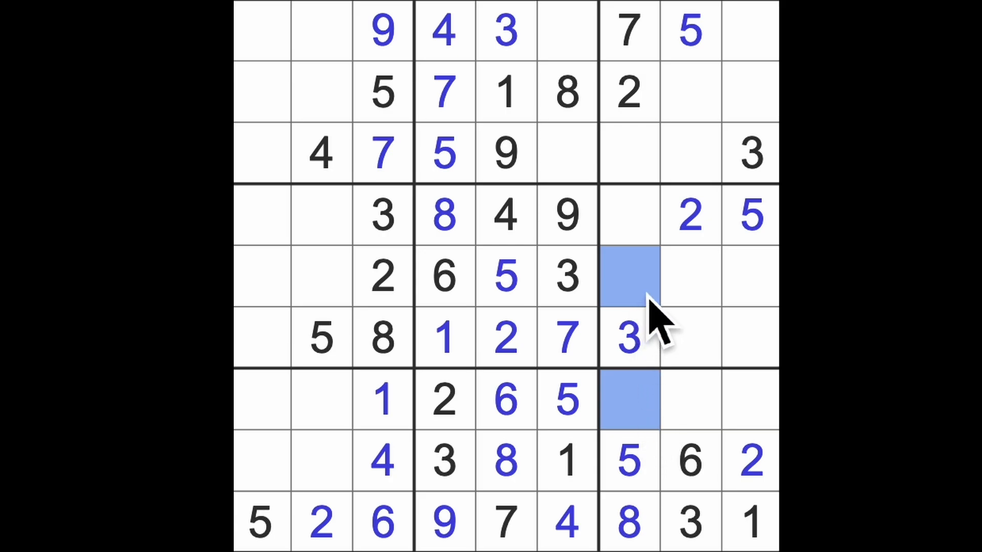
pyautogui.moveTo(658, 401)
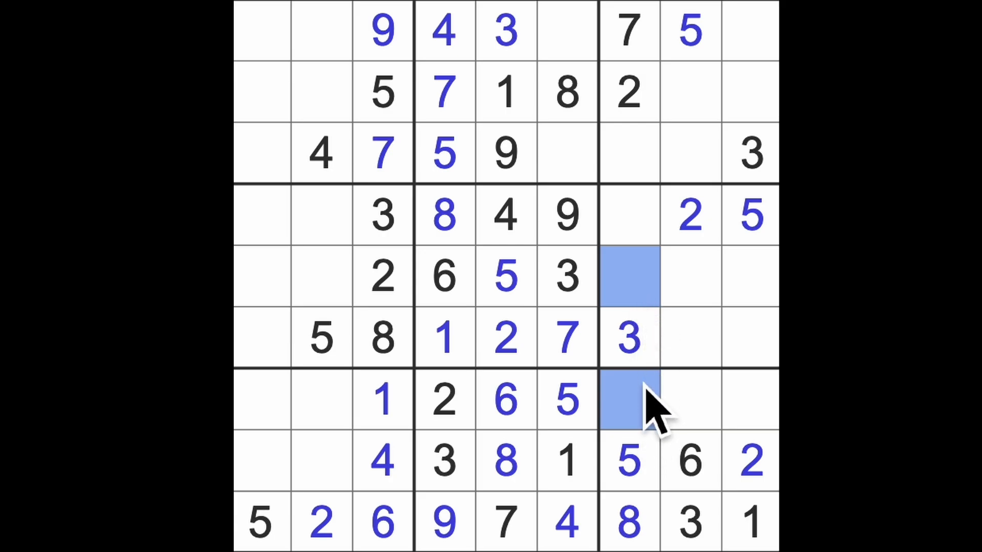
pyautogui.moveTo(676, 432)
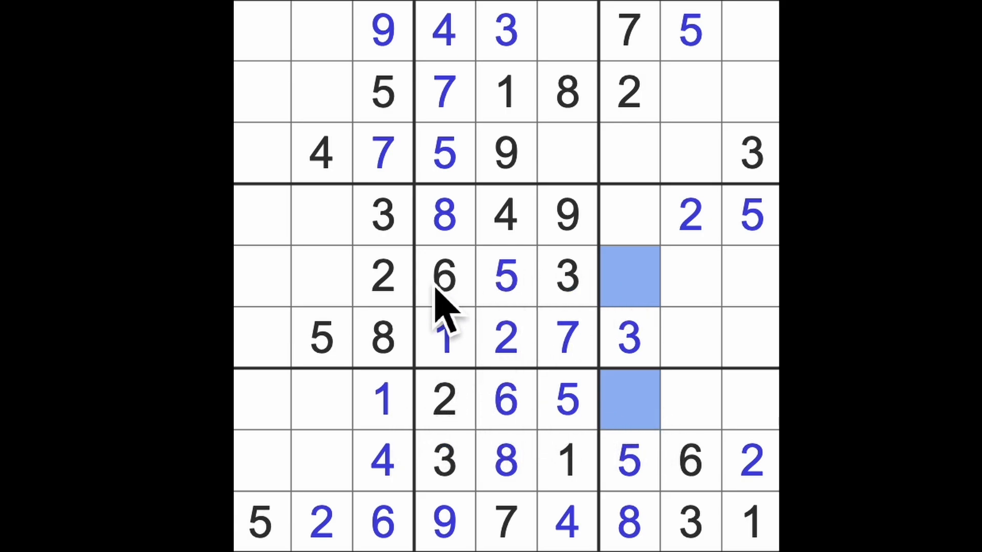
pyautogui.moveTo(620, 288)
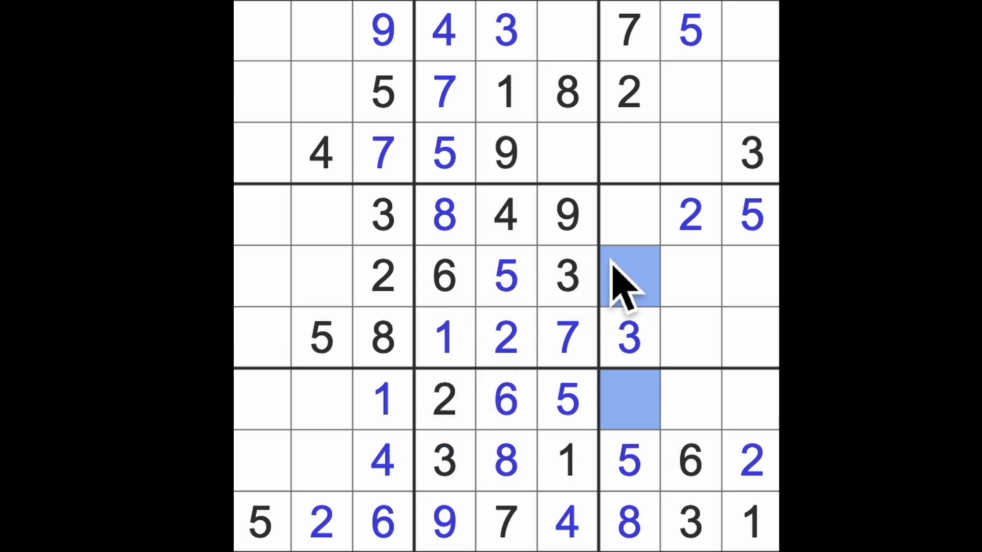
pyautogui.click(628, 216)
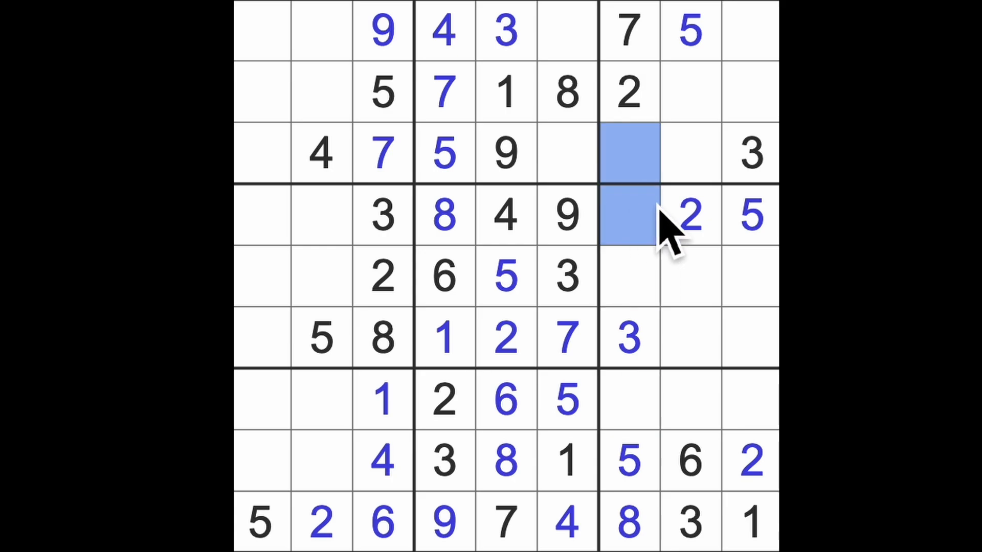
pyautogui.moveTo(683, 245)
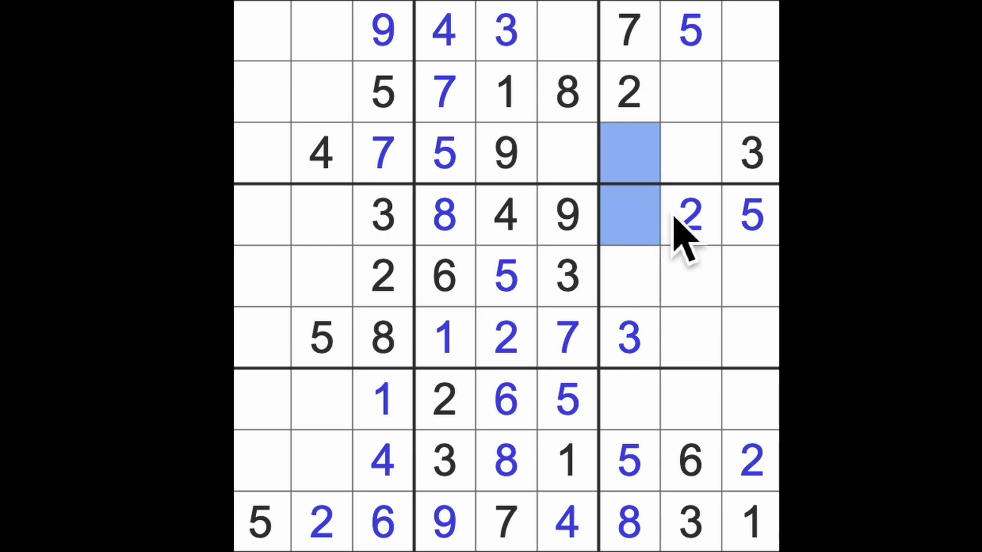
pyautogui.moveTo(701, 244)
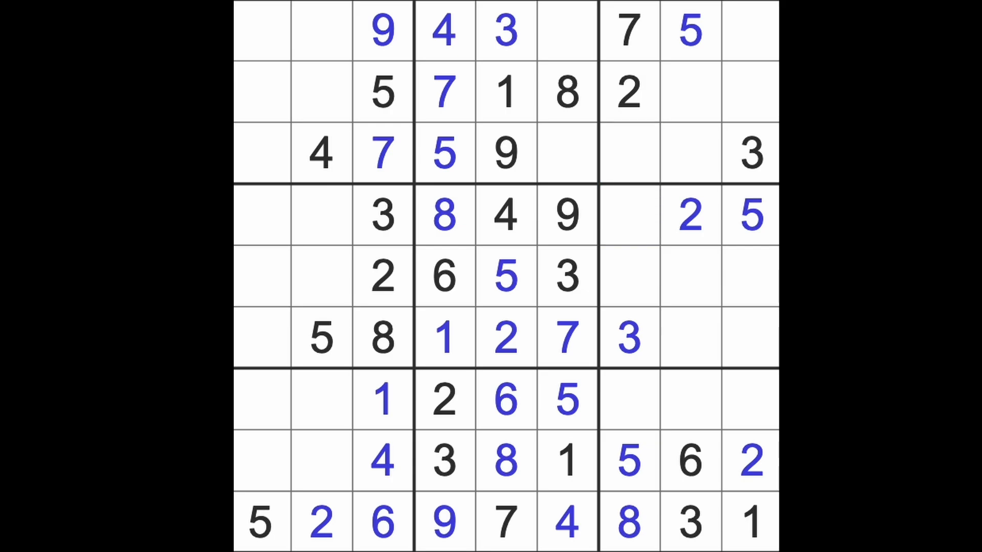
pyautogui.moveTo(648, 251)
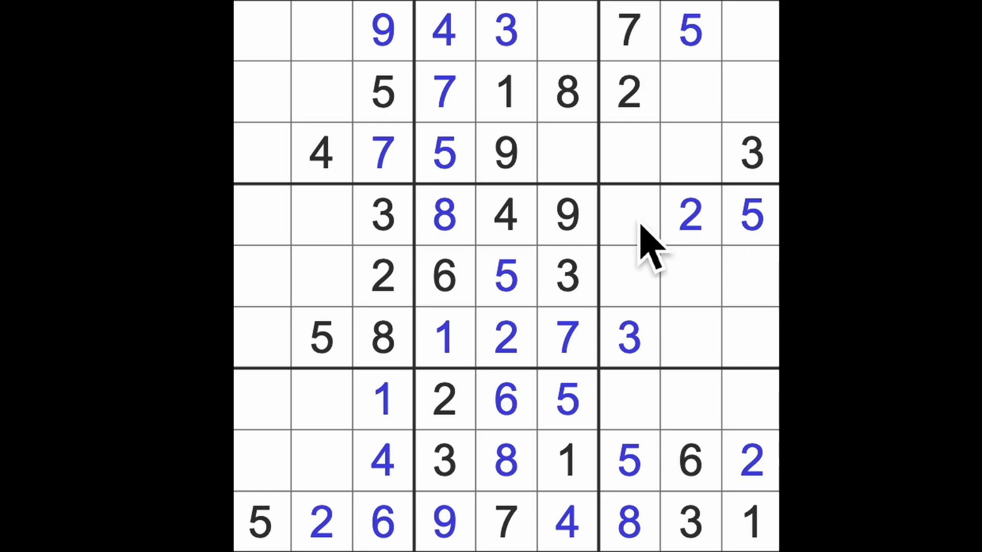
pyautogui.moveTo(692, 314)
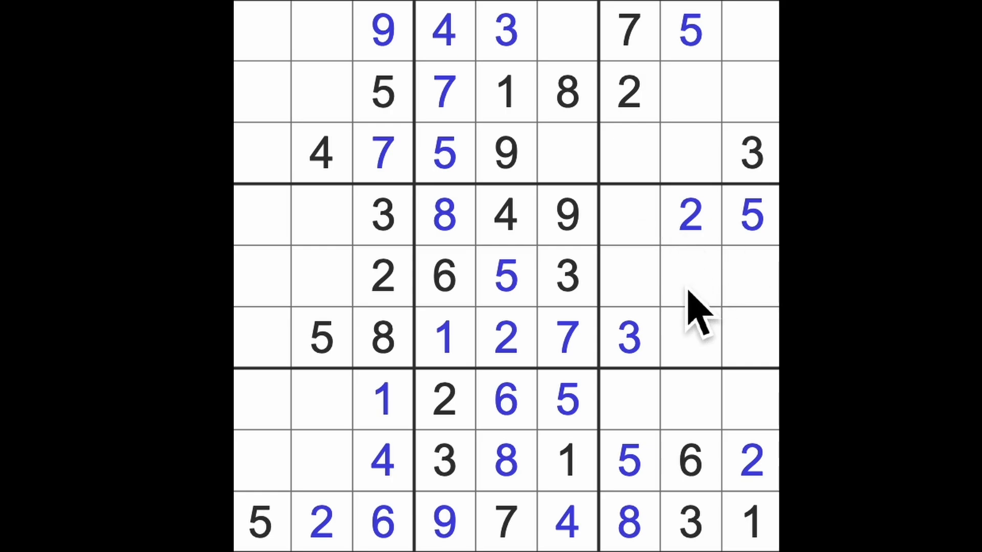
# - Pencil candidate 7 into row 4's left pair and 4 into column 1, rows 5–6
pyautogui.click(567, 338)
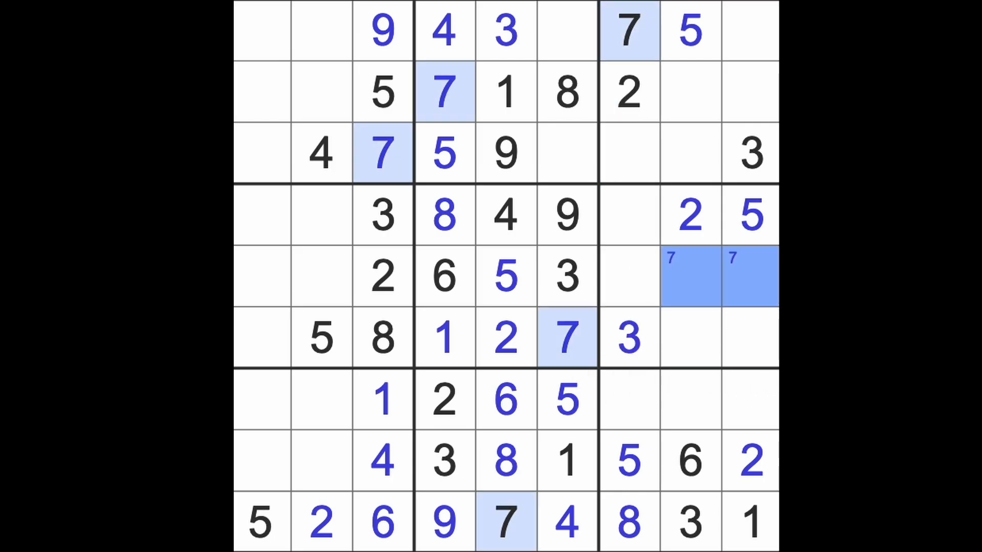
pyautogui.click(261, 215)
pyautogui.write('7')
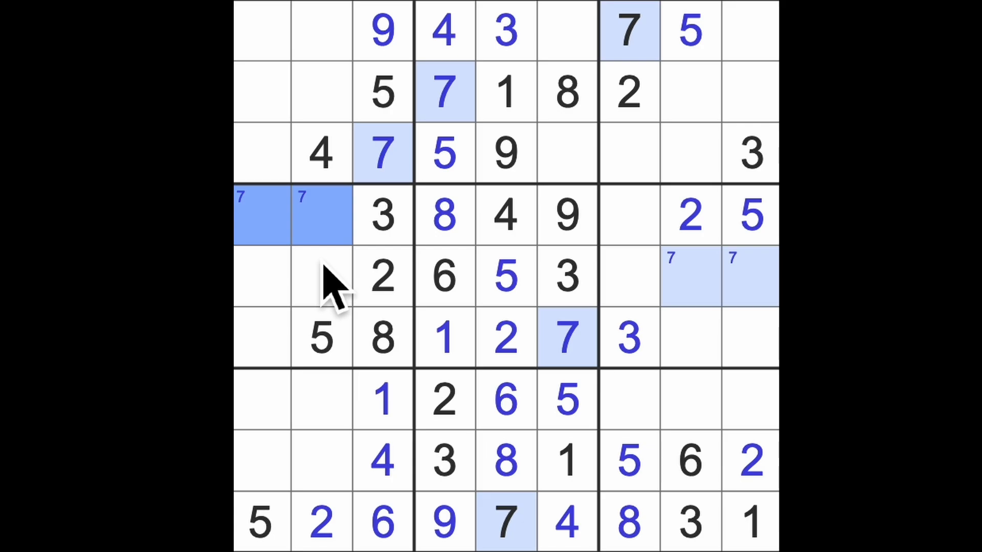
pyautogui.click(321, 153)
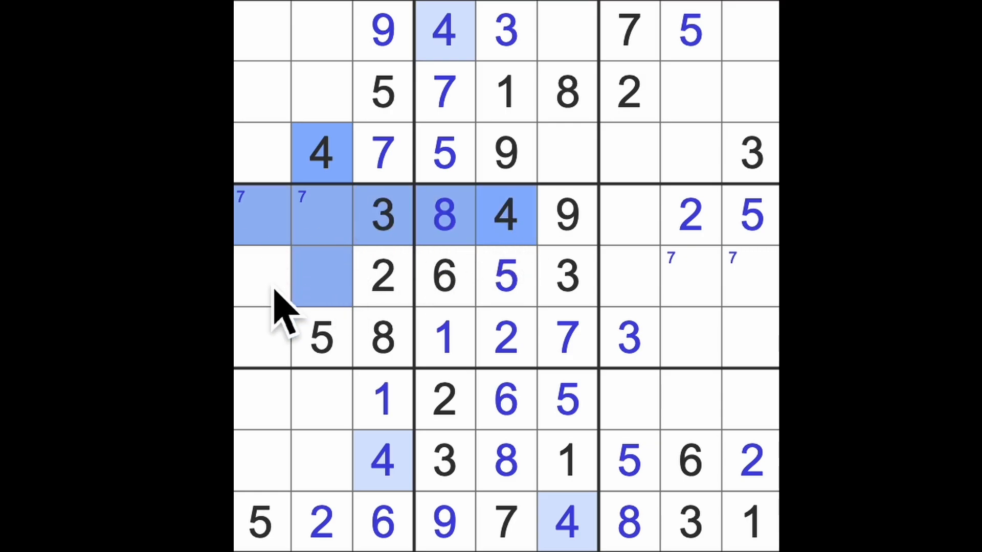
pyautogui.click(261, 275)
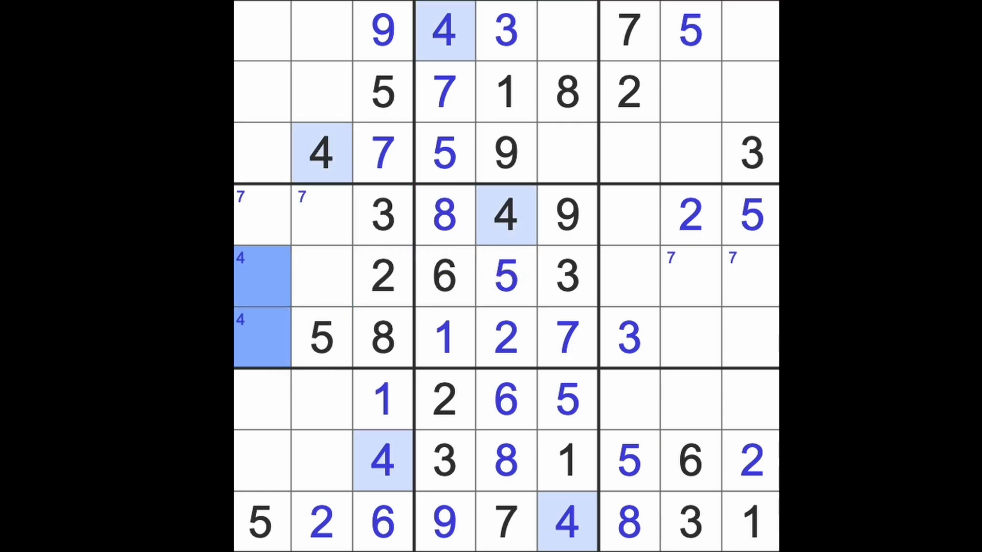
pyautogui.moveTo(702, 141)
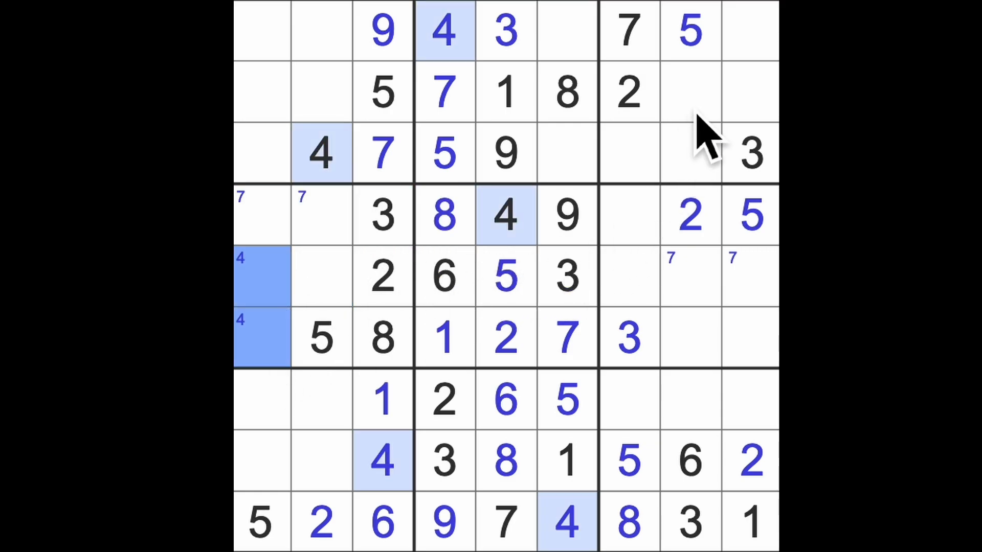
# - Pencil 4/9 and 3/6 into row 2's empty pairs and 3 into row 7's left pair
pyautogui.click(689, 92)
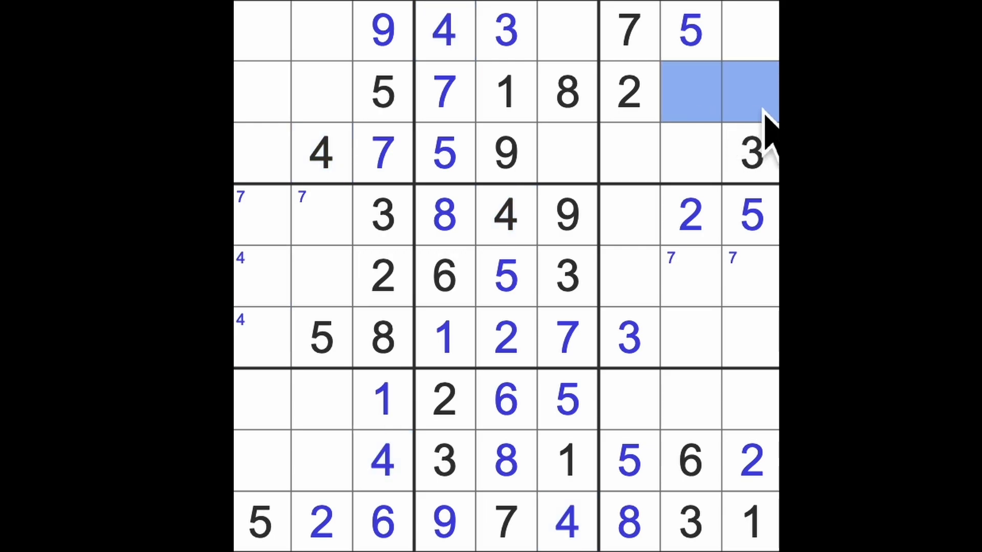
pyautogui.click(323, 154)
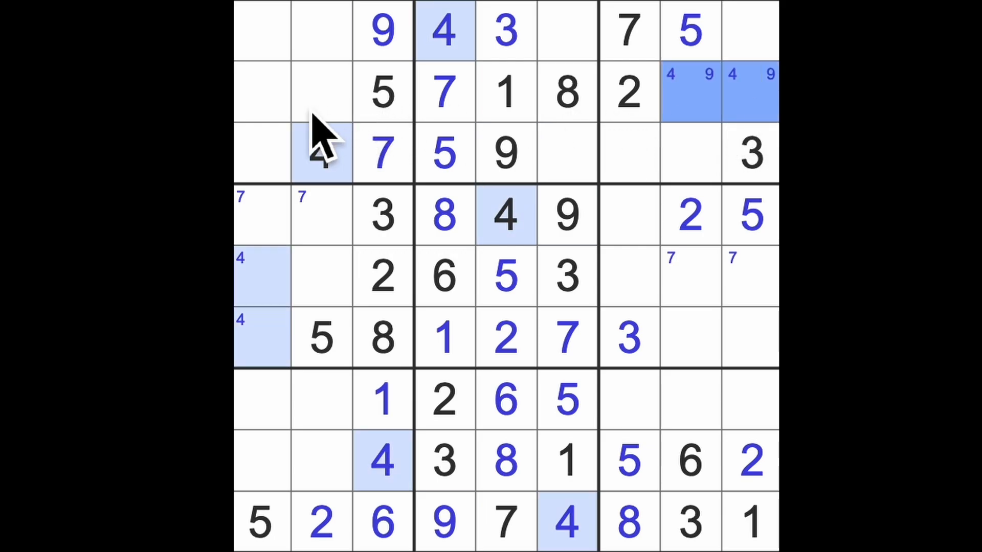
pyautogui.click(259, 93)
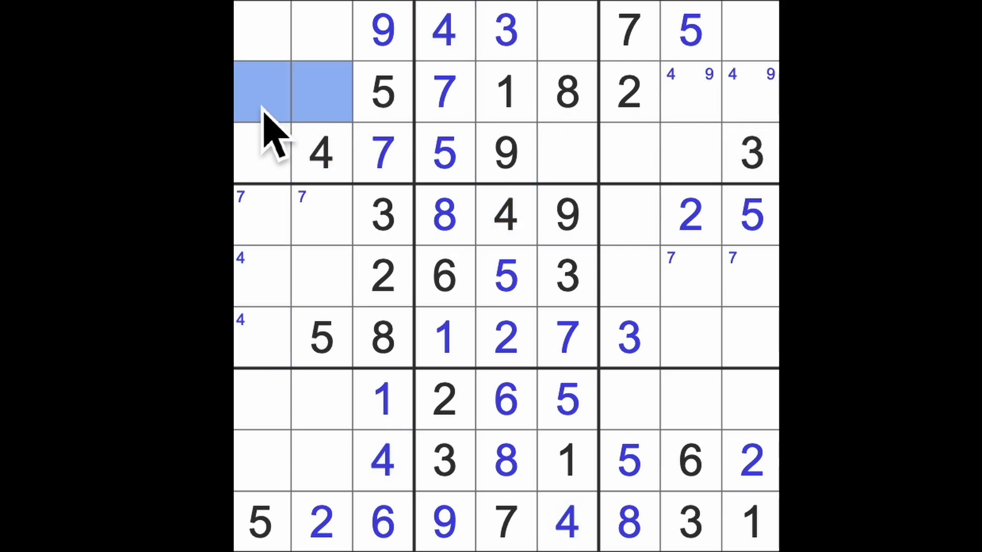
pyautogui.click(321, 154)
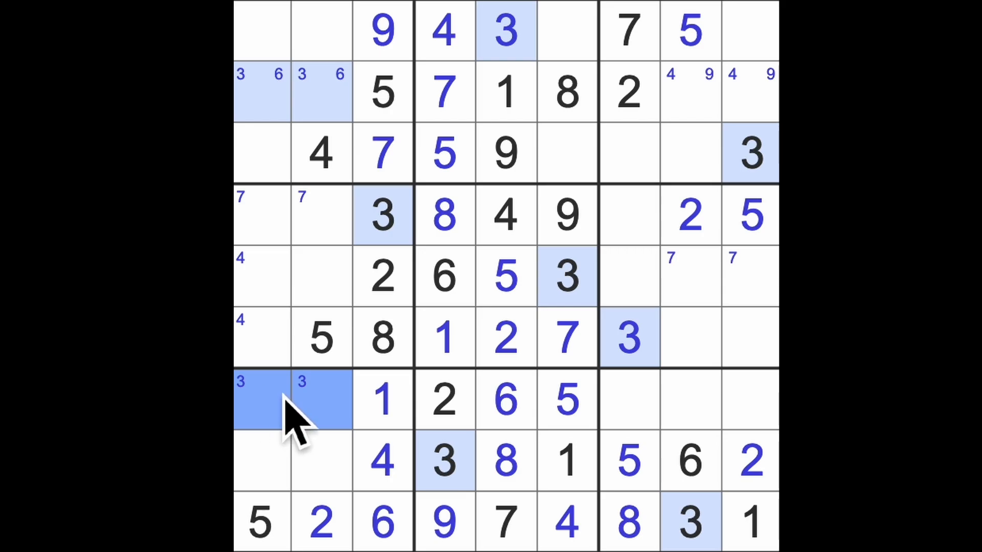
pyautogui.moveTo(726, 458)
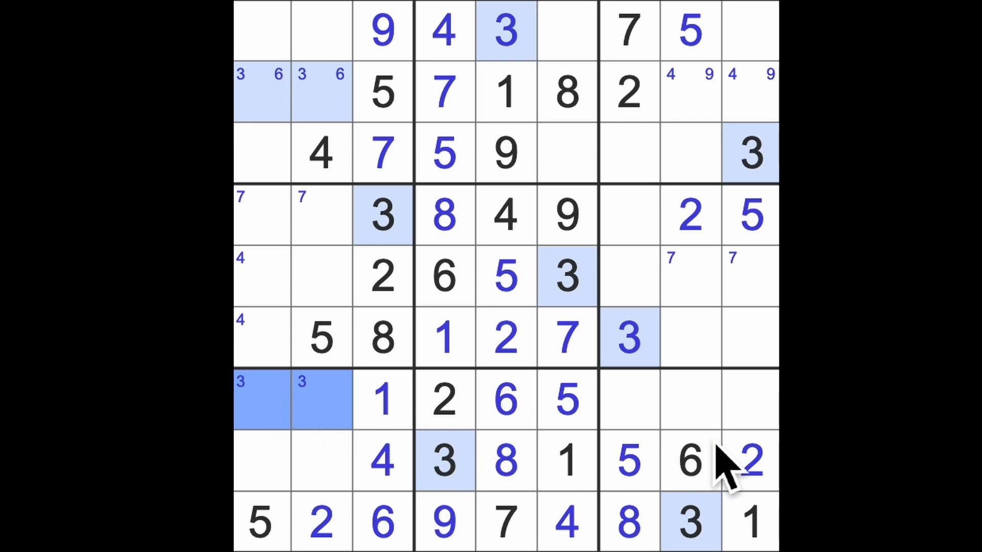
pyautogui.moveTo(657, 432)
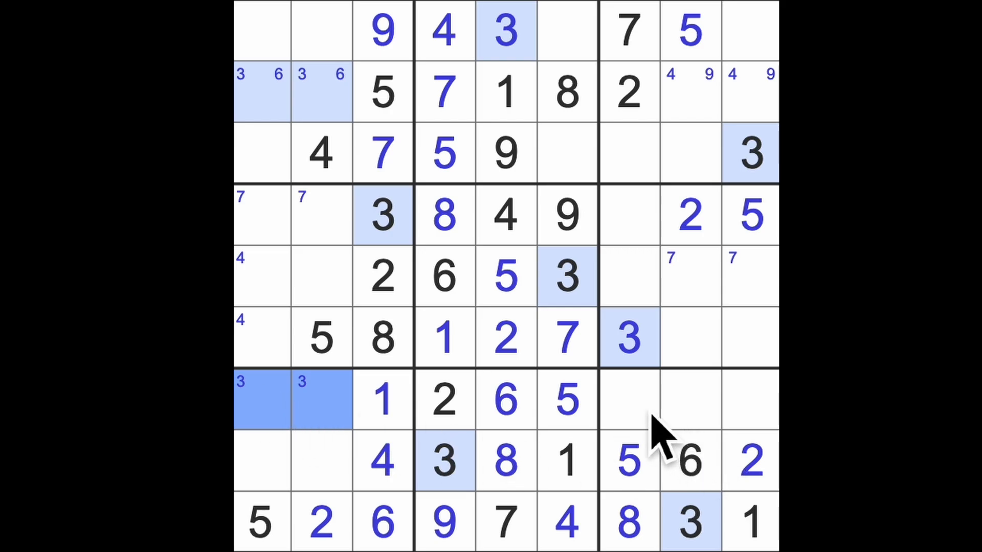
pyautogui.moveTo(655, 426)
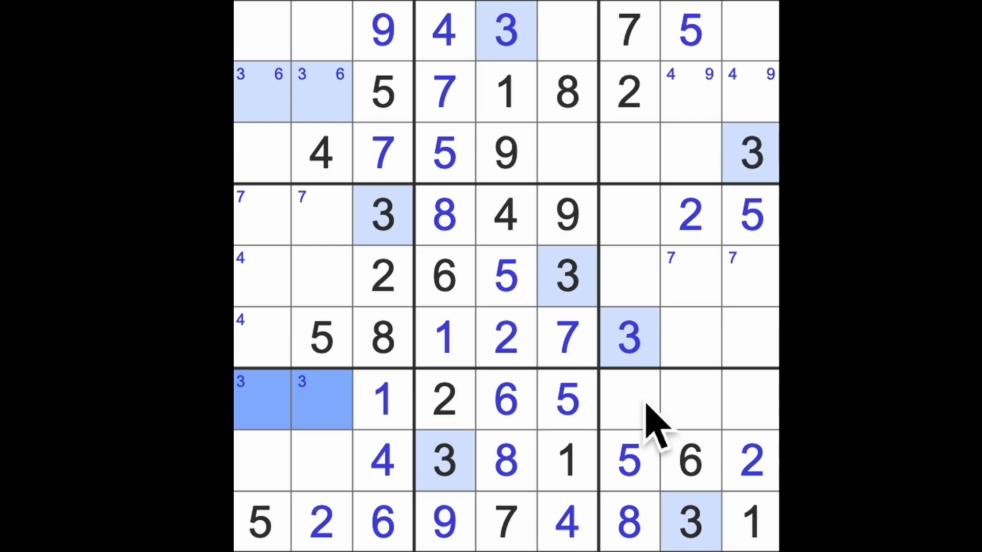
# - Pencil 4/7/9 into row 7's right box, 8 into row 7's left pair, 7/9 into row 8's pair
pyautogui.click(630, 401)
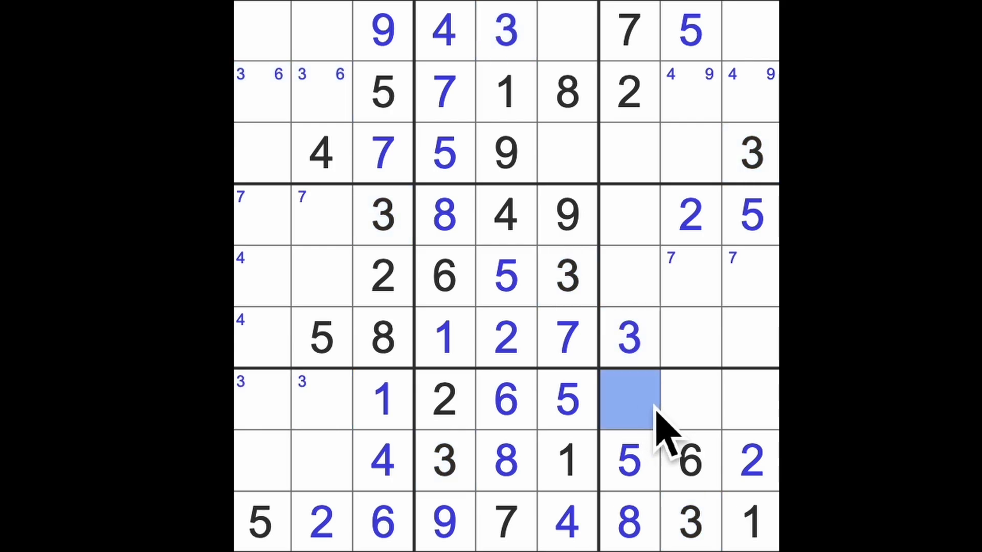
pyautogui.moveTo(714, 444)
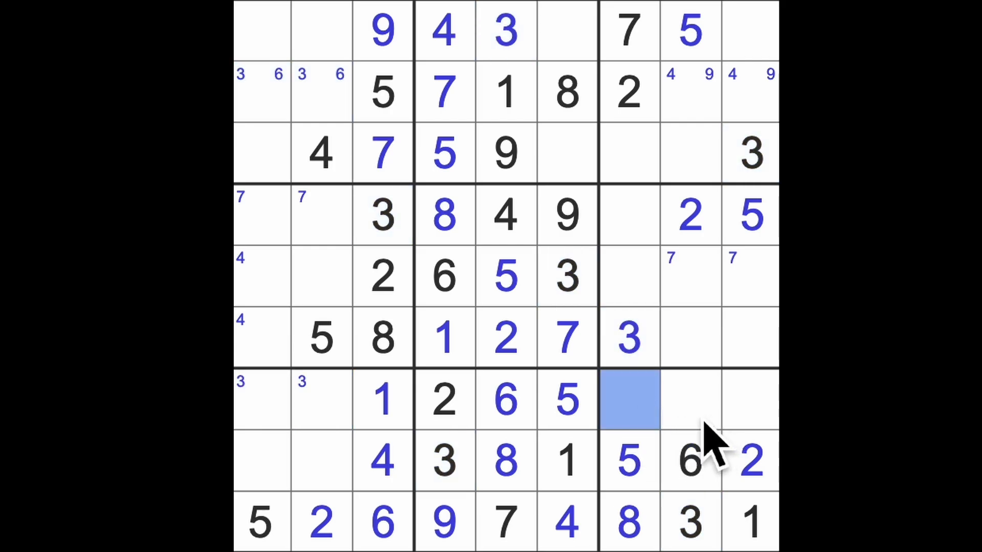
pyautogui.moveTo(676, 432)
pyautogui.write('7')
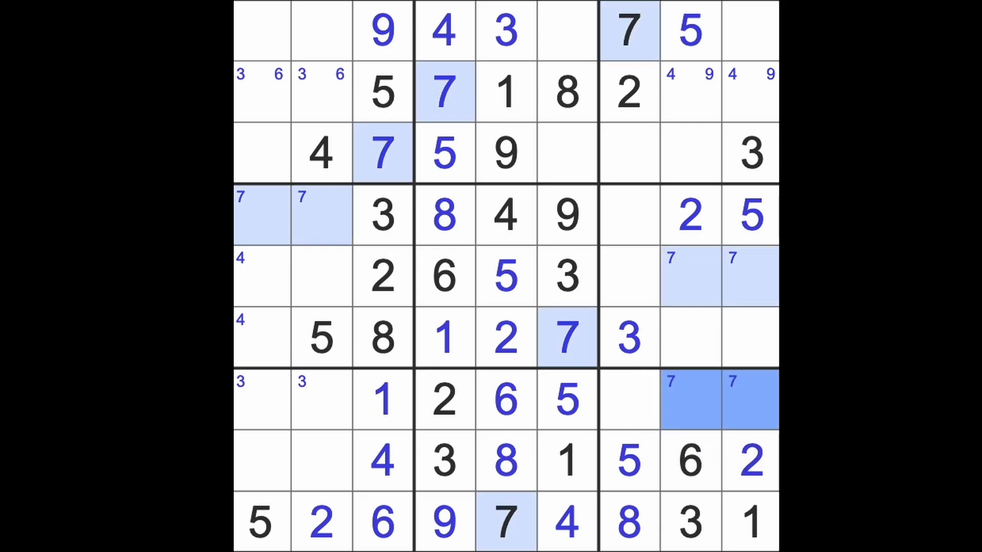
pyautogui.click(630, 401)
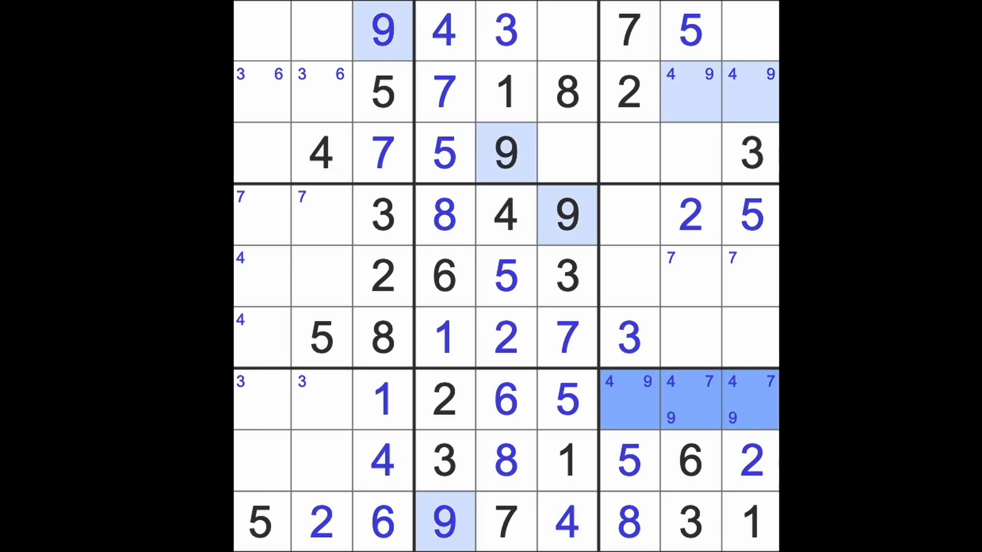
pyautogui.moveTo(341, 451)
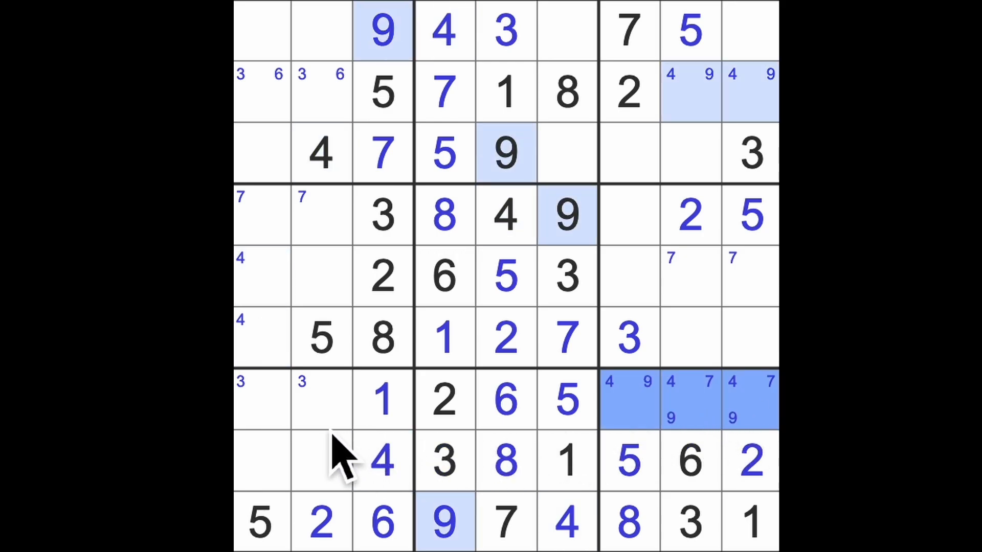
pyautogui.click(261, 399)
pyautogui.write('8')
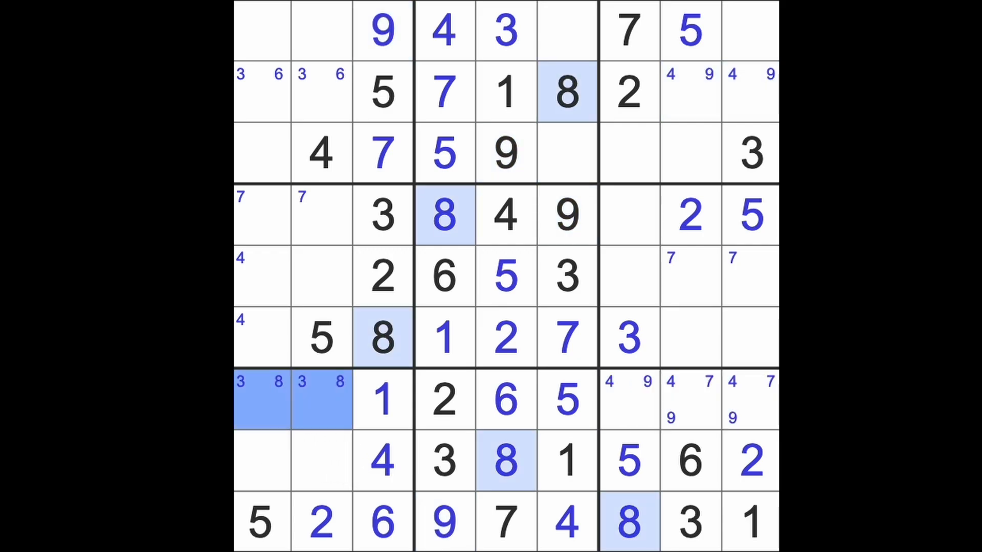
pyautogui.click(320, 460)
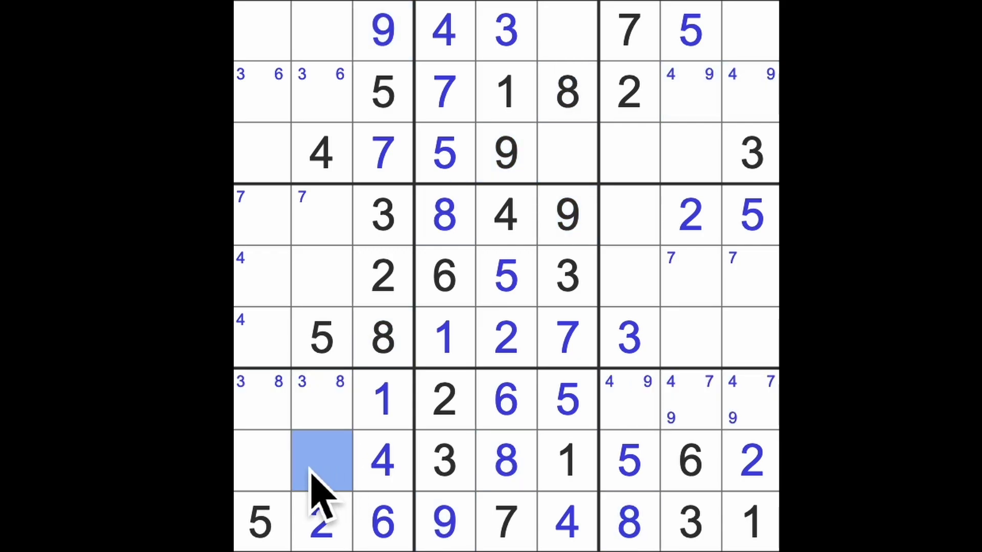
pyautogui.click(261, 460)
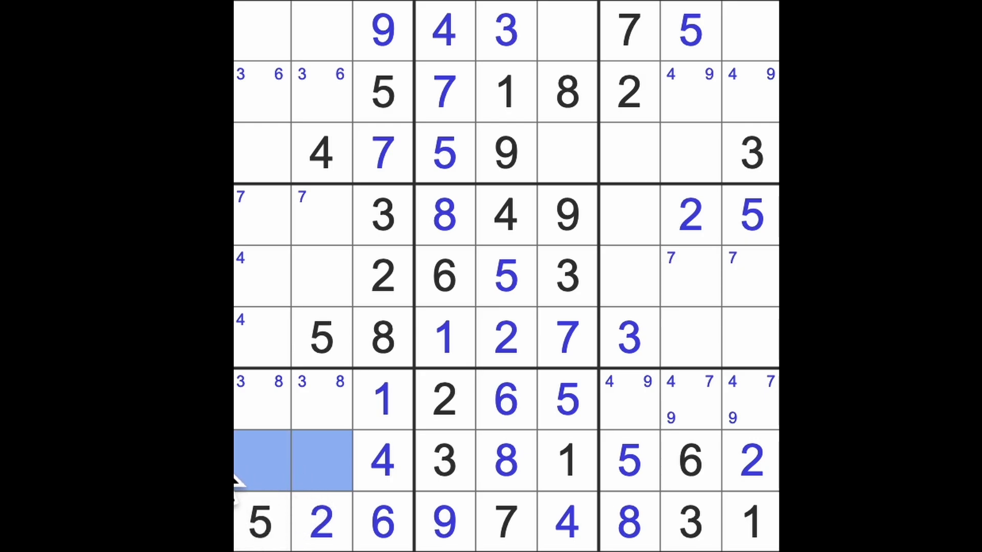
pyautogui.click(382, 401)
pyautogui.write('7 9')
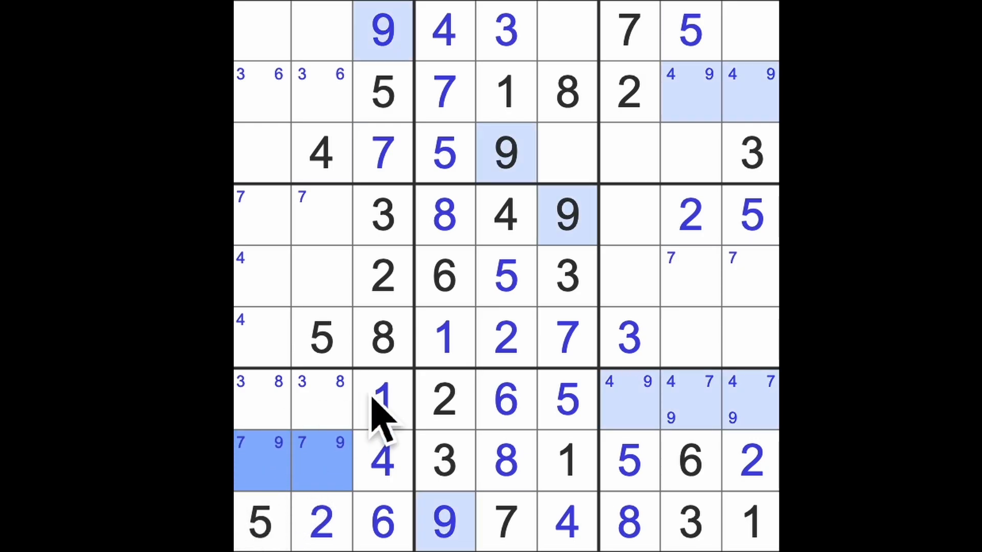
pyautogui.moveTo(538, 319)
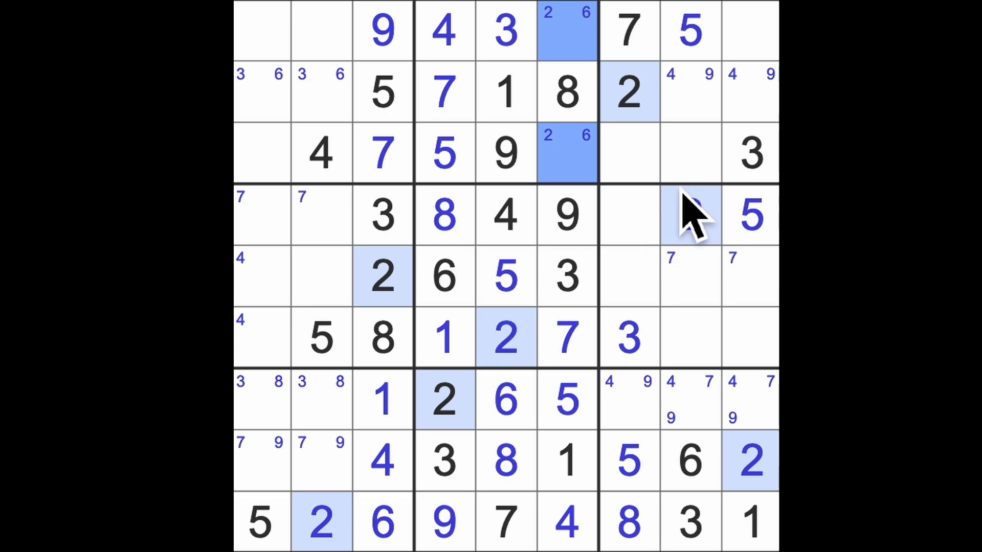
# - Pencil 1 into r1c1, r1c2, r3c7, r3c8 and 2 into r1c1 and r3c1
pyautogui.click(688, 215)
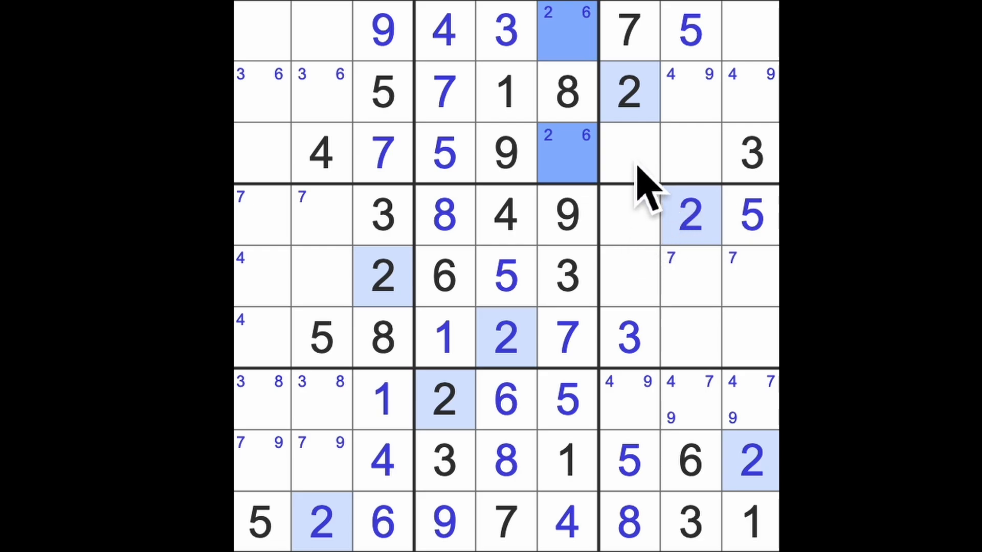
pyautogui.click(630, 276)
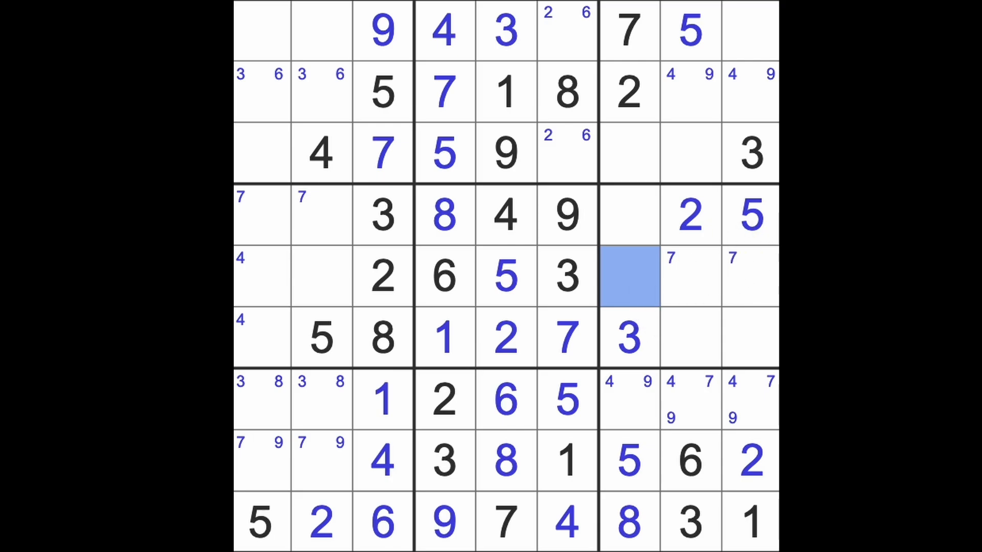
pyautogui.moveTo(639, 188)
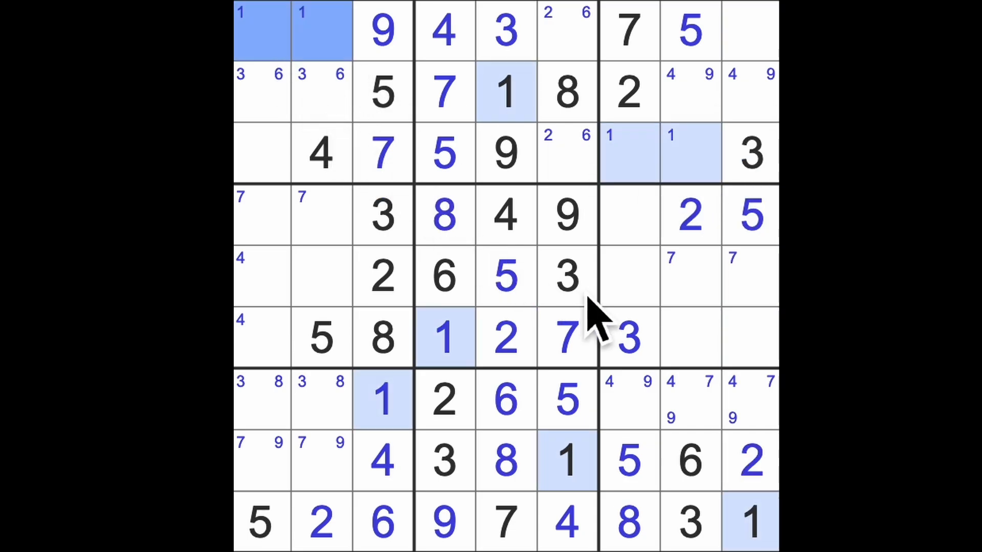
pyautogui.moveTo(720, 341)
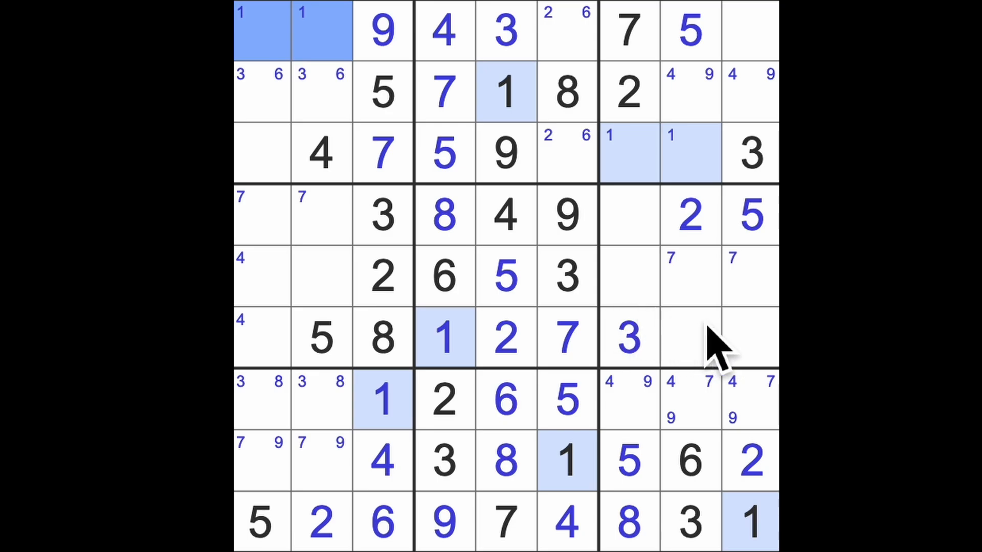
pyautogui.click(689, 215)
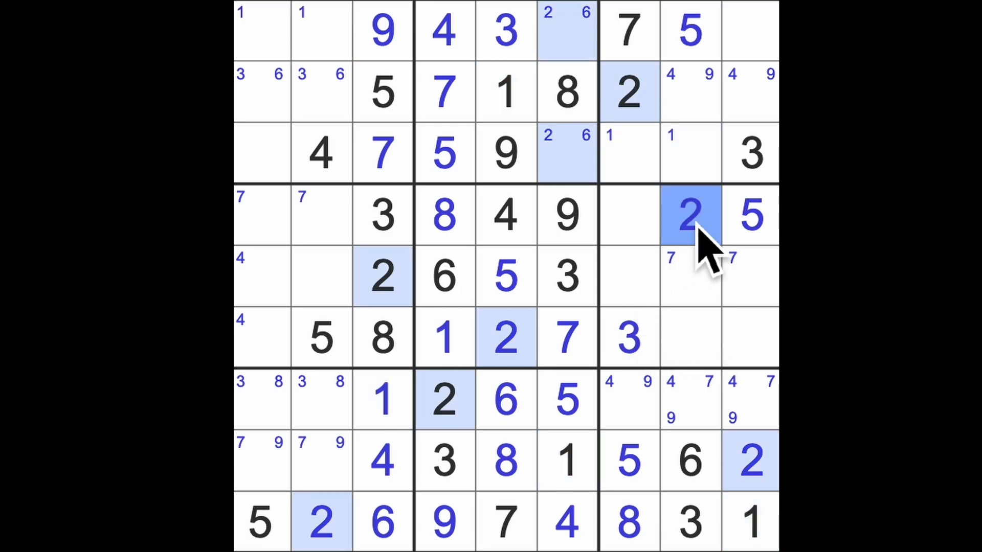
pyautogui.moveTo(276, 201)
pyautogui.write('2')
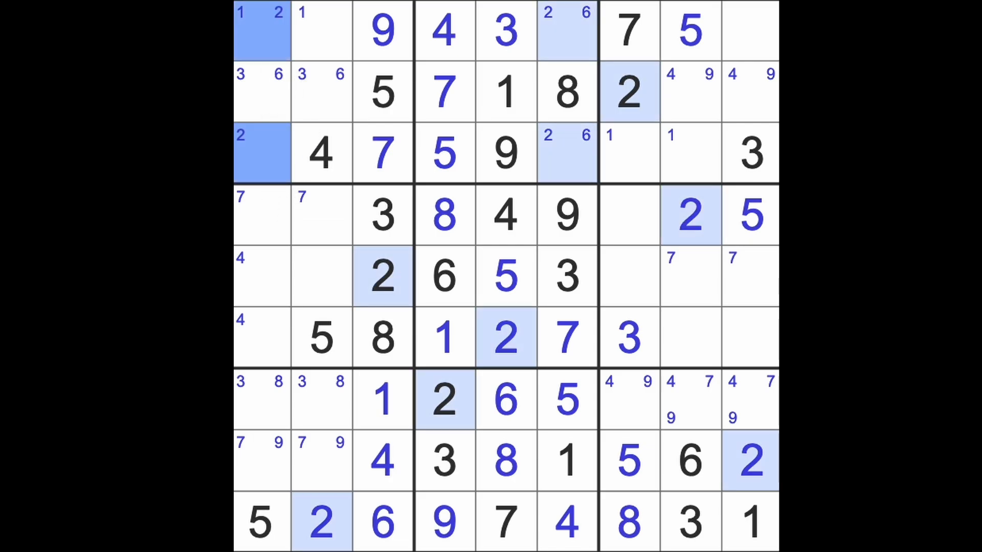
pyautogui.moveTo(674, 210)
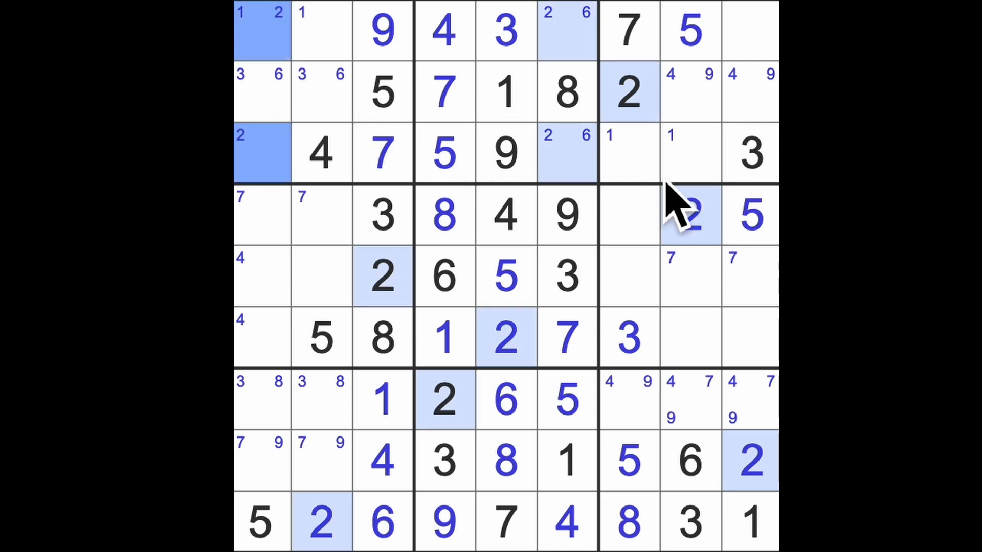
pyautogui.click(750, 153)
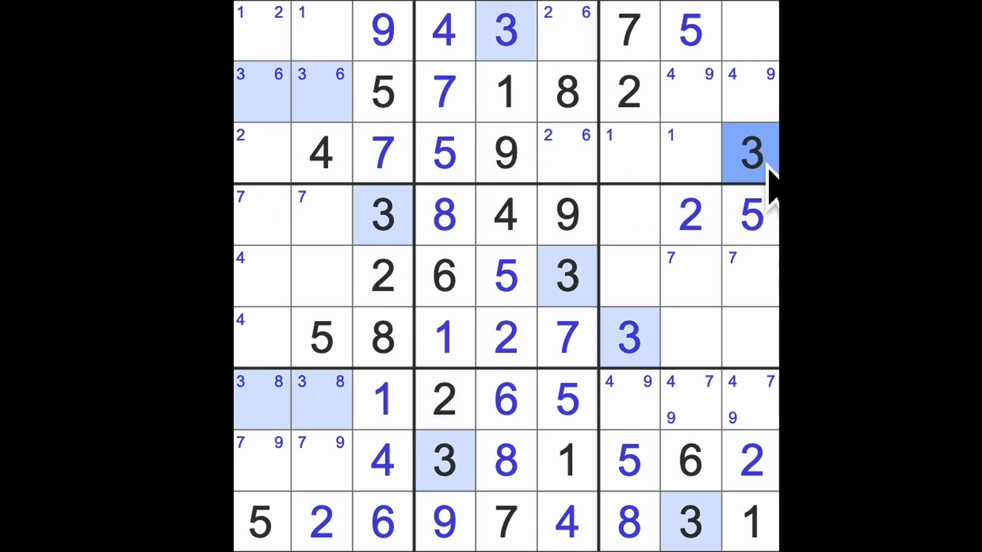
pyautogui.click(443, 30)
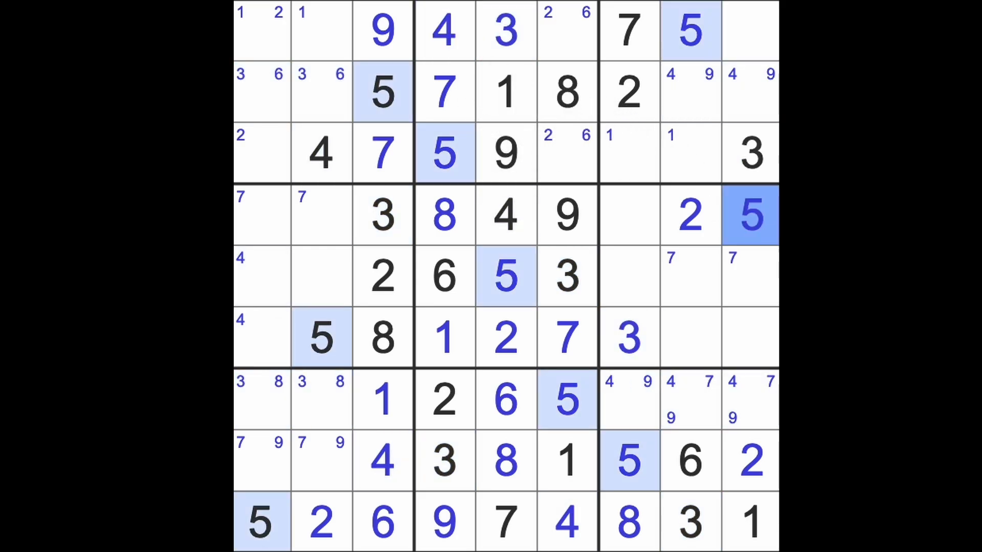
# - Pencil 6 into r4c7, r6c9, r1c9, r3c7 and 8 into r1c9, r3c8, r5c8, r5c9
pyautogui.click(689, 460)
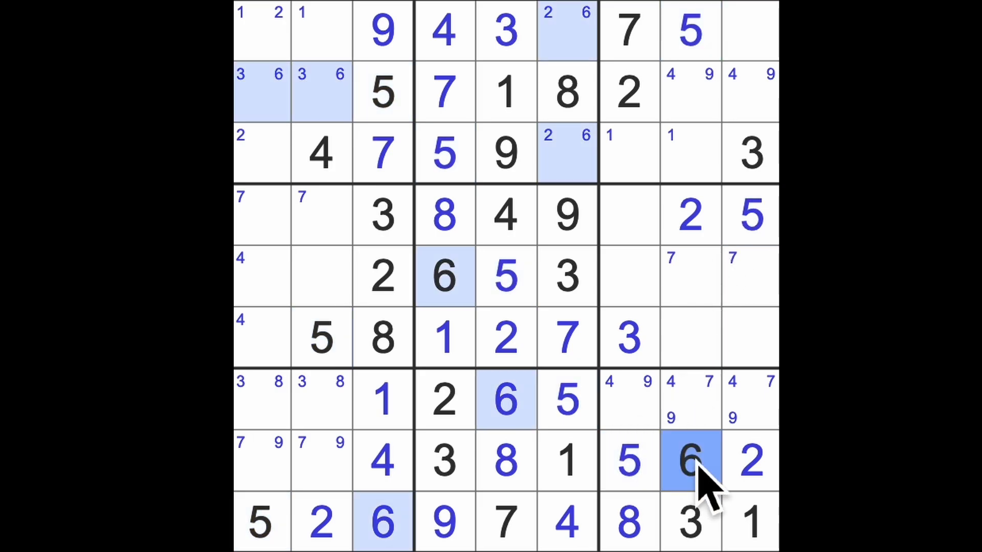
pyautogui.click(630, 215)
pyautogui.write('6')
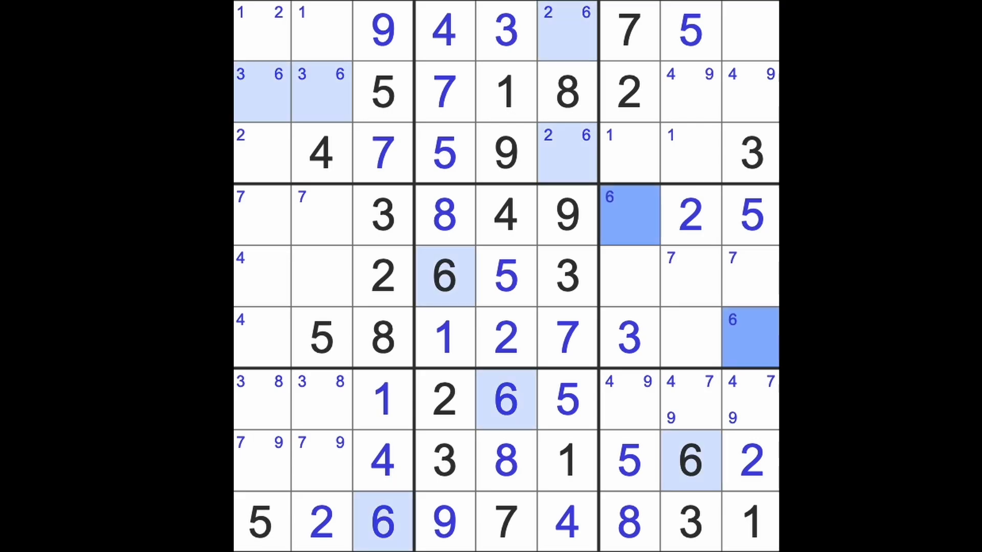
pyautogui.moveTo(707, 488)
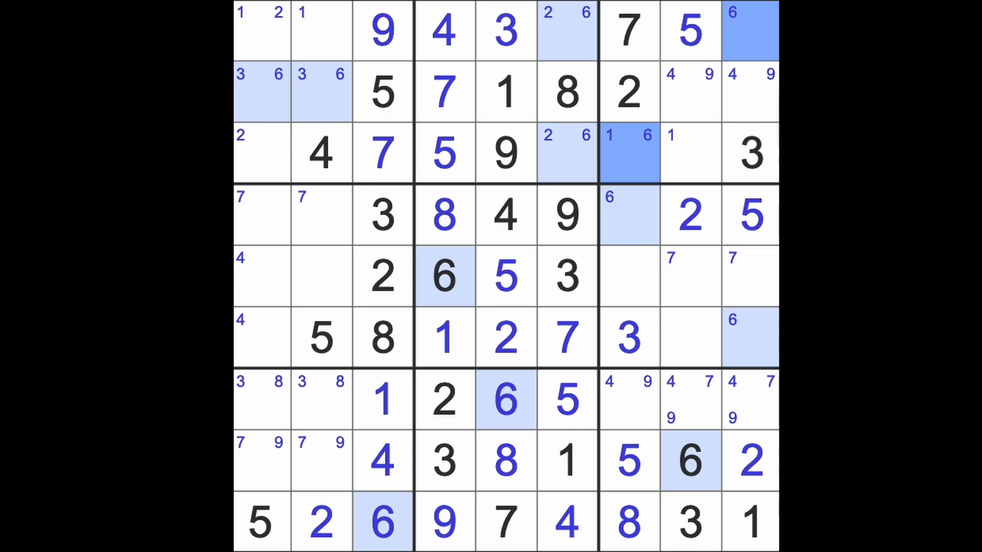
pyautogui.click(630, 30)
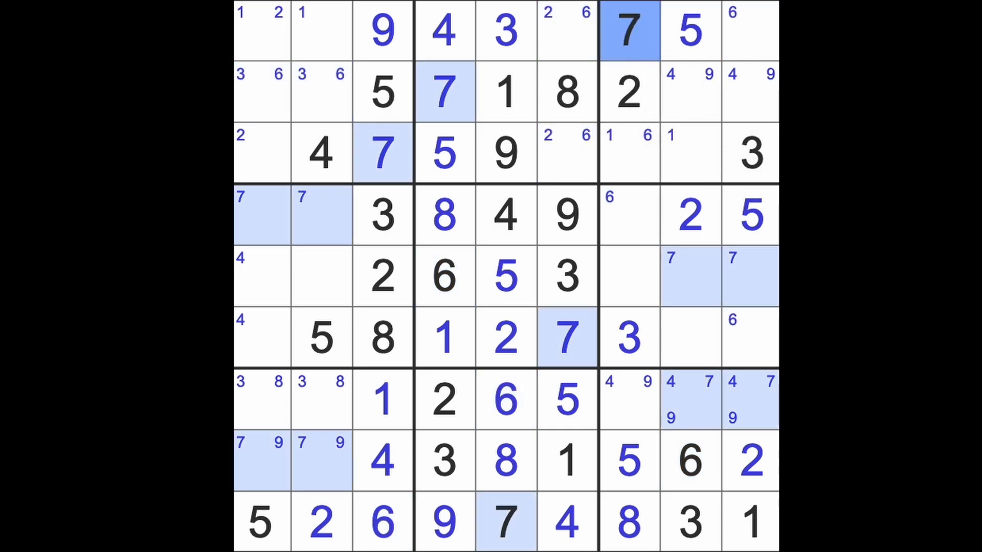
pyautogui.moveTo(567, 137)
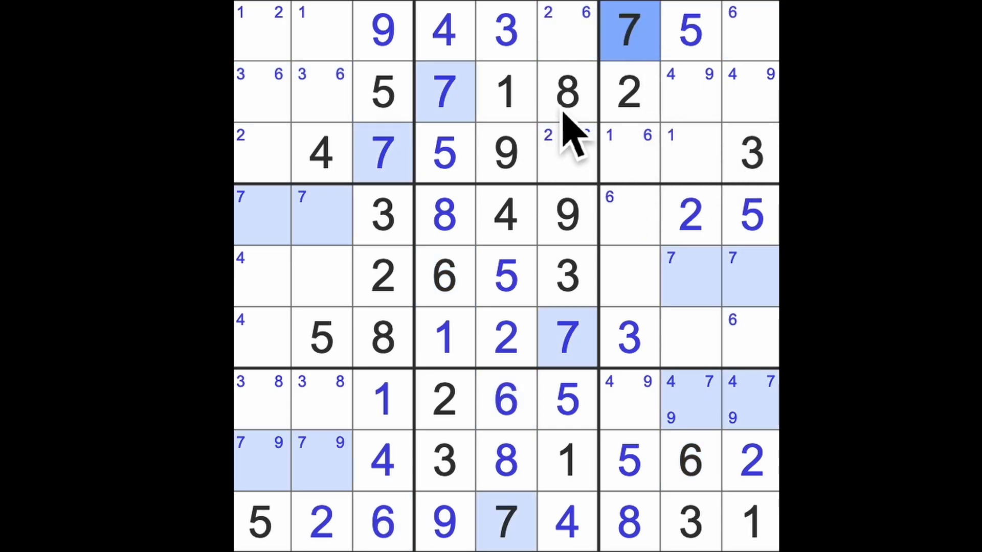
pyautogui.click(566, 91)
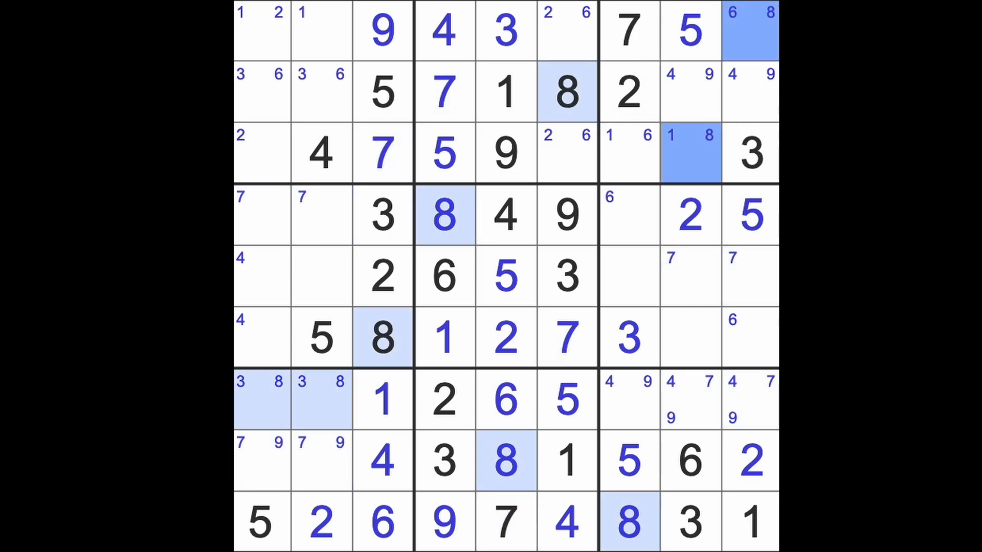
pyautogui.moveTo(733, 288)
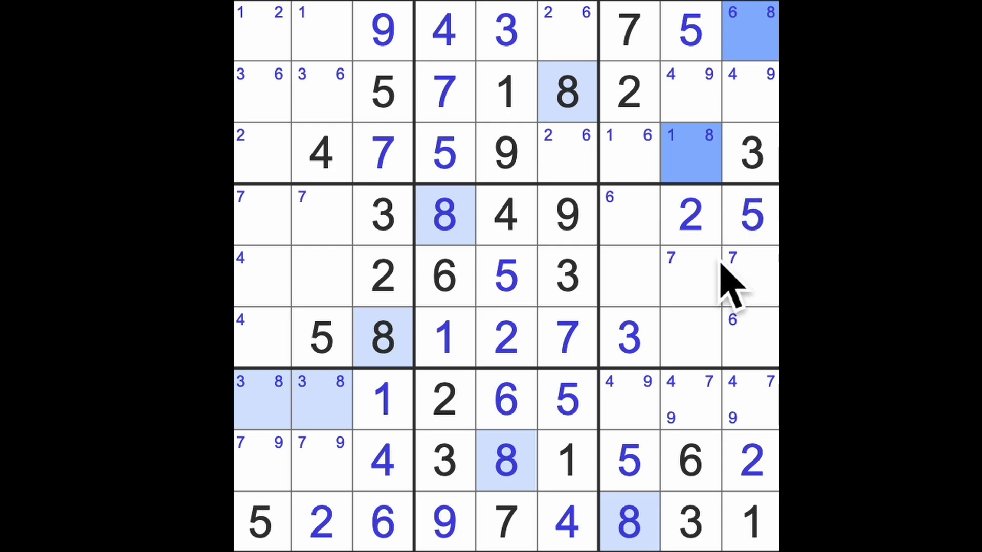
pyautogui.click(691, 276)
pyautogui.write(' 8')
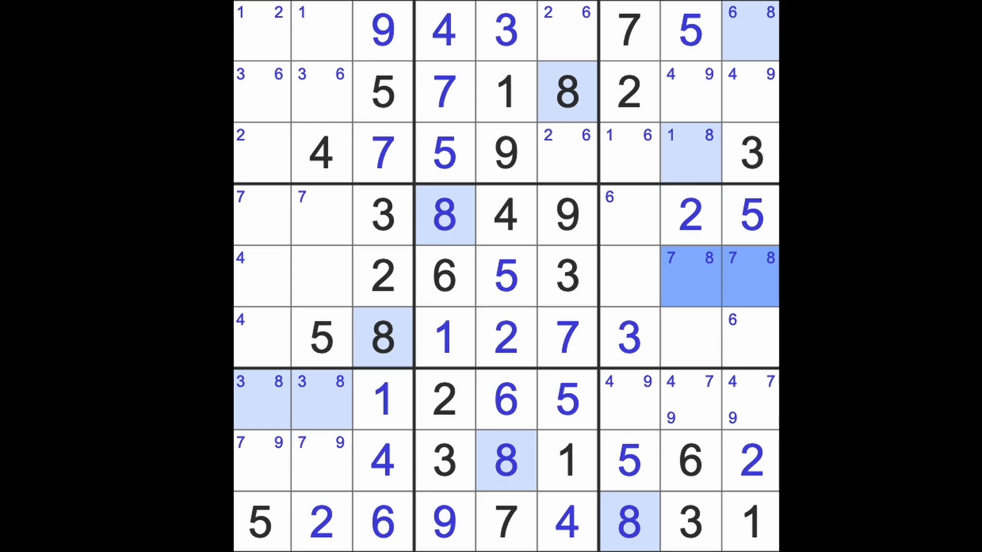
pyautogui.click(565, 215)
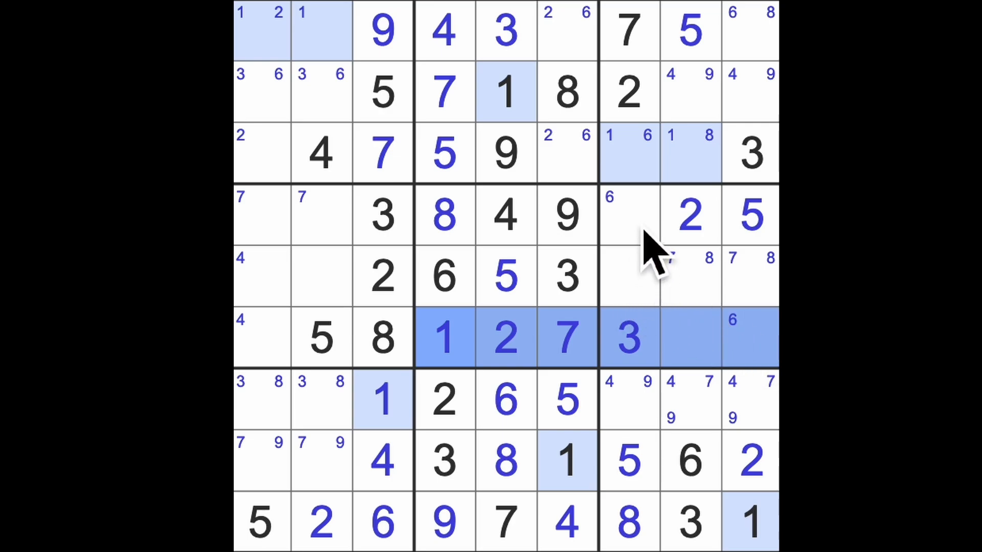
# - Compare the column 7 candidates and the 7/8 pair in row 5
pyautogui.click(629, 216)
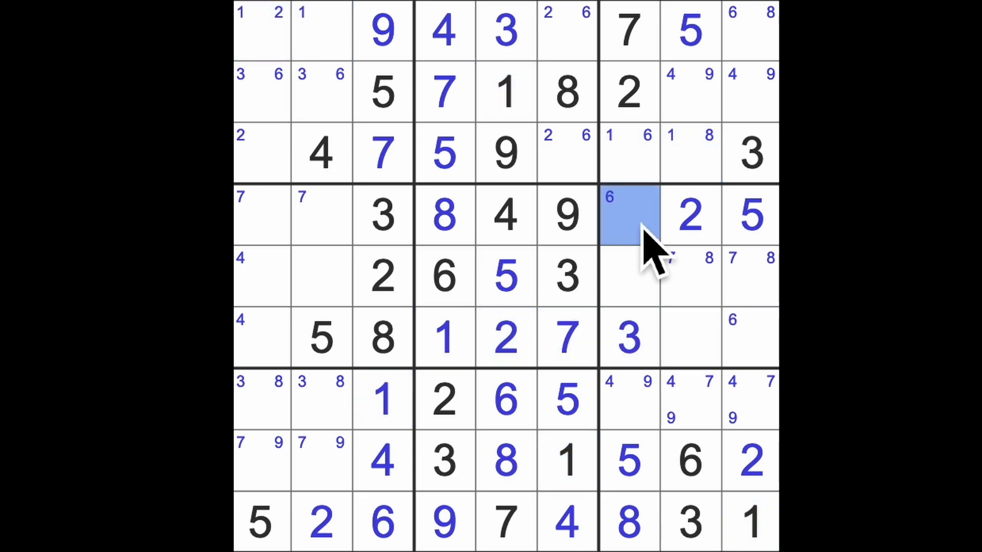
pyautogui.click(628, 276)
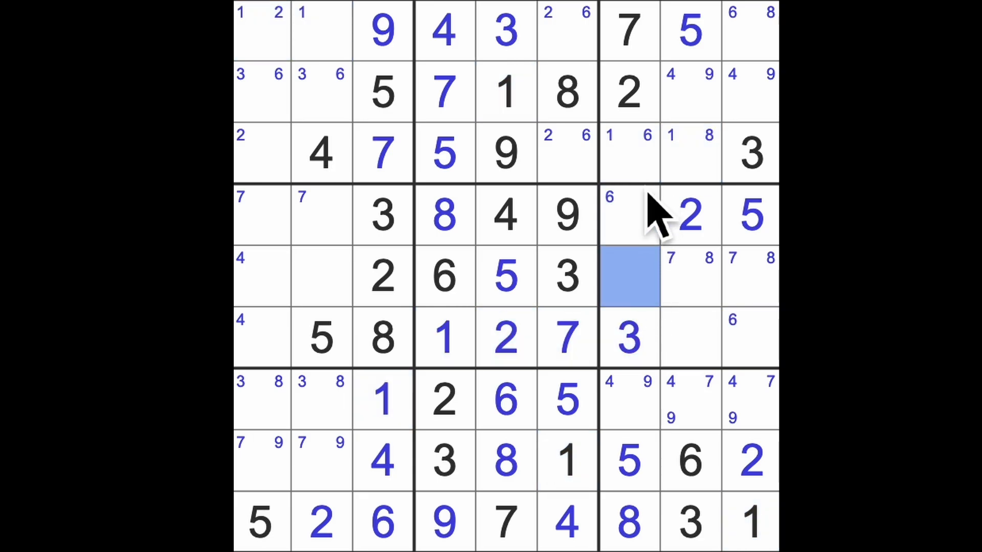
pyautogui.click(628, 154)
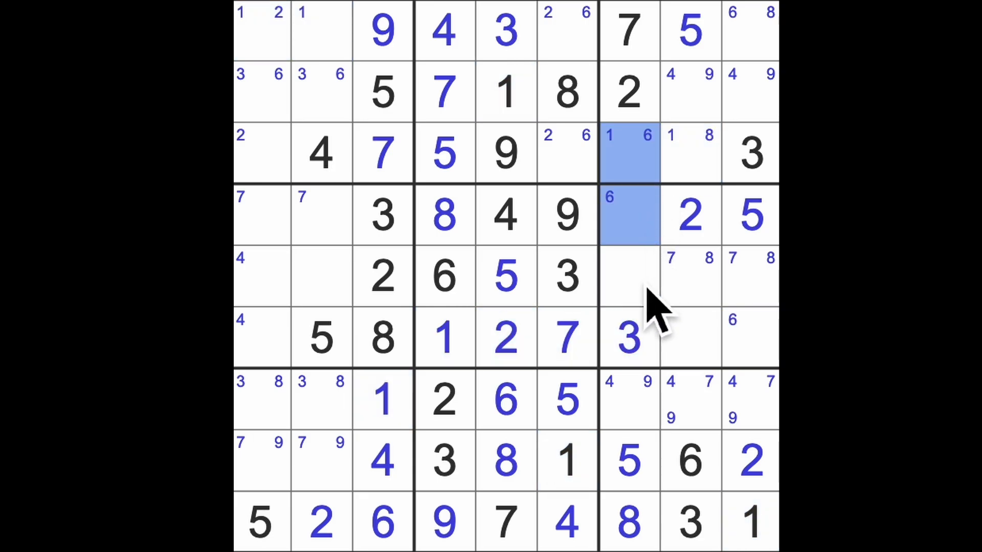
pyautogui.click(628, 276)
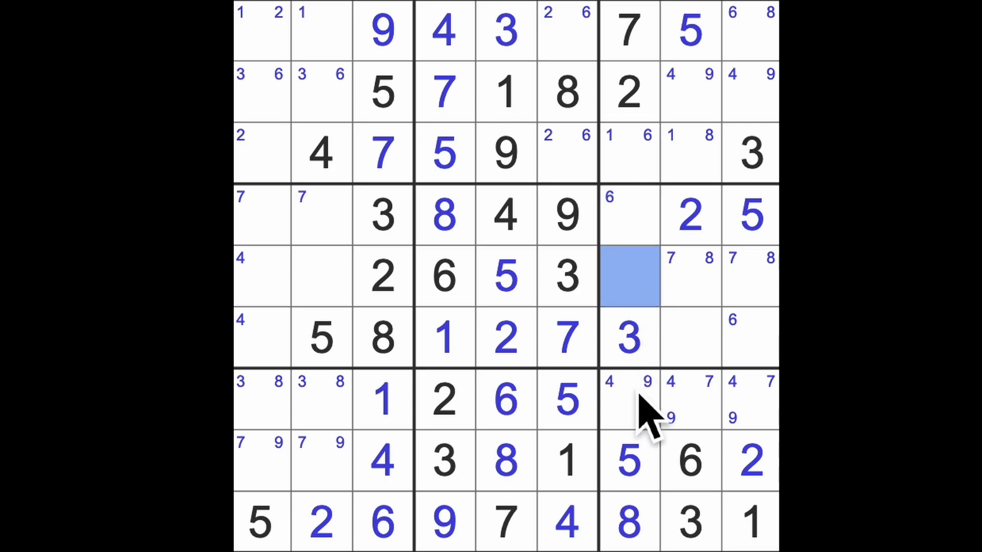
pyautogui.click(626, 401)
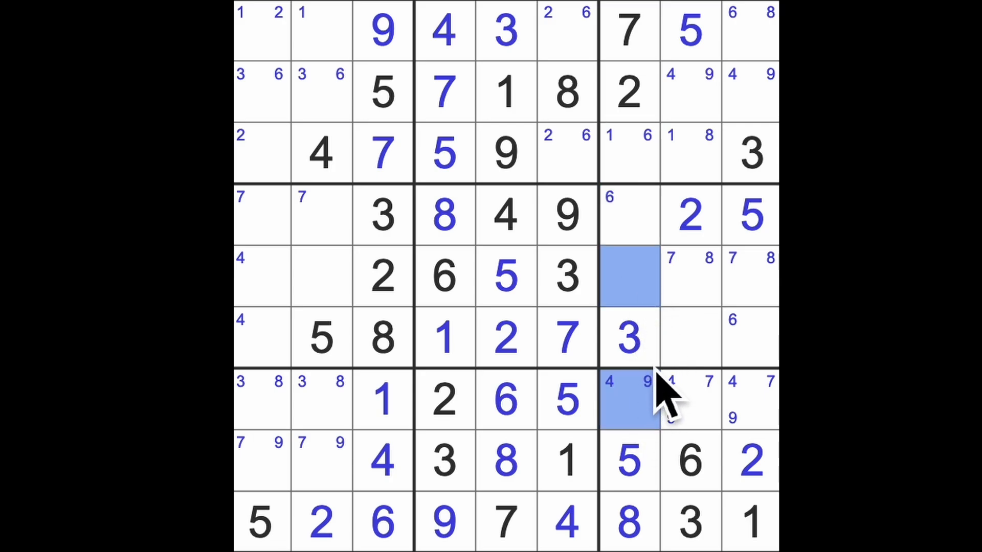
pyautogui.click(444, 338)
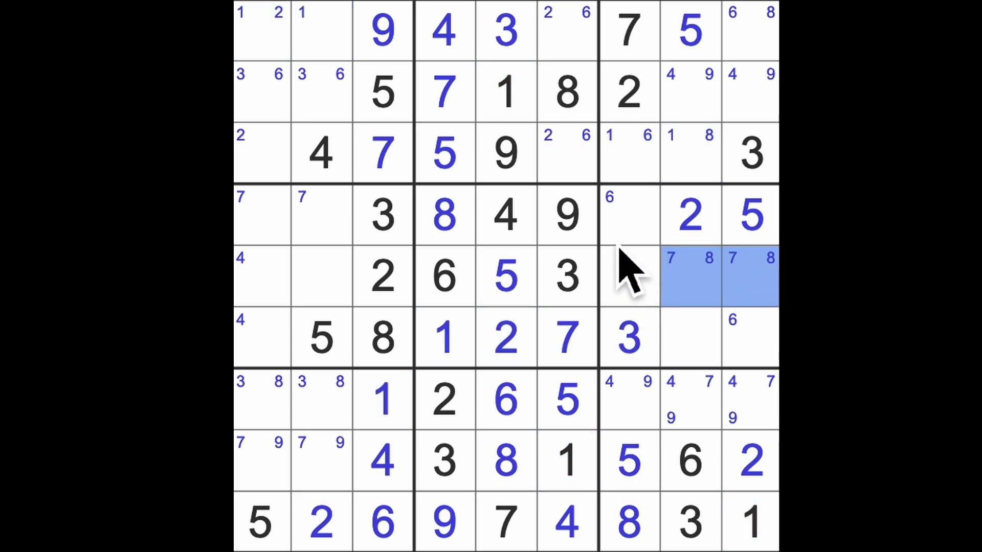
# - Enter 1 at r4c7, 6 at r3c7, 8 at r1c9, 1 at r3c8, and 2 in row 3
pyautogui.click(630, 214)
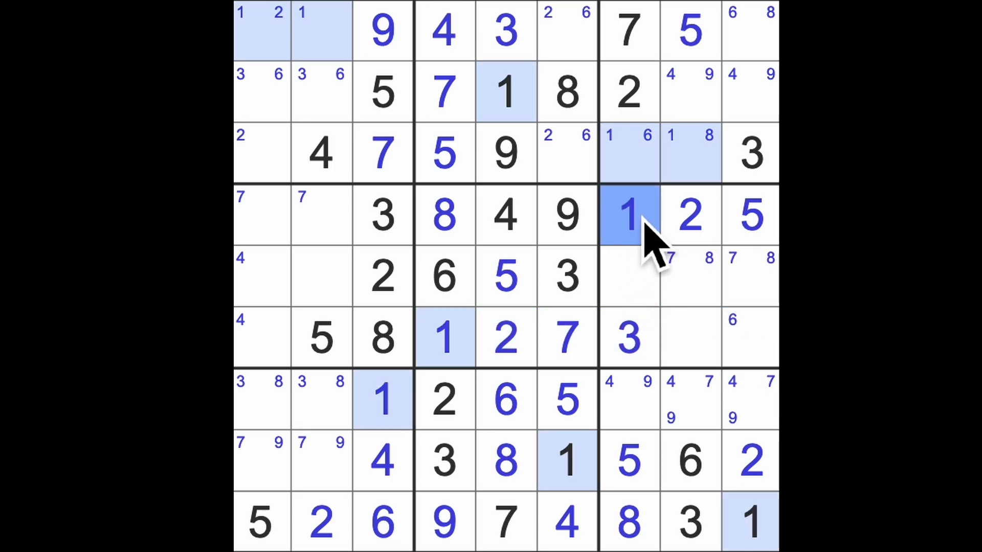
pyautogui.click(630, 153)
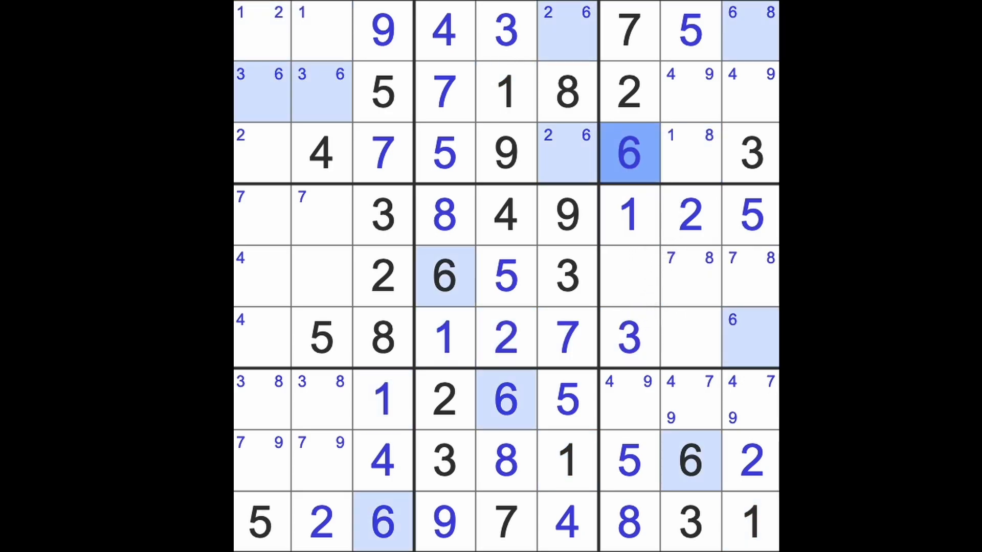
pyautogui.moveTo(765, 101)
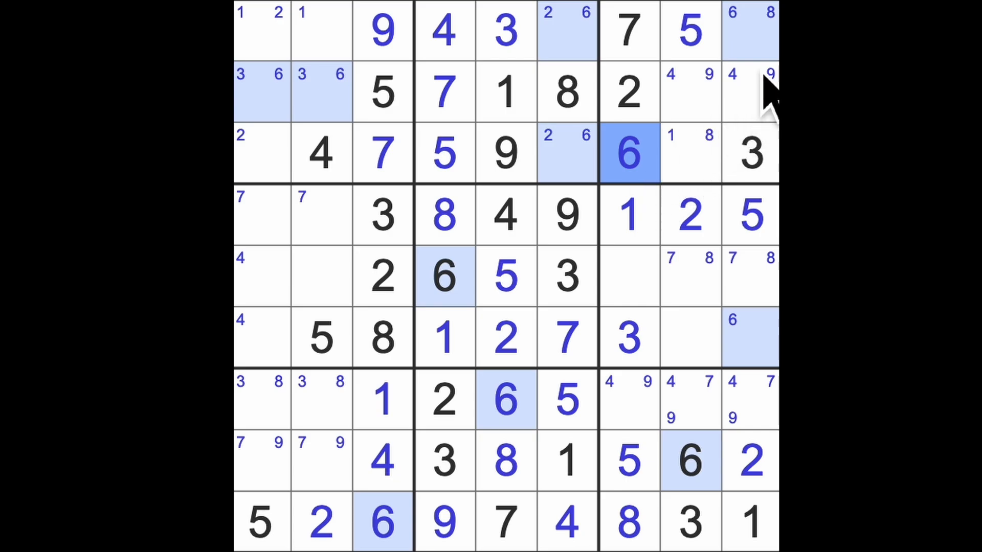
pyautogui.click(751, 30)
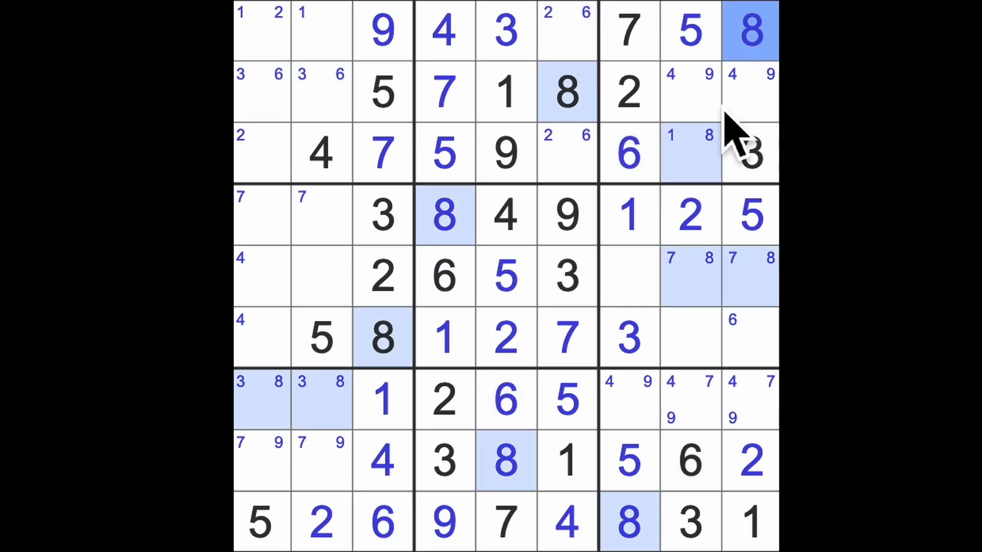
pyautogui.click(689, 153)
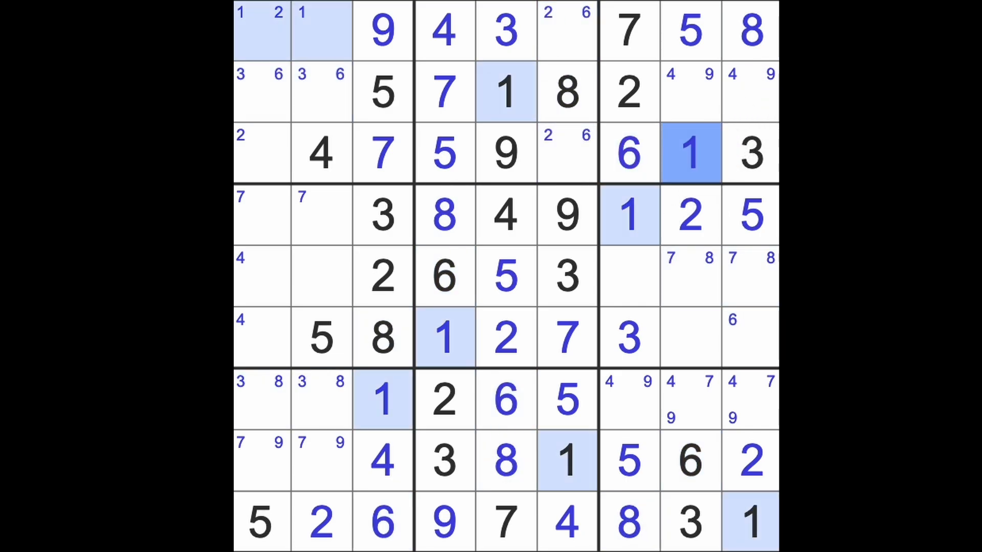
pyautogui.click(567, 154)
pyautogui.write('2')
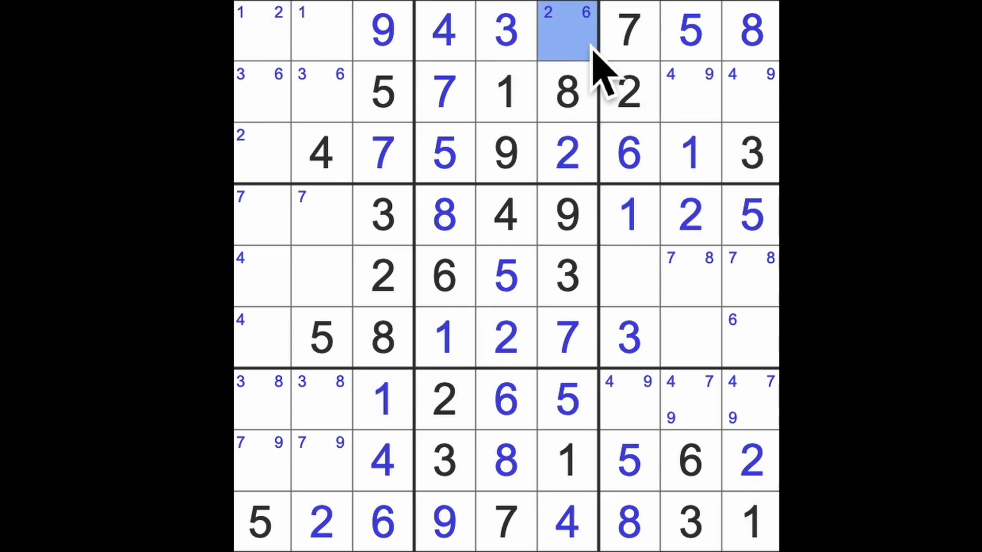
# - Enter 2 and 1 in row 1's first cells, 8 at r3c1, and 3 and 8 in row 7
pyautogui.click(567, 31)
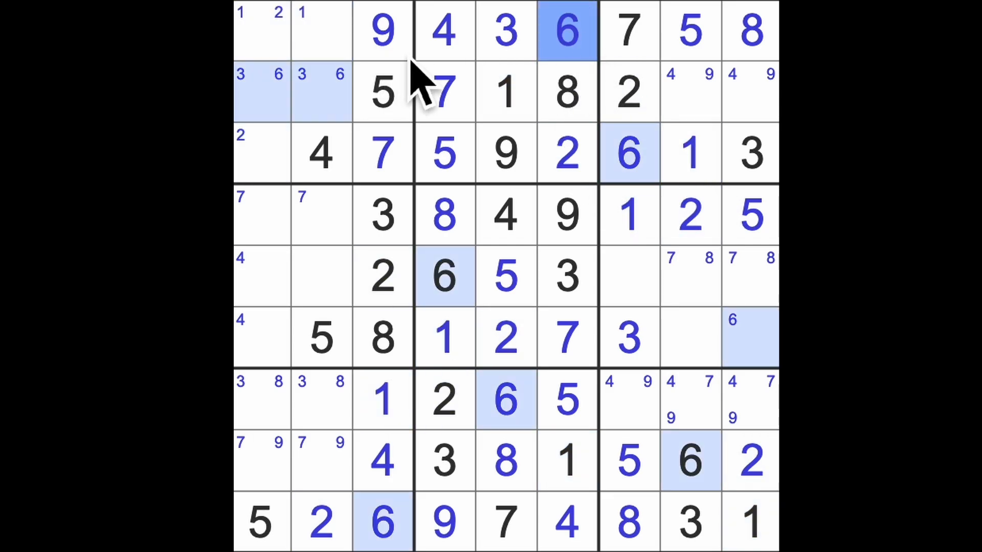
pyautogui.moveTo(413, 119)
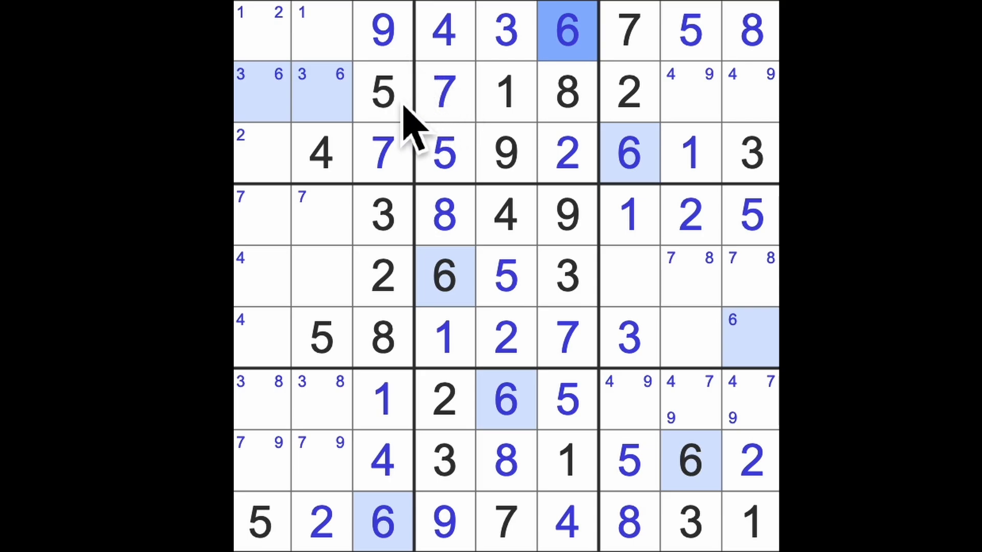
pyautogui.moveTo(444, 125)
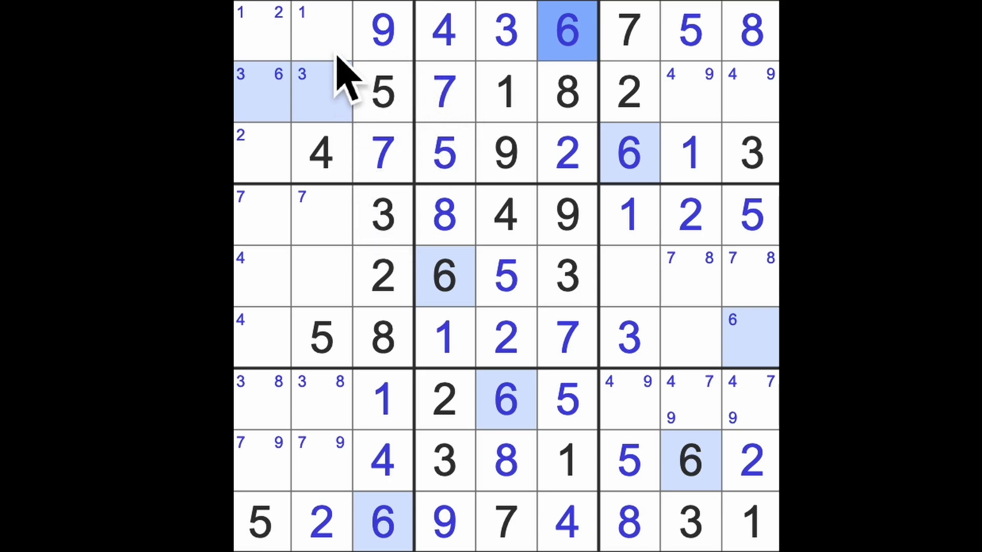
pyautogui.click(260, 30)
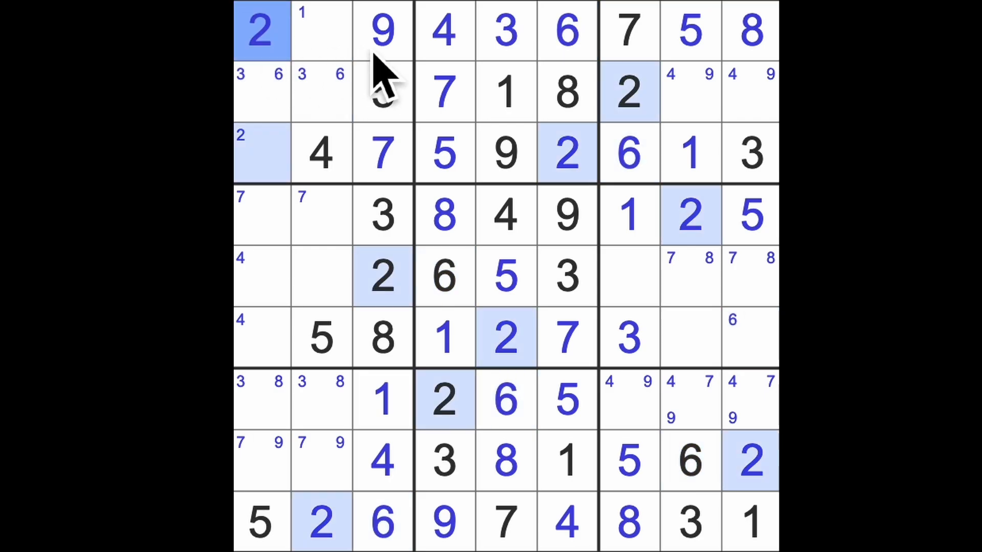
pyautogui.click(259, 153)
pyautogui.write('8')
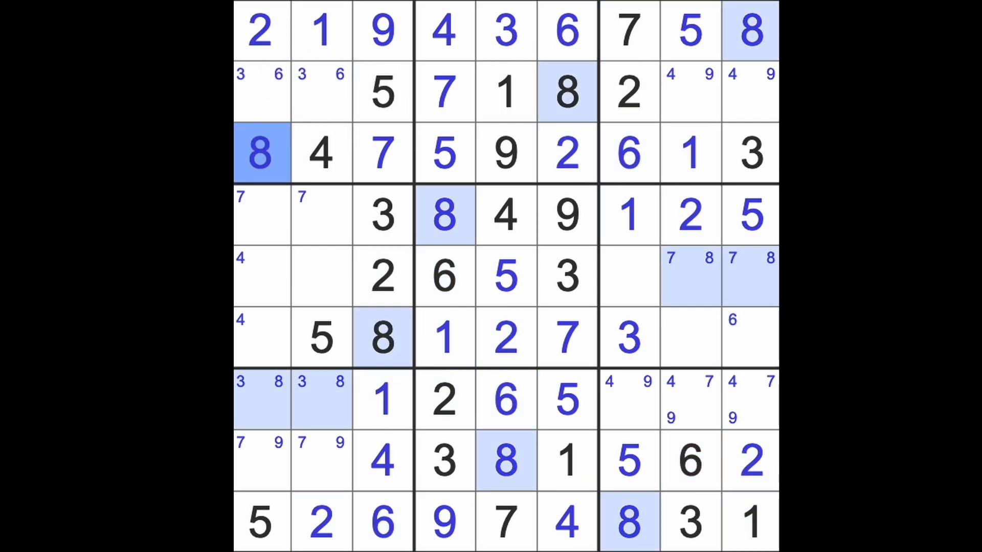
pyautogui.click(322, 400)
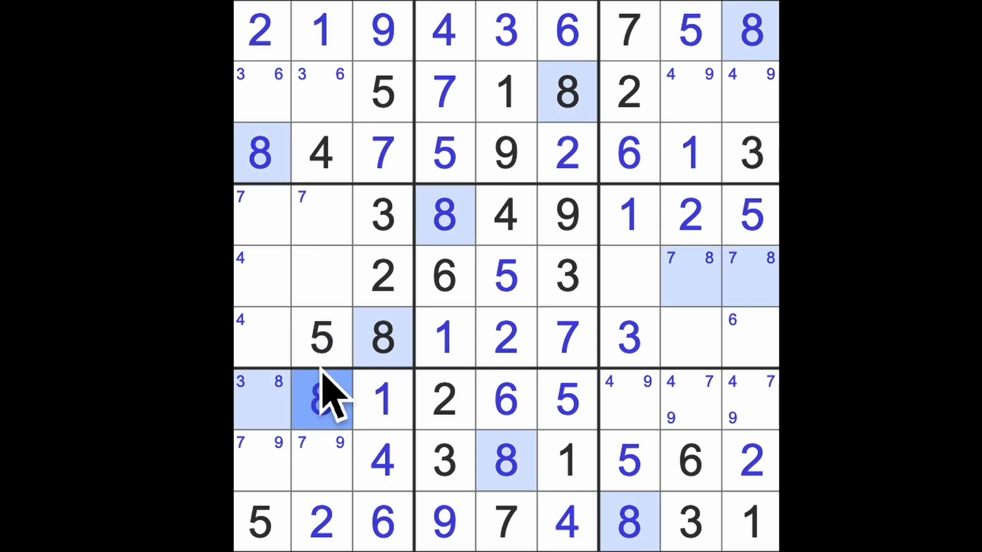
pyautogui.click(260, 400)
pyautogui.write('3')
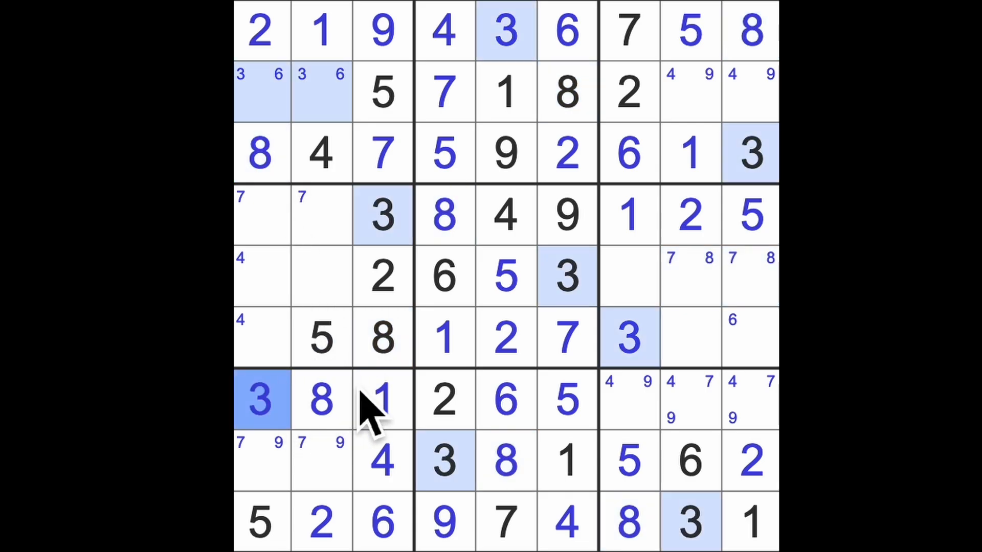
pyautogui.moveTo(702, 369)
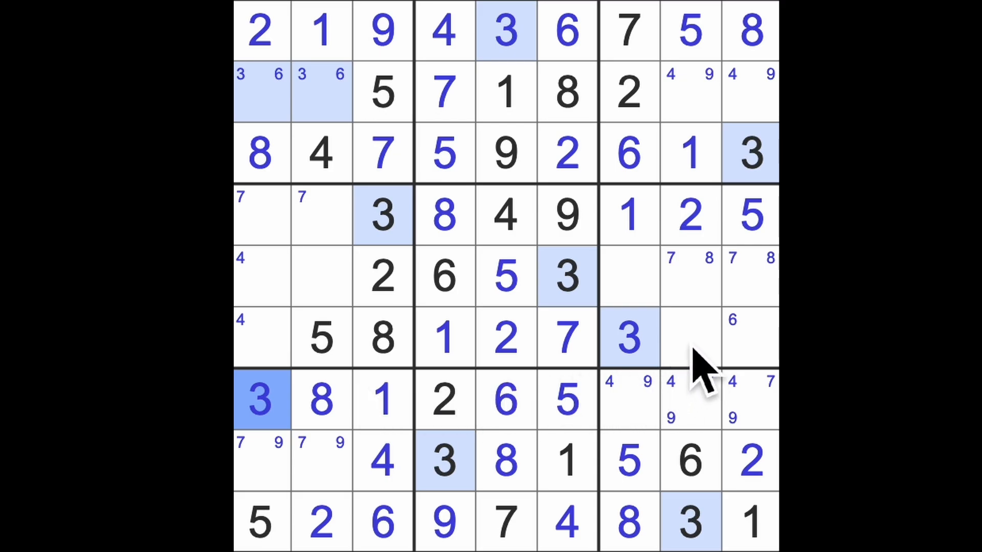
pyautogui.click(689, 338)
pyautogui.write('4 9')
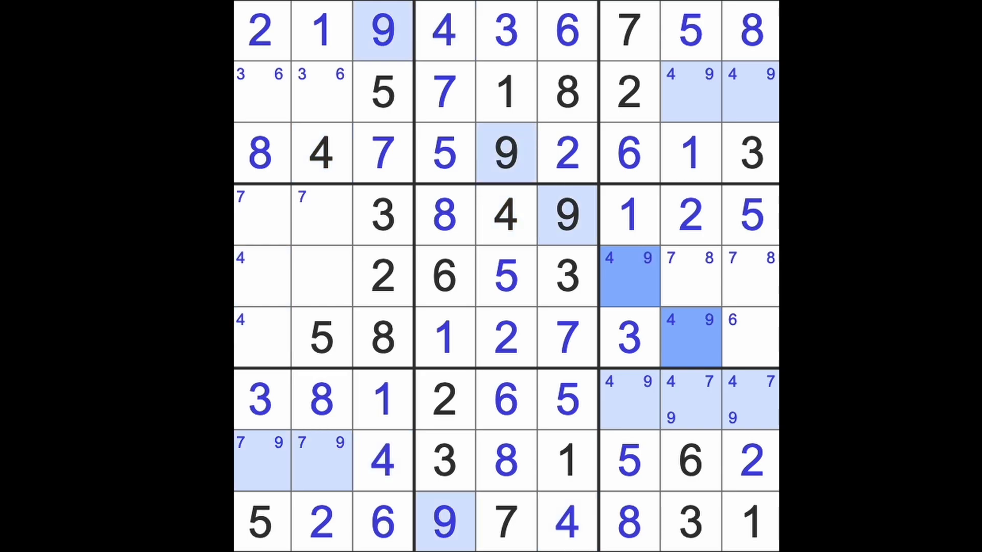
pyautogui.moveTo(767, 363)
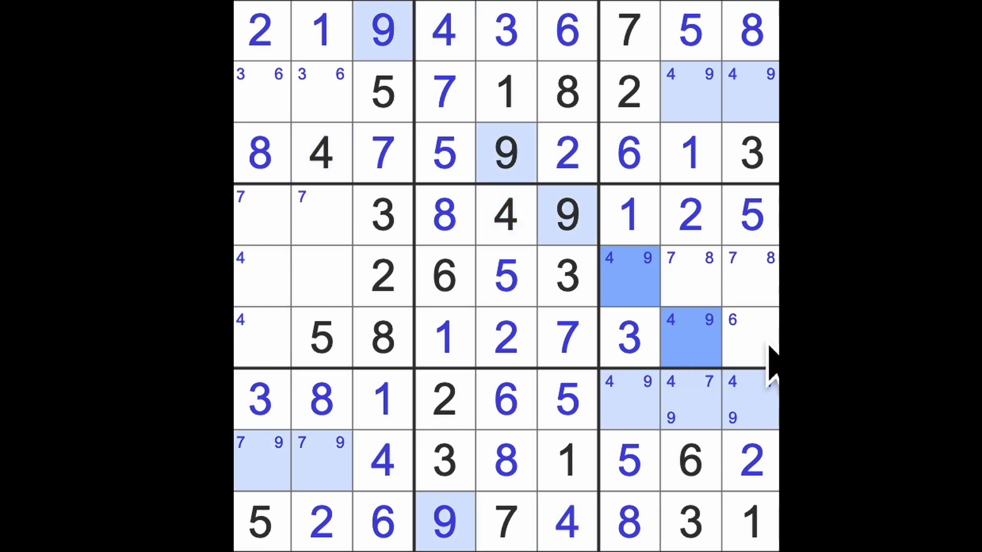
# - Pencil 4/9 into the middle-right box, enter 6 at r6c9, and pencil 6 in row 4
pyautogui.click(750, 337)
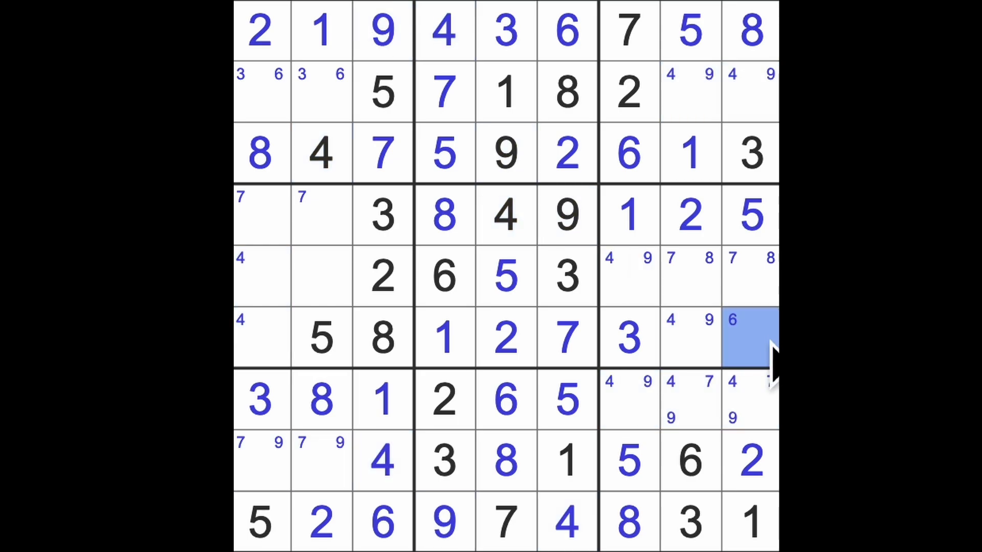
pyautogui.click(629, 214)
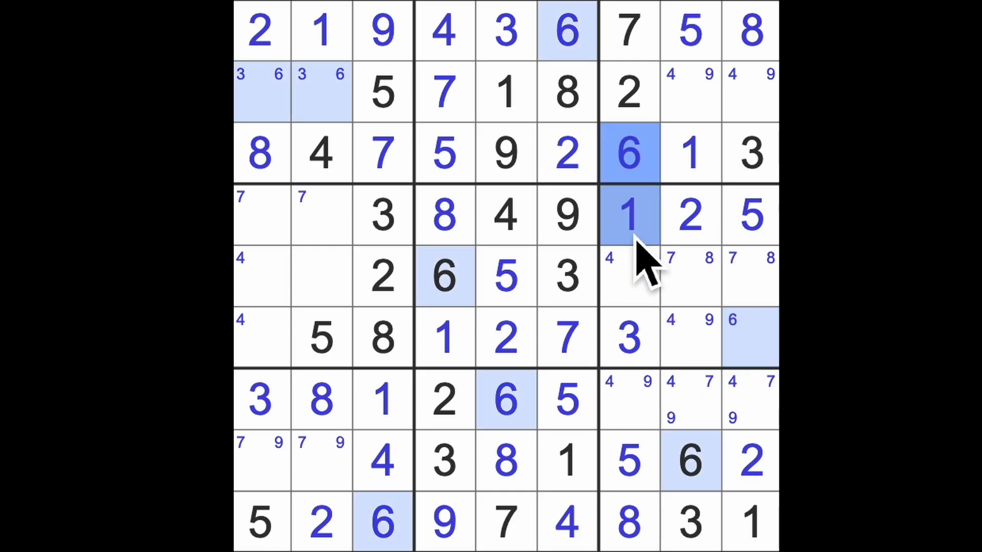
pyautogui.click(750, 337)
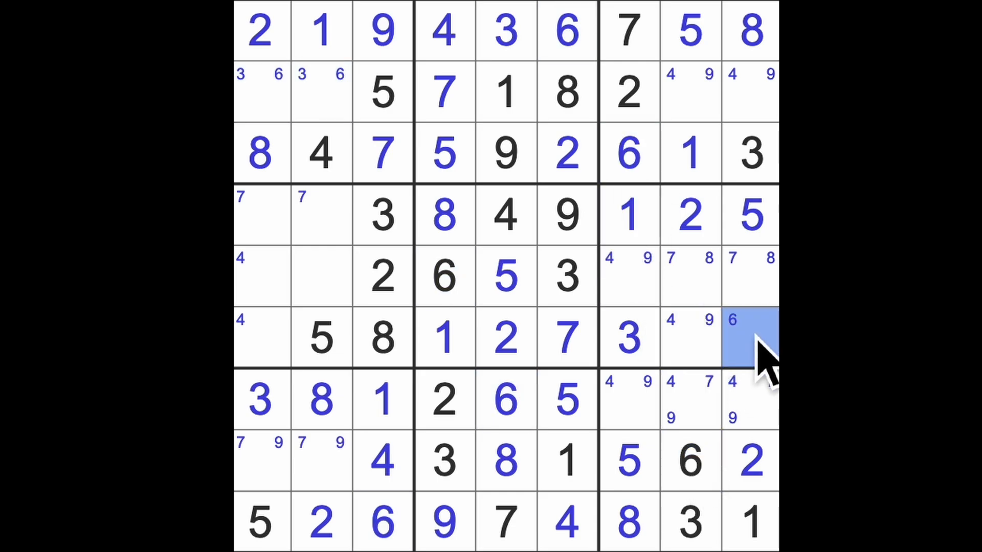
pyautogui.click(749, 338)
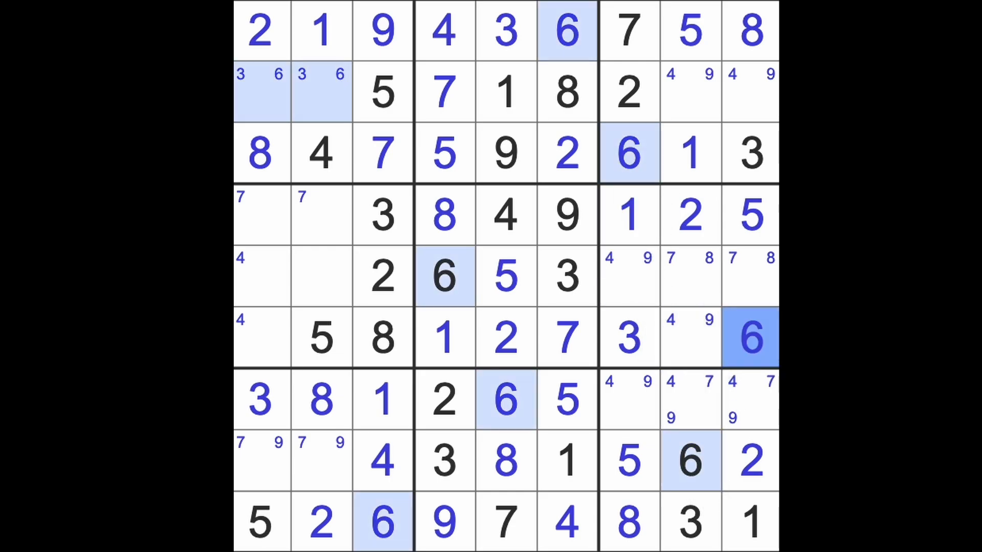
pyautogui.moveTo(351, 257)
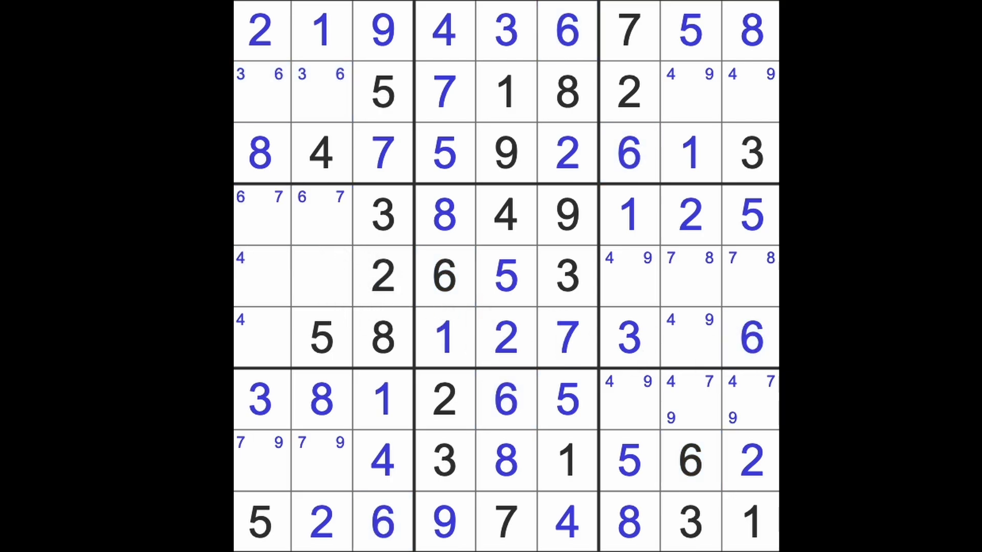
pyautogui.moveTo(767, 306)
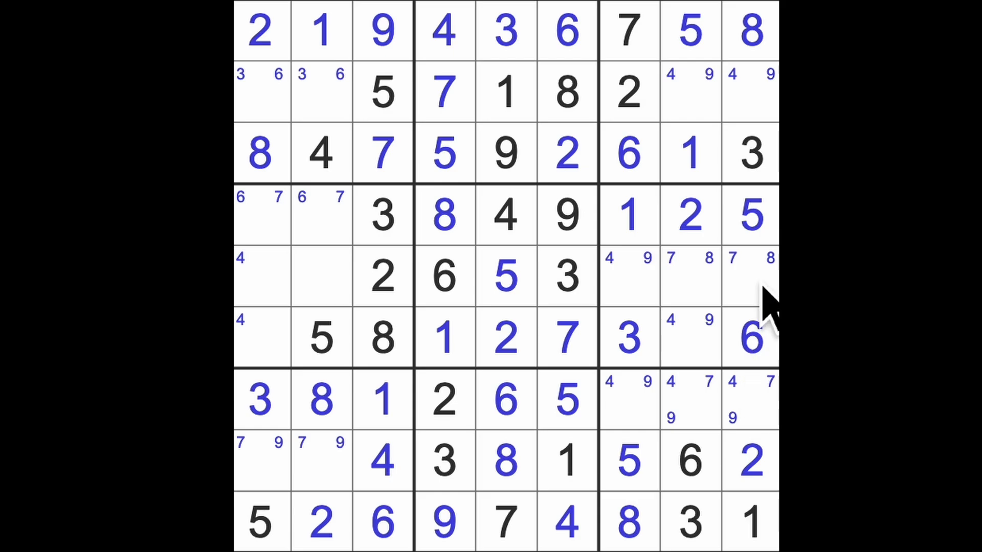
pyautogui.moveTo(341, 338)
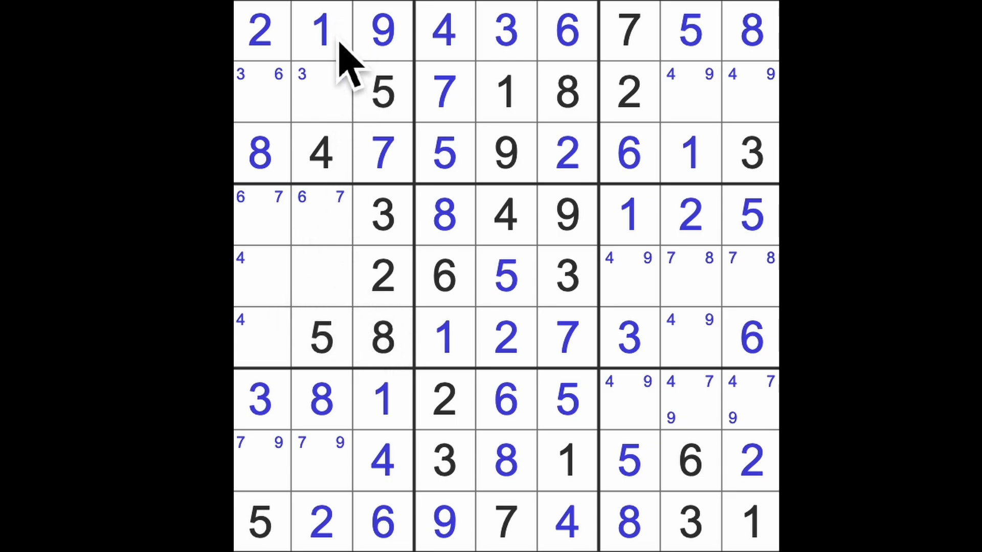
# - Enter 1 and 4 in column 1, then 4, 9, 9, 4, 9, 7, 4, 7 on the right
pyautogui.click(260, 275)
pyautogui.write('1')
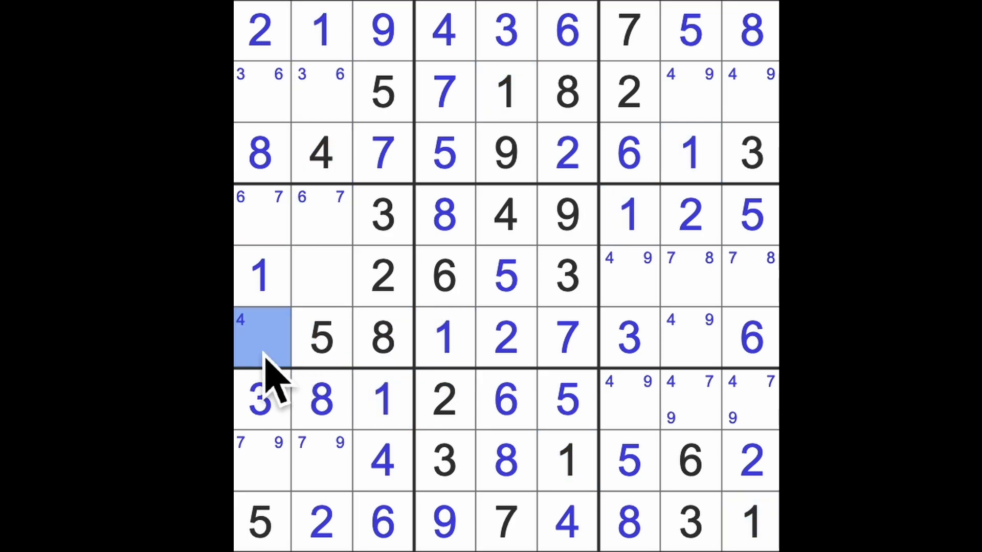
pyautogui.click(690, 337)
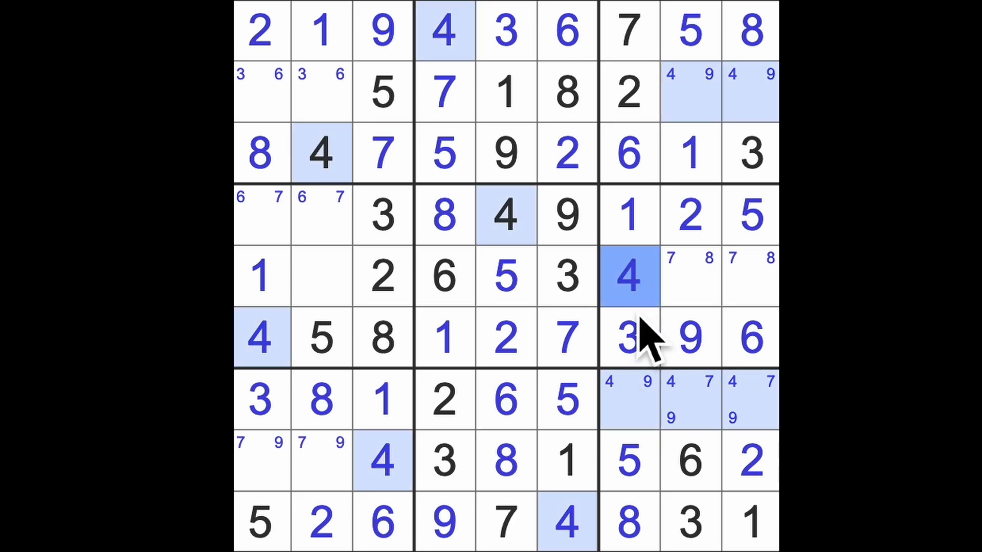
pyautogui.click(629, 399)
pyautogui.write('9')
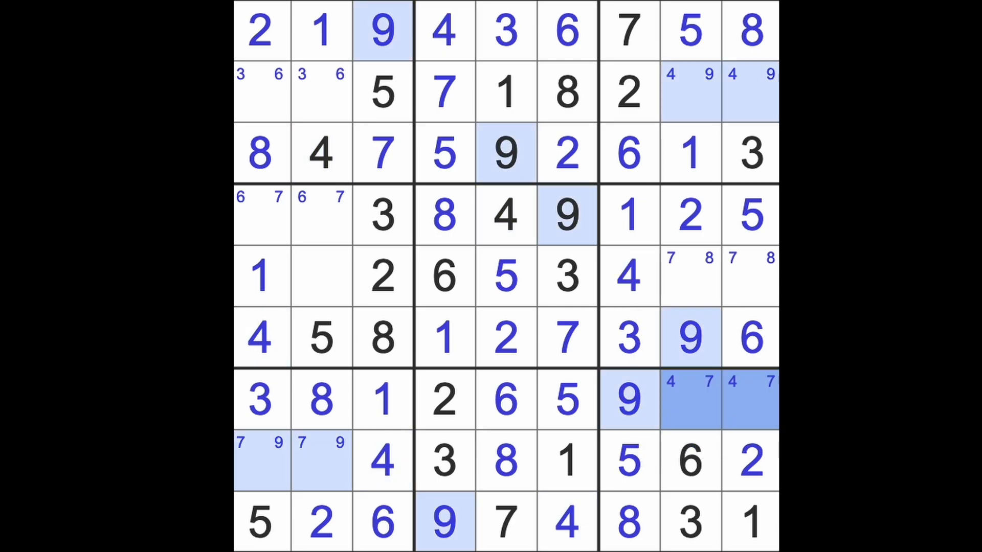
pyautogui.click(751, 92)
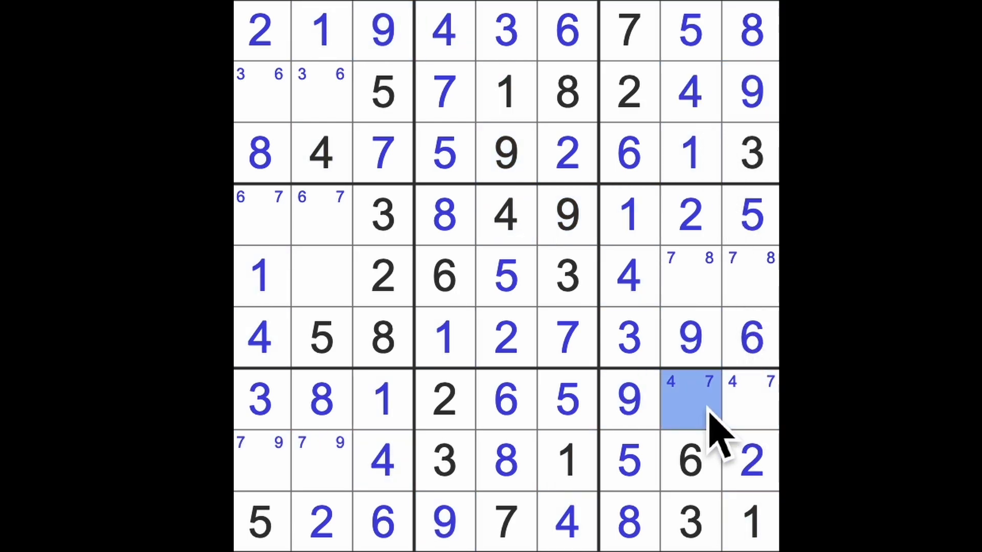
pyautogui.click(689, 401)
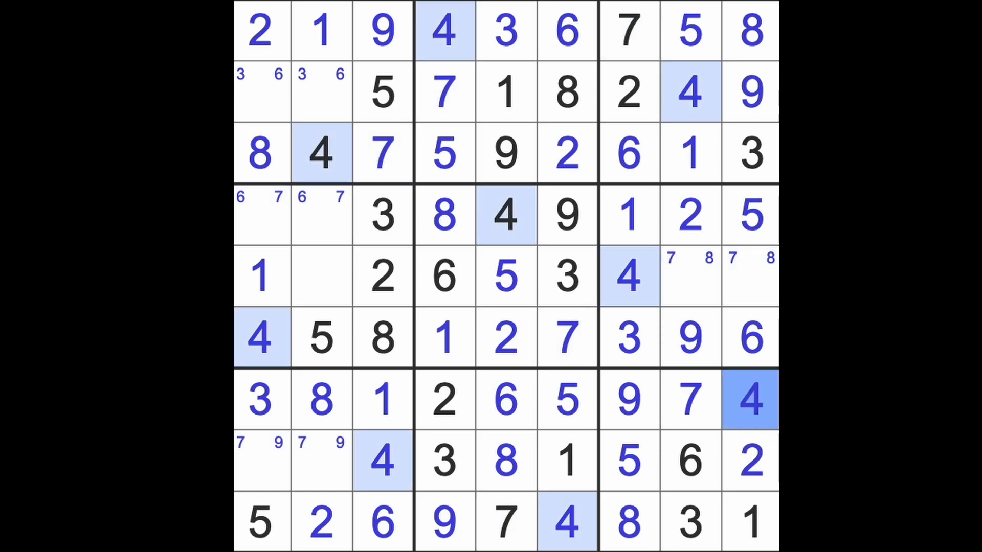
pyautogui.click(750, 277)
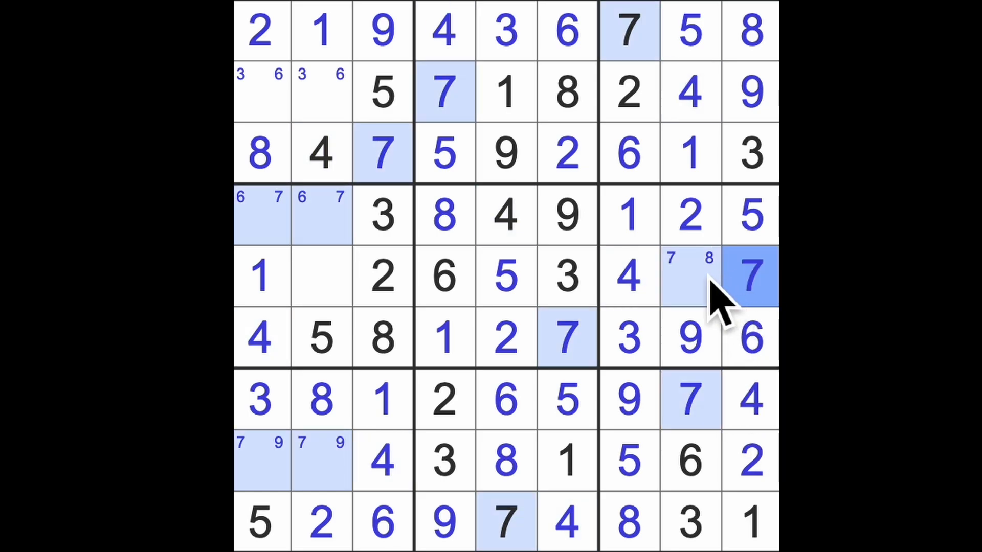
# - Enter 8 at r5c8 and 7, 6, 9, 9, 7 on the left, leaving row 2's 3/6 cells
pyautogui.click(691, 277)
pyautogui.write('8')
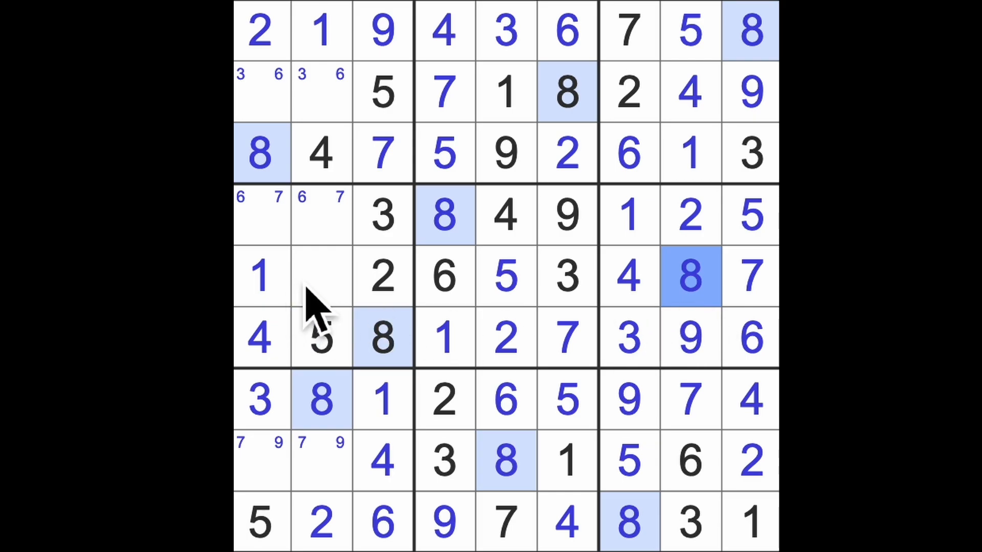
pyautogui.click(321, 277)
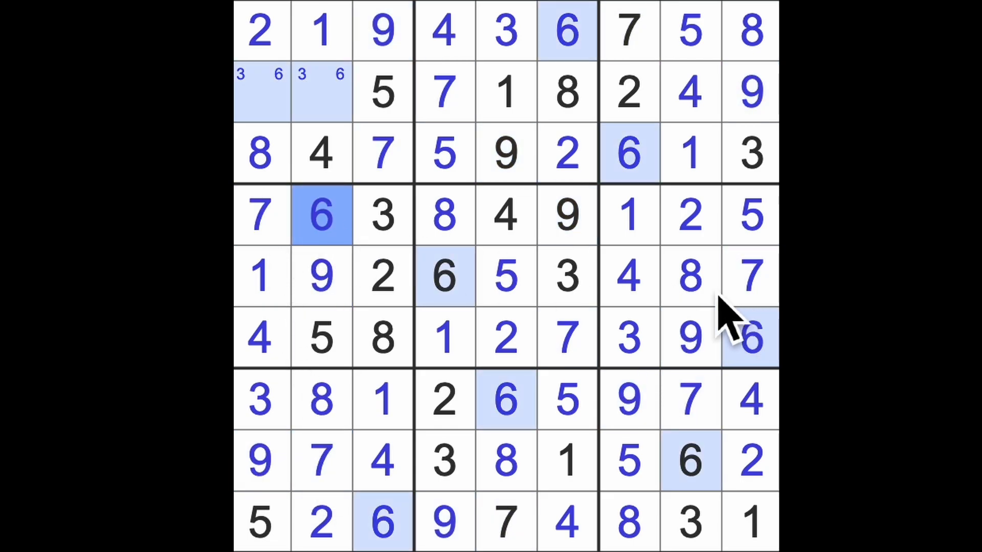
pyautogui.click(443, 277)
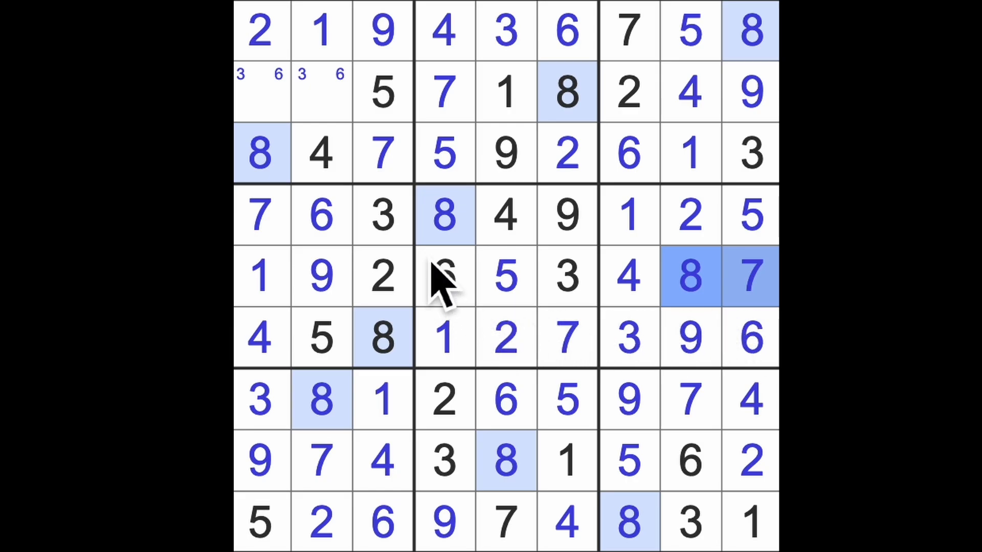
pyautogui.click(321, 92)
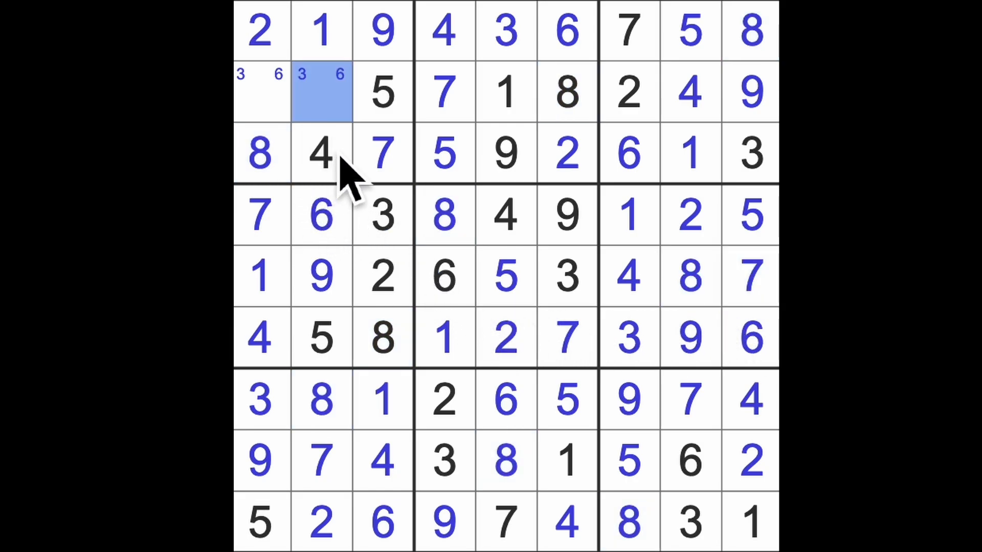